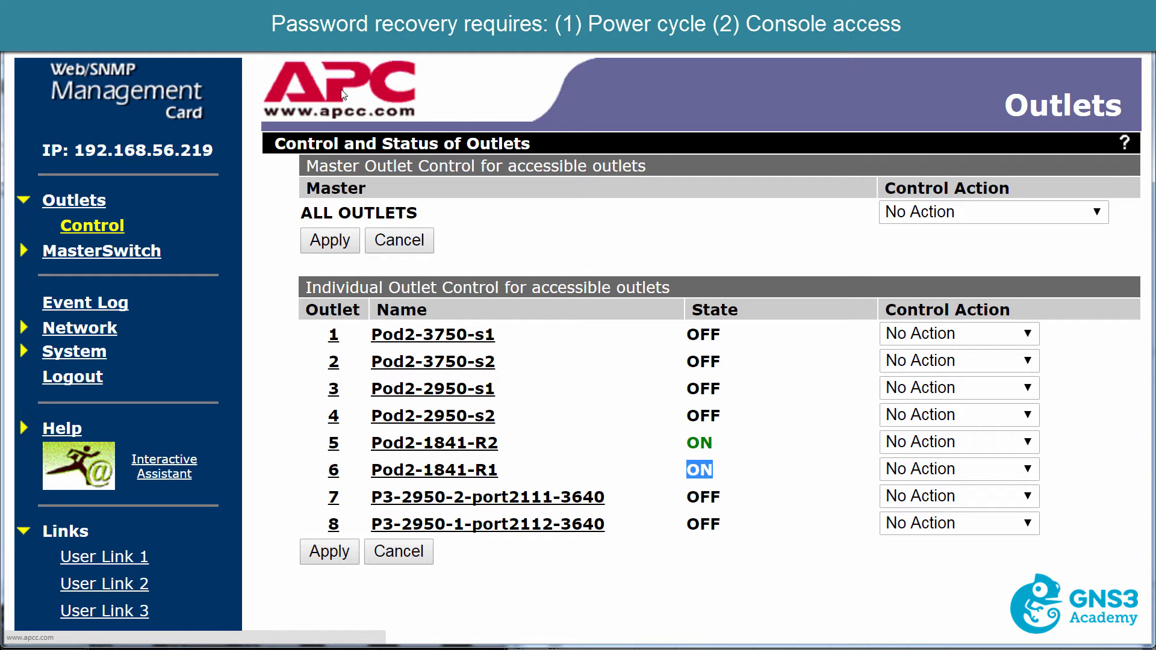
{"action": "mouse_move", "coordinate": [927, 494]}
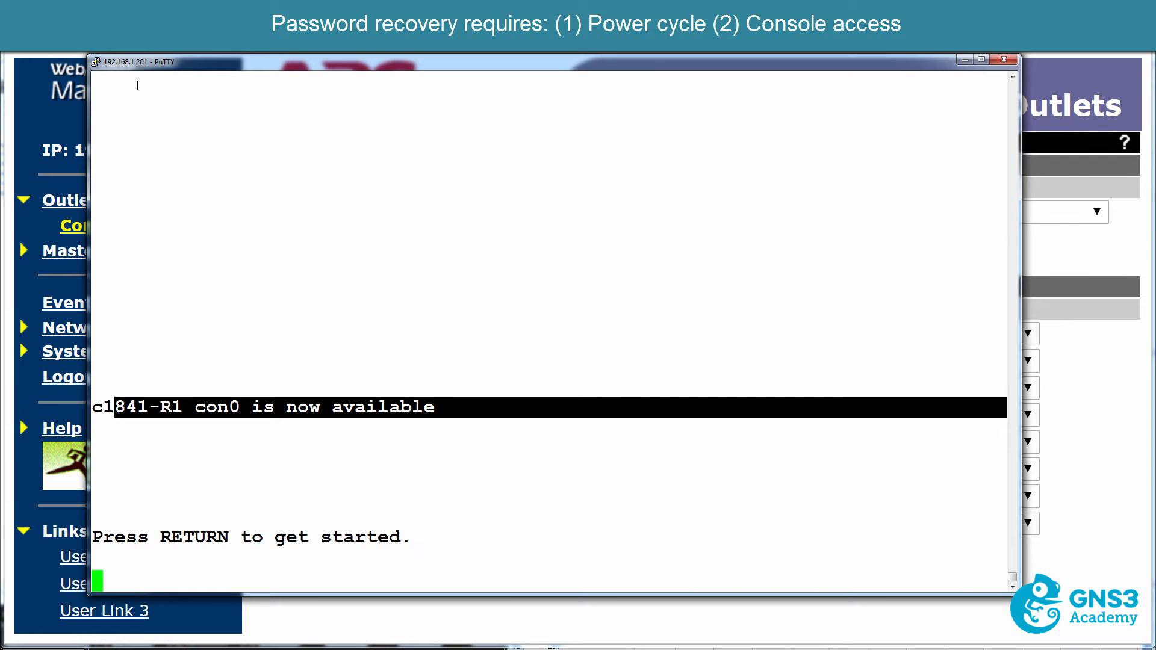
{"action": "mouse_move", "coordinate": [149, 72]}
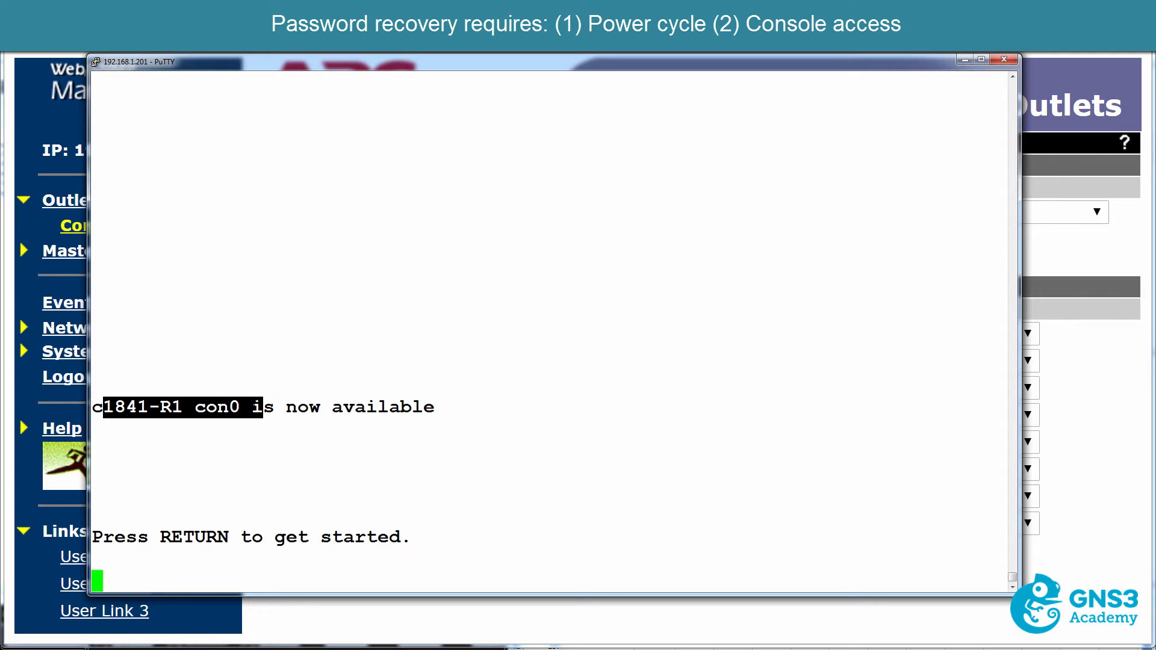
{"action": "mouse_move", "coordinate": [256, 278]}
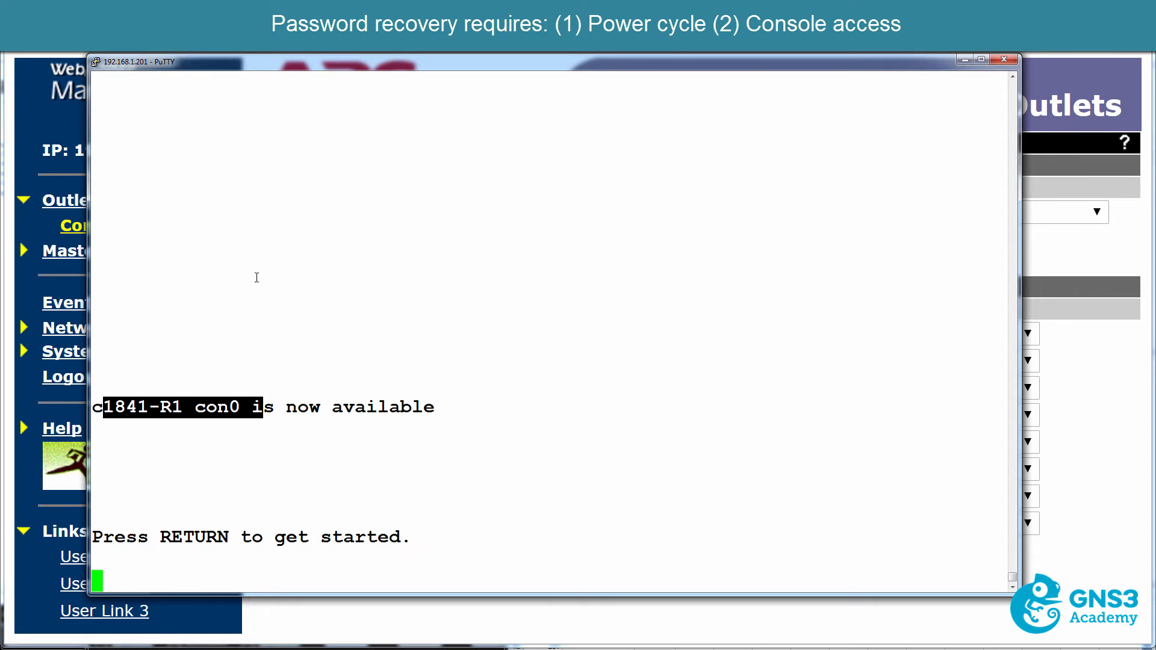
Step: Bring the APC outlet status page forward to confirm outlet 6, Pod2-1841-R1, is ON
{"action": "left_click", "coordinate": [1004, 60]}
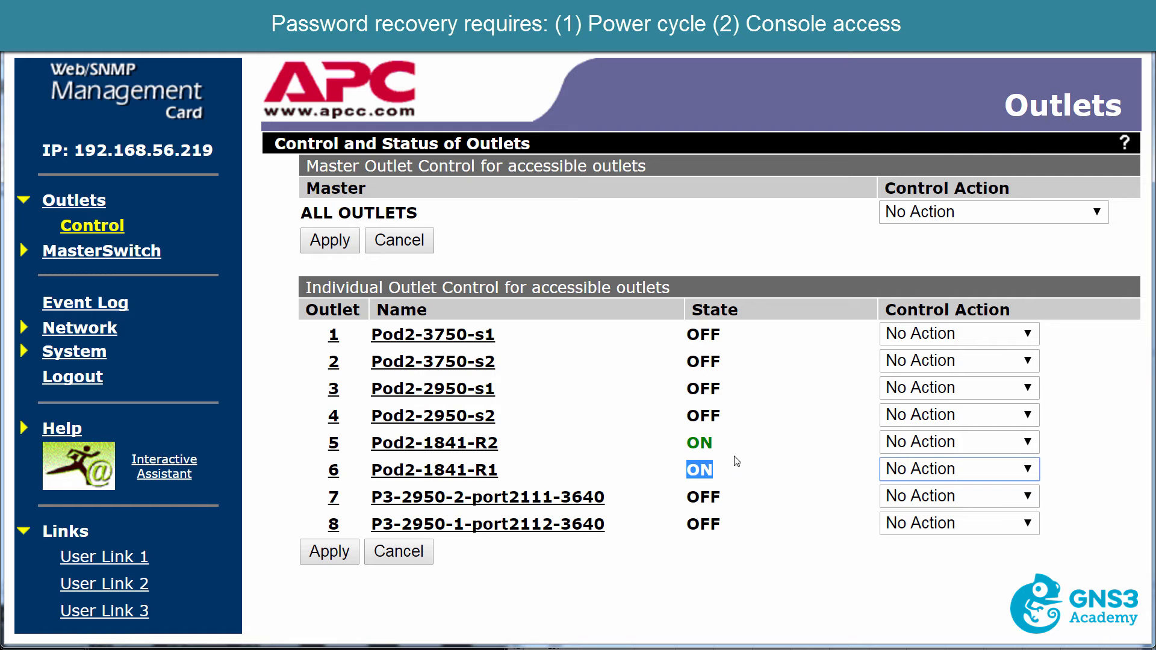
{"action": "mouse_move", "coordinate": [726, 449]}
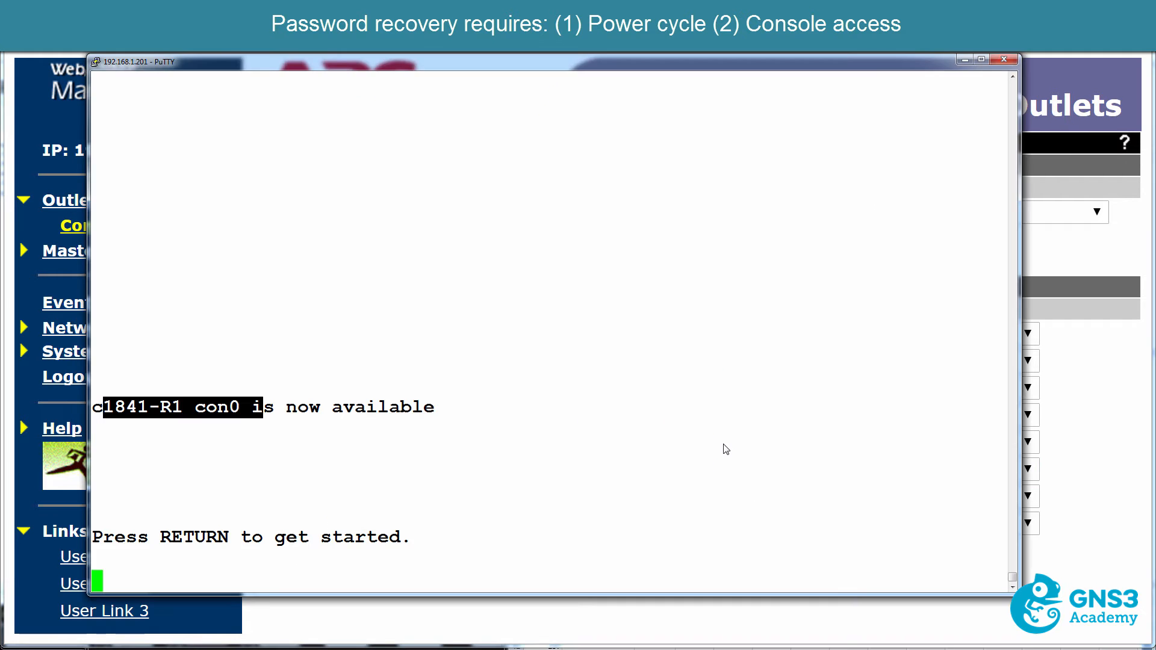
{"action": "mouse_move", "coordinate": [237, 396]}
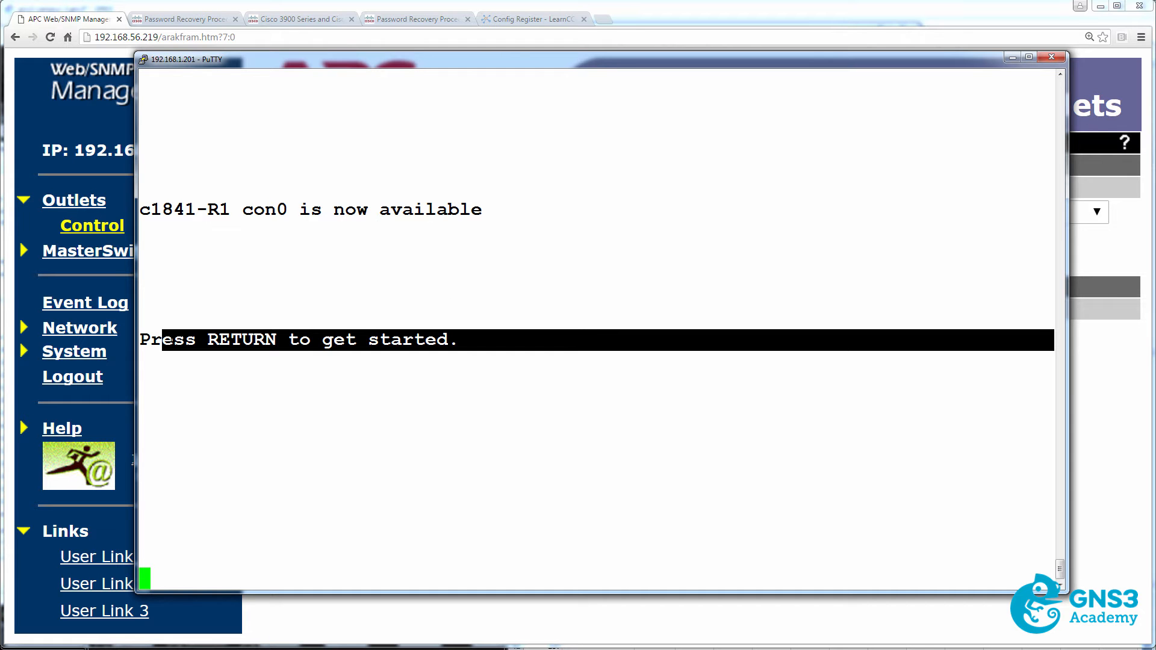
Step: Get a router prompt showing config register 0x2102, then go to the config register reference page
{"action": "key", "text": "Return"}
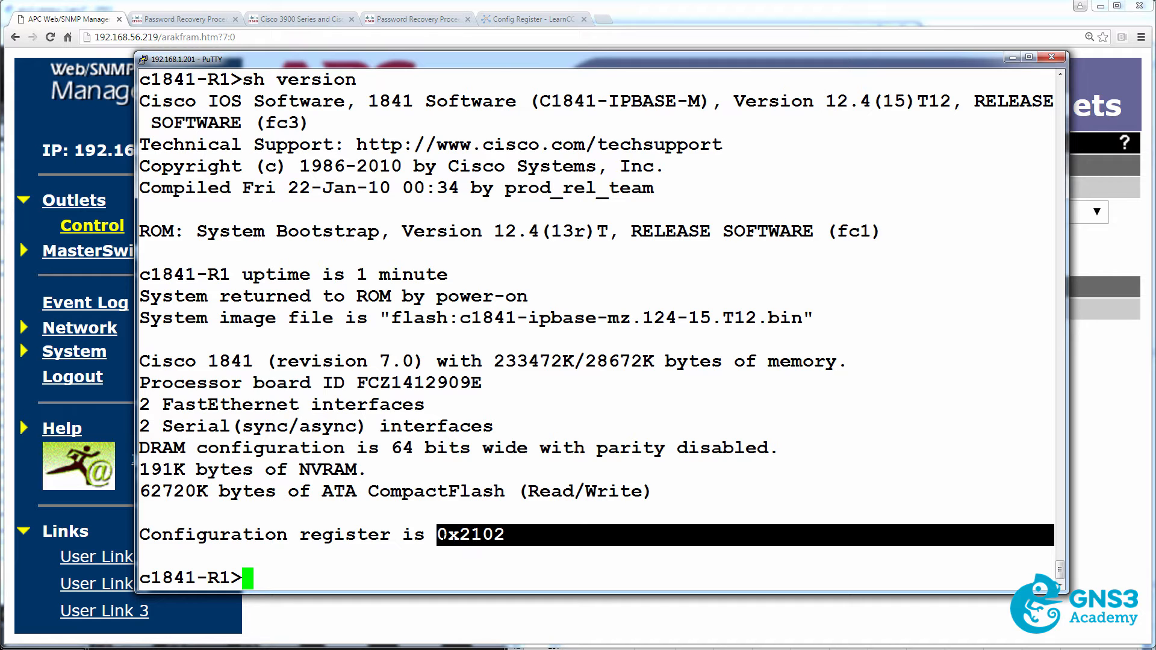
{"action": "left_click", "coordinate": [532, 18]}
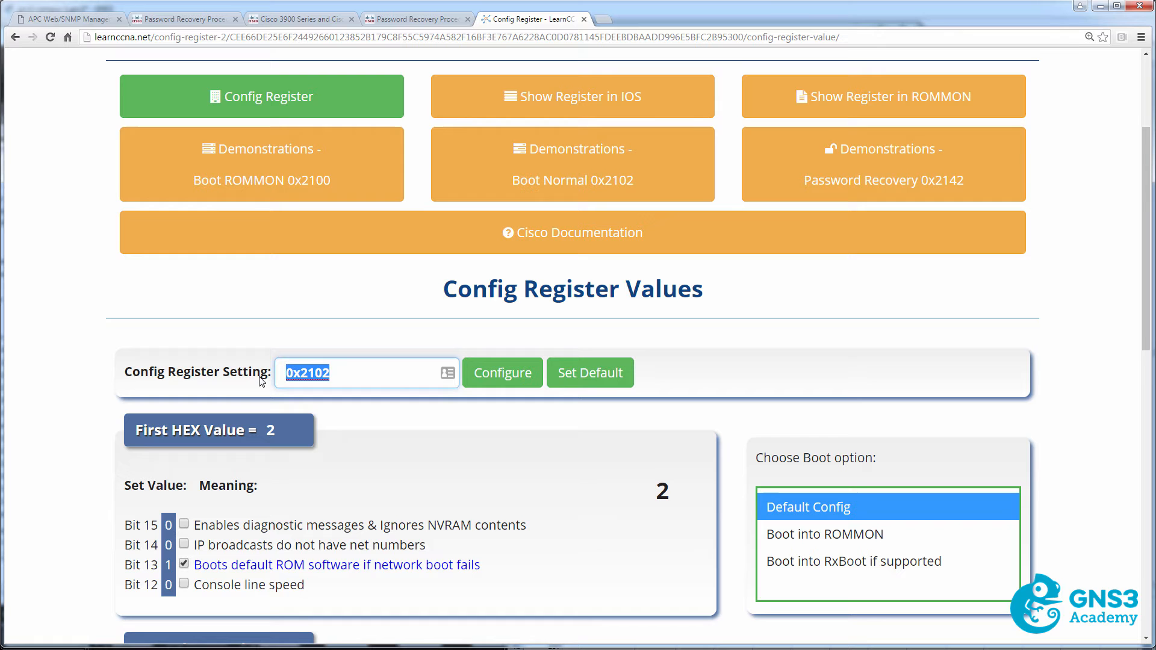
Step: Scroll the LearnCCNA page to read 0x2102: break ignored, 9600 bps, normal boot from startup config
{"action": "scroll", "scroll_direction": "down", "scroll_amount": 3}
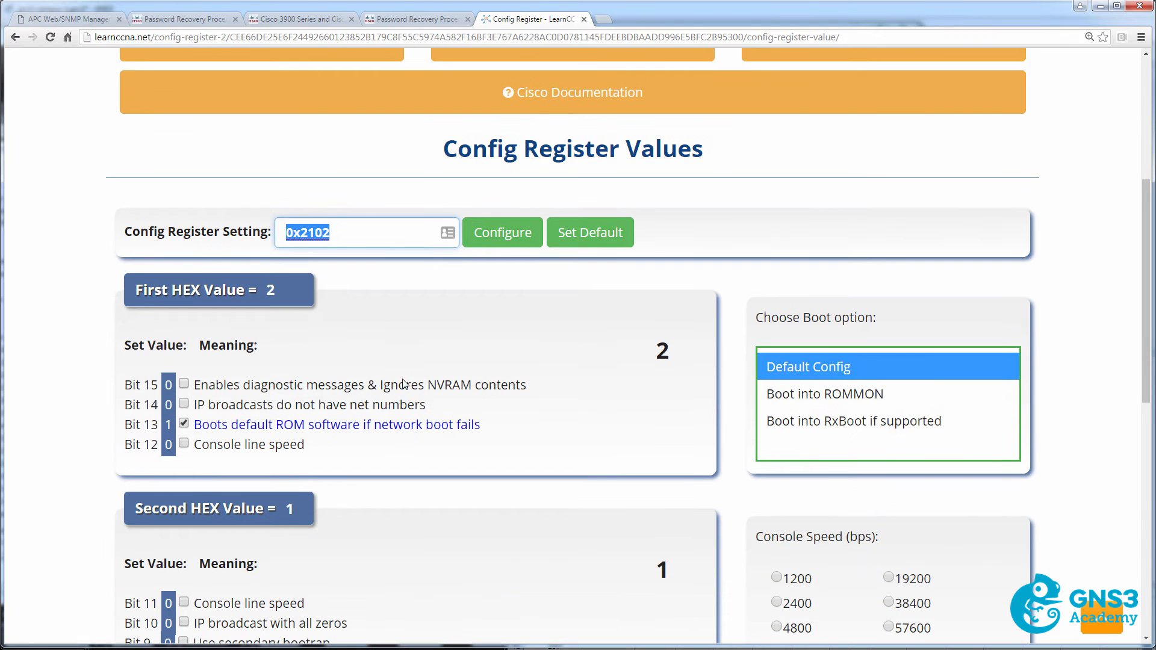
{"action": "scroll", "scroll_direction": "down", "scroll_amount": 3}
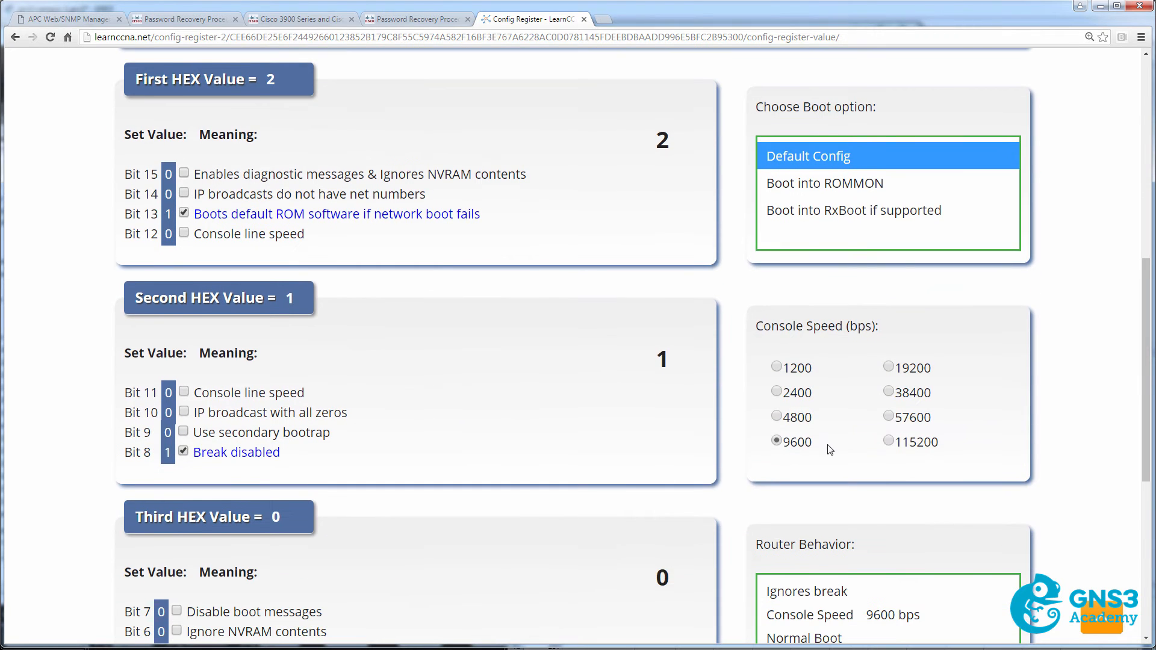
{"action": "scroll", "scroll_direction": "up", "scroll_amount": 3}
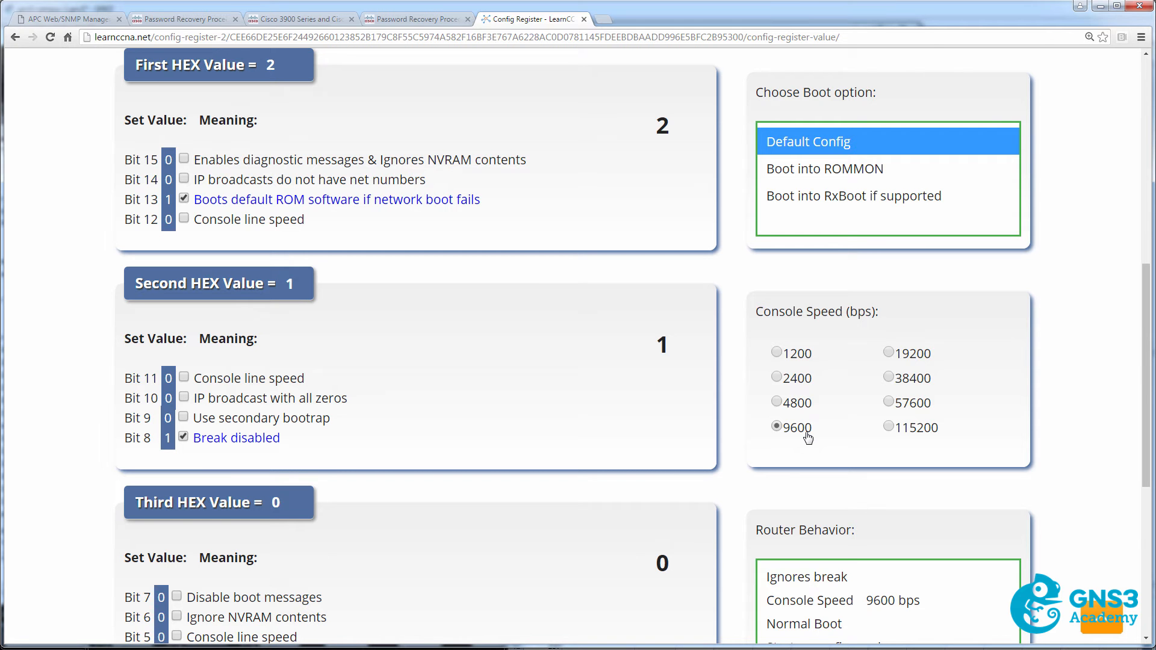
{"action": "scroll", "scroll_direction": "down", "scroll_amount": 3}
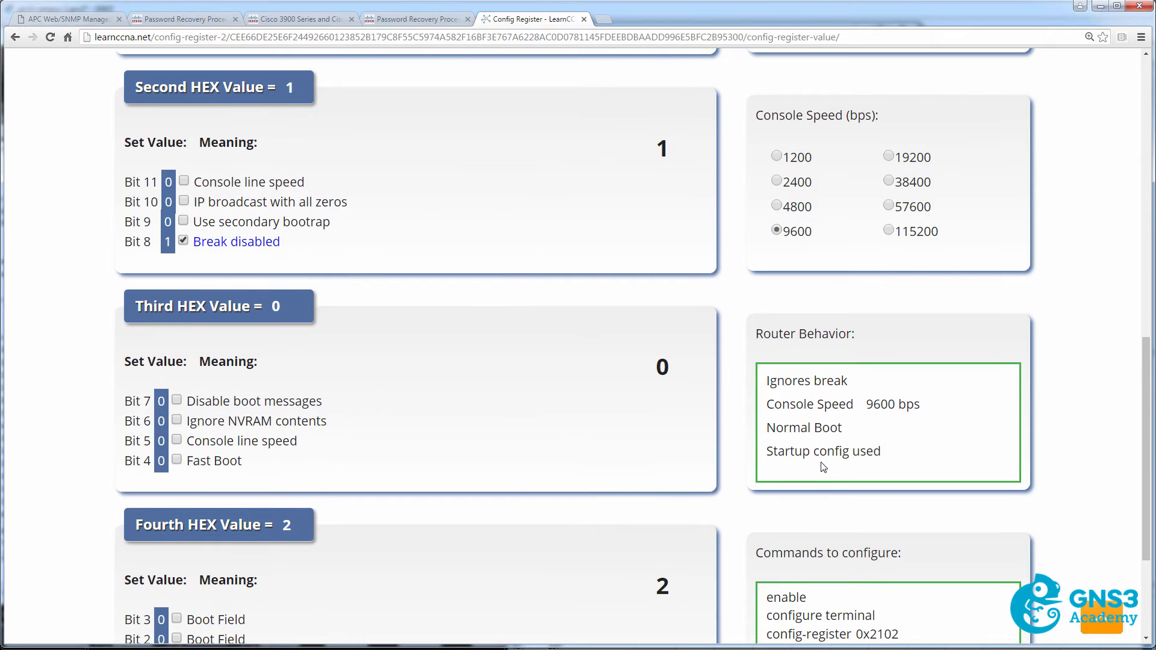
{"action": "scroll", "scroll_direction": "down", "scroll_amount": 3}
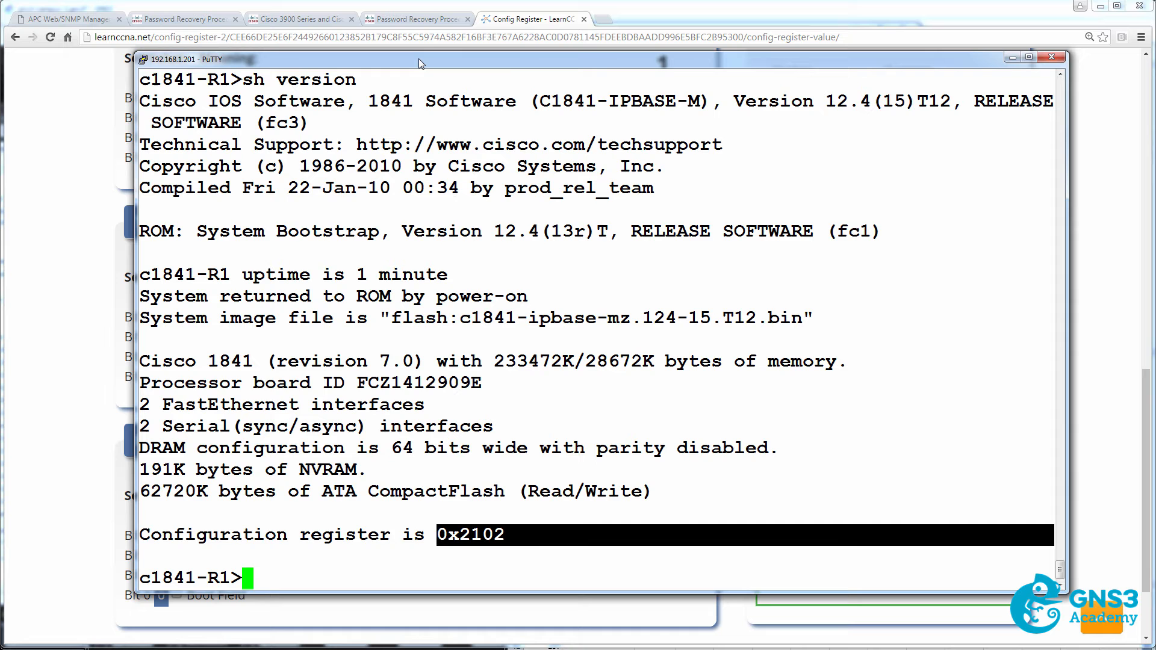
Step: Try 'en' at the c1841-R1> prompt, which fails with Bad secrets
{"action": "type", "text": "en"}
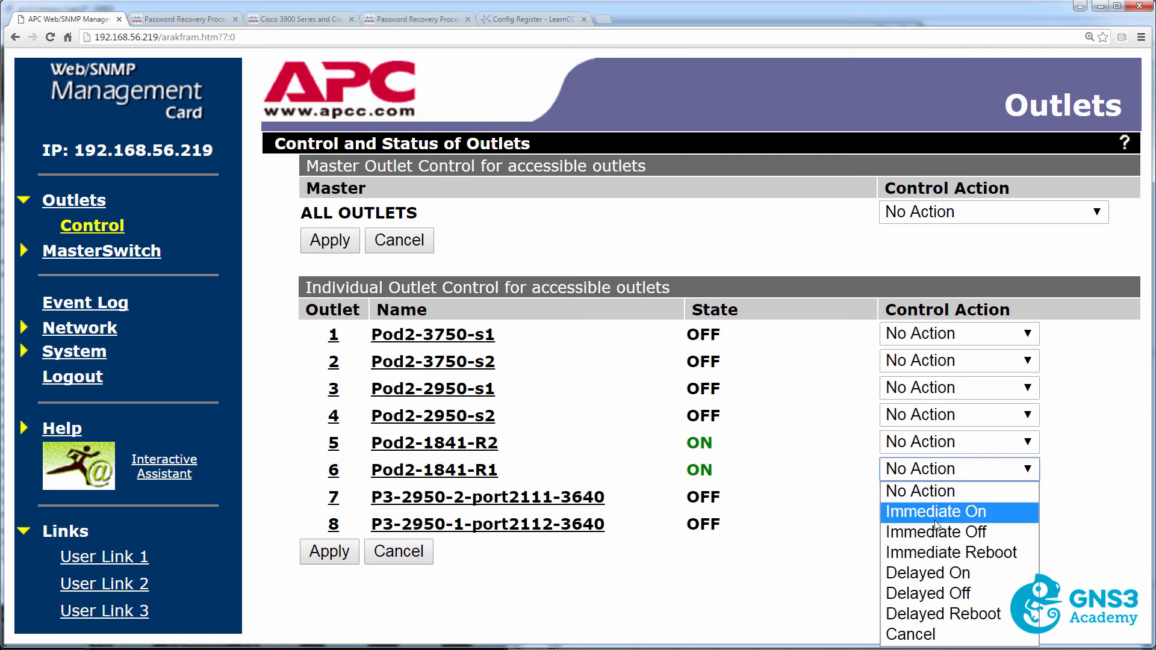
Step: Set outlet 6, Pod2-1841-R1, to Immediate Reboot and apply it
{"action": "left_click", "coordinate": [950, 551]}
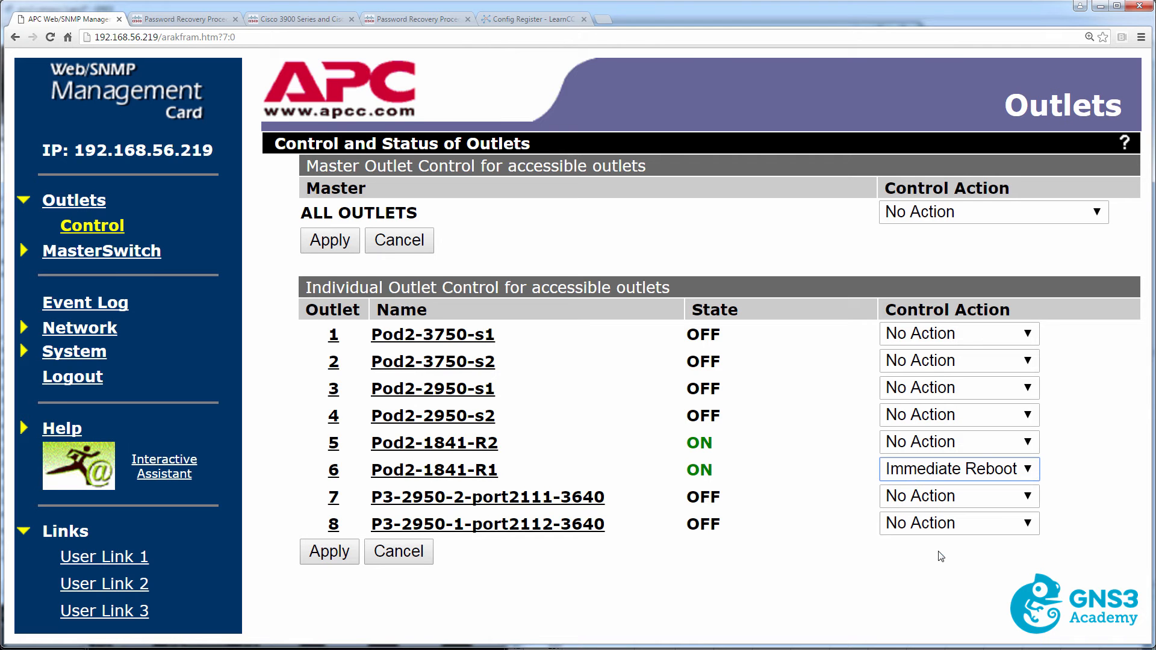
{"action": "mouse_move", "coordinate": [361, 551]}
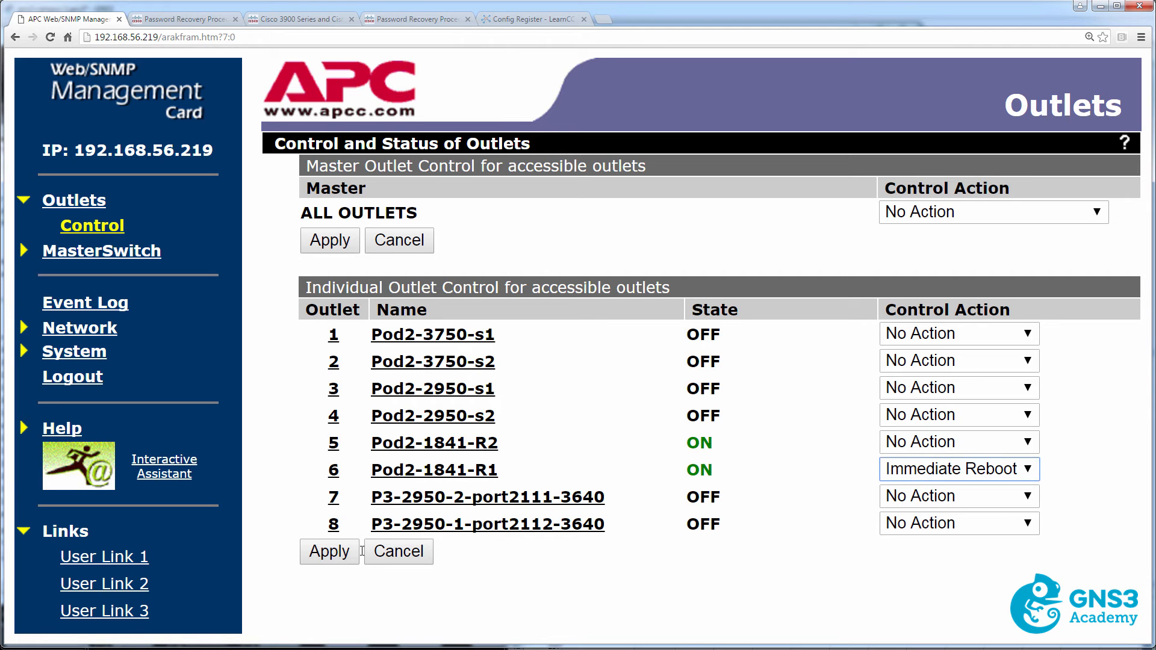
{"action": "left_click", "coordinate": [328, 551]}
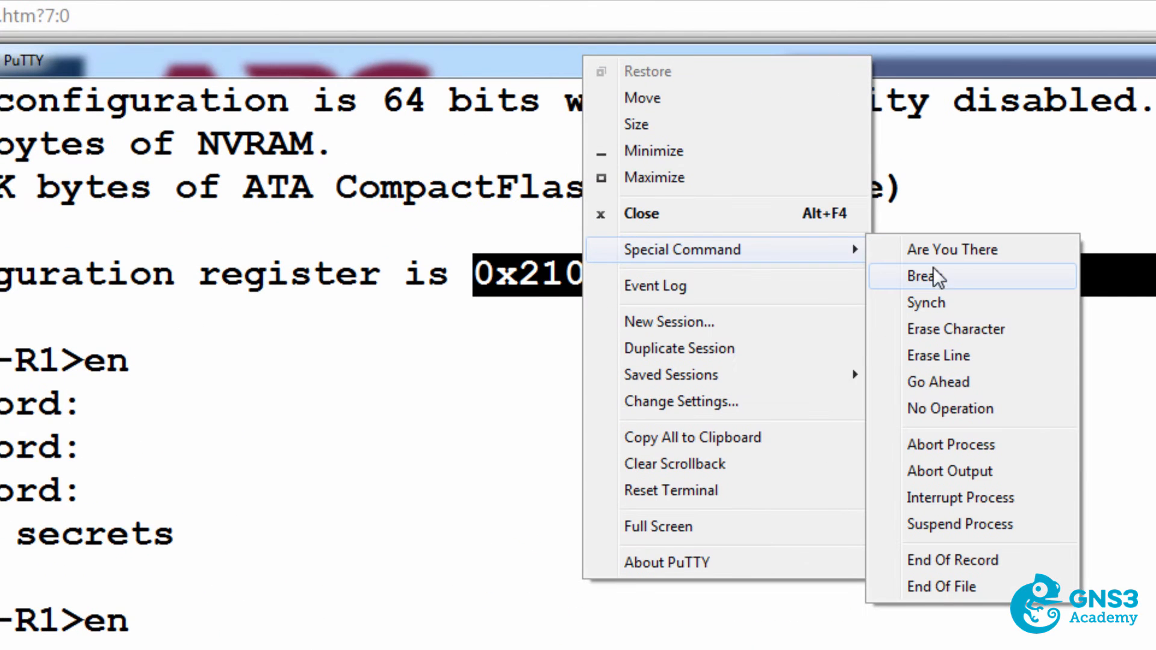
Step: Send Break from PuTTY during boot so the router stops at the rommon prompt
{"action": "left_click", "coordinate": [928, 276]}
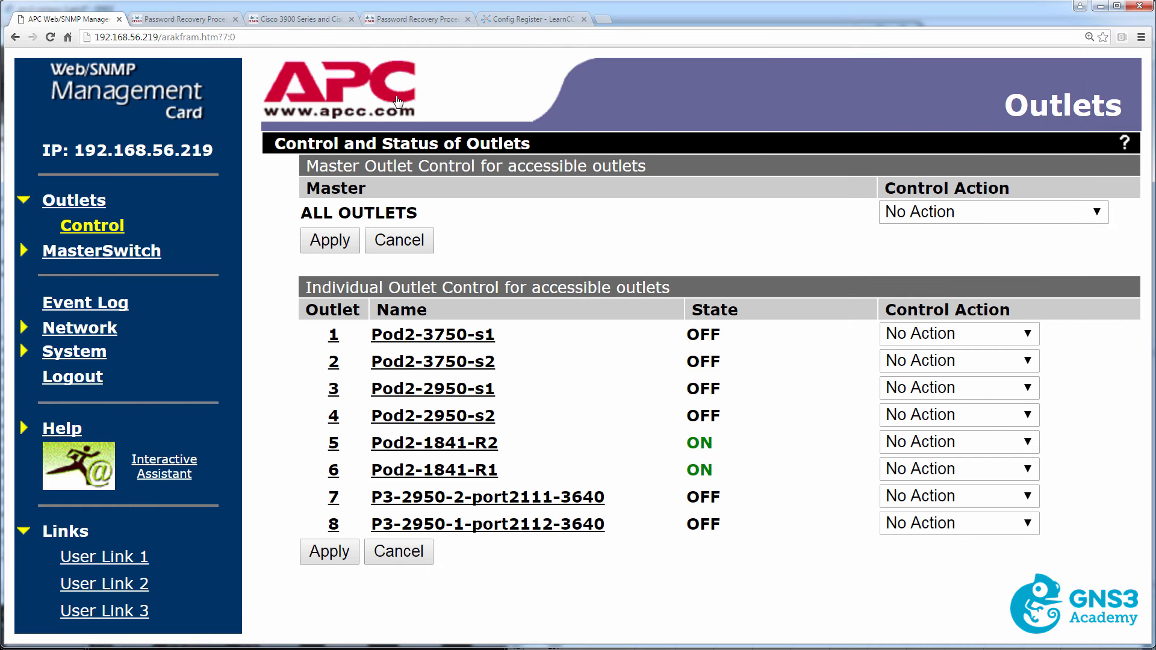
{"action": "mouse_move", "coordinate": [676, 469]}
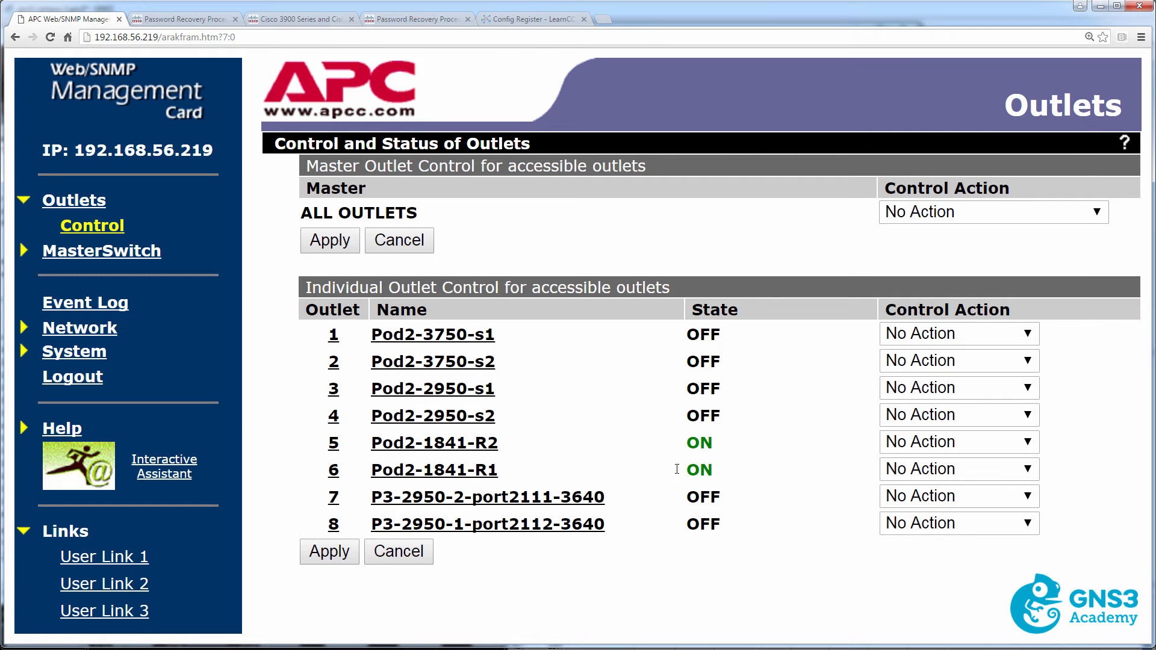
{"action": "double_click", "coordinate": [699, 469]}
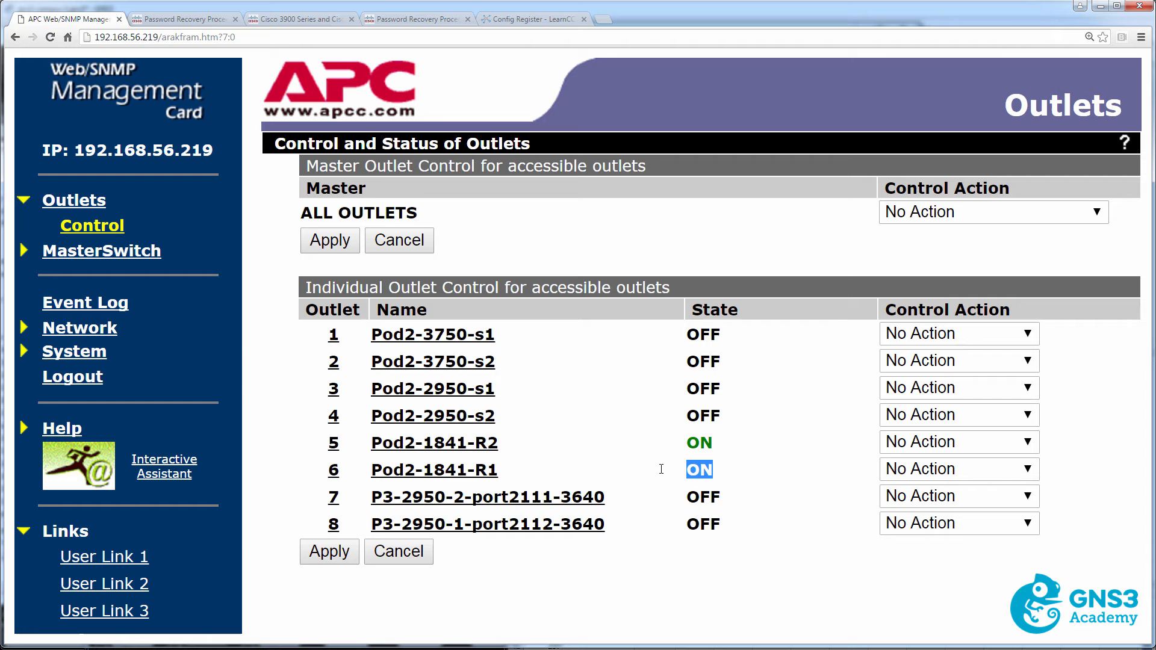
{"action": "left_click", "coordinate": [531, 18]}
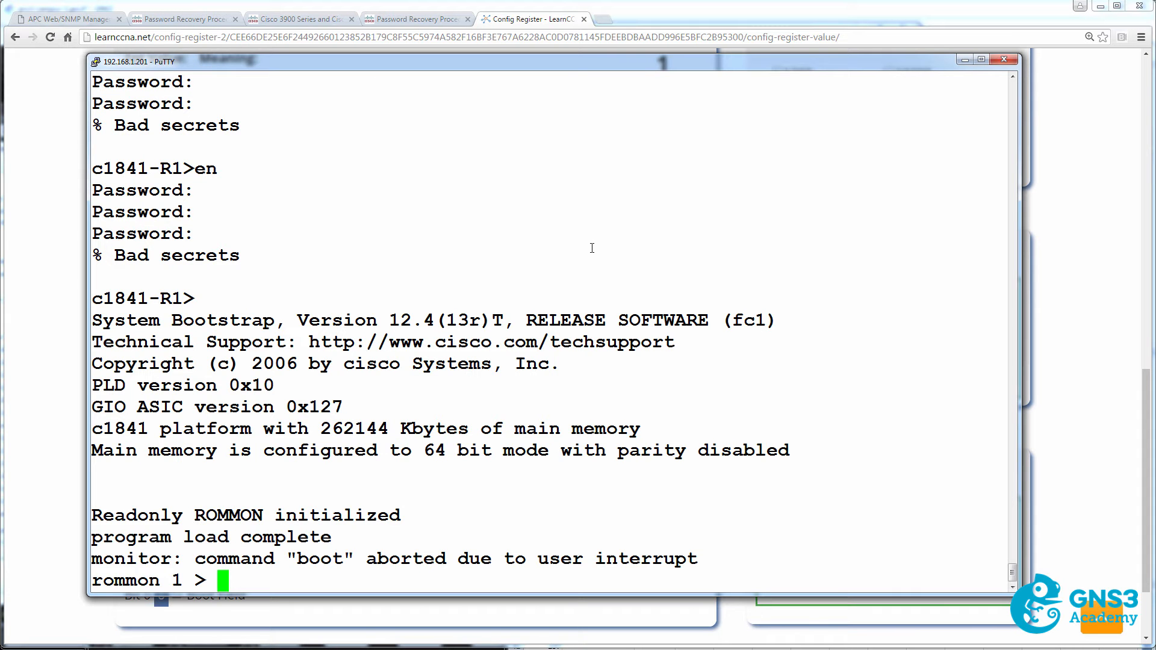
{"action": "mouse_move", "coordinate": [520, 111]}
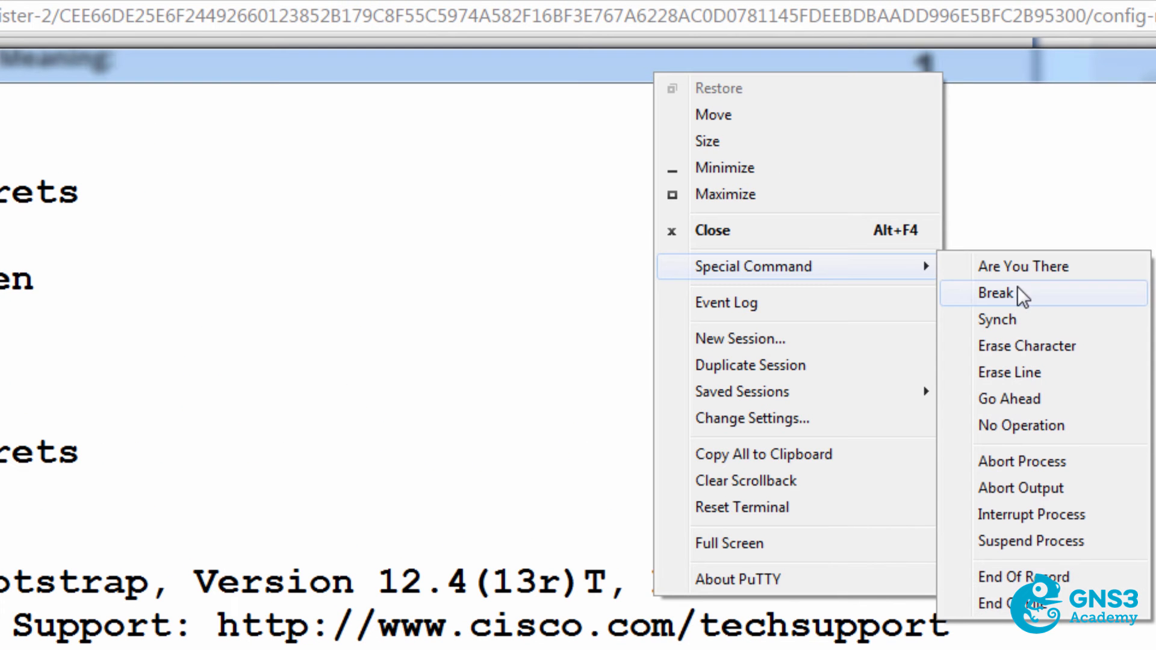
{"action": "mouse_move", "coordinate": [1053, 310]}
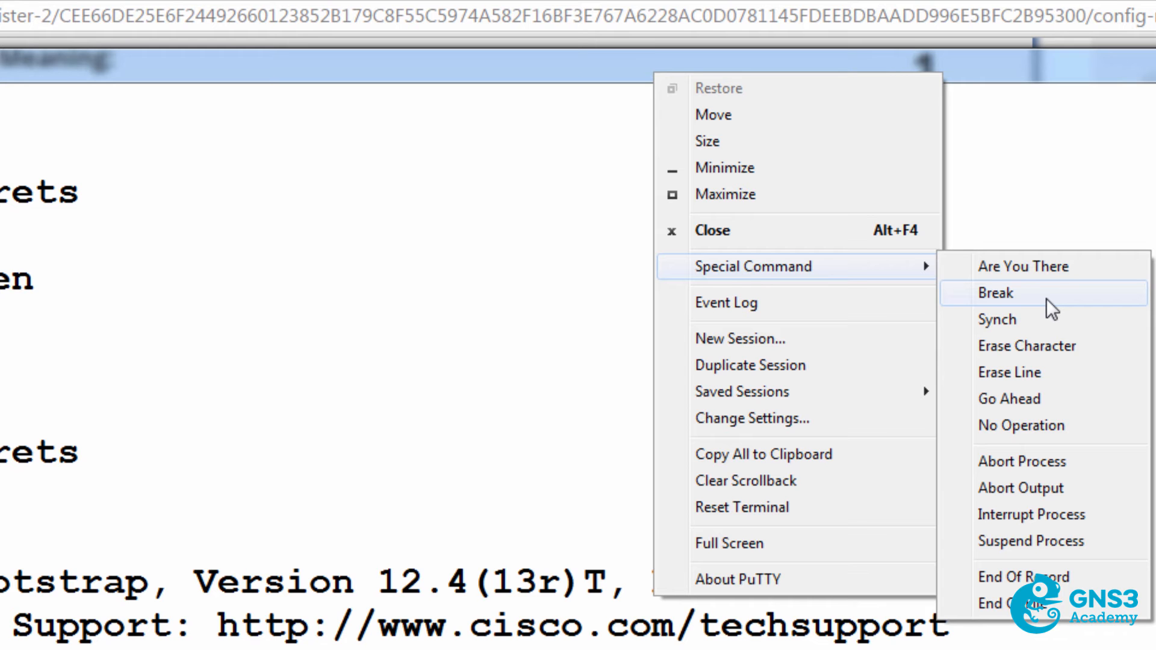
{"action": "mouse_move", "coordinate": [1040, 306]}
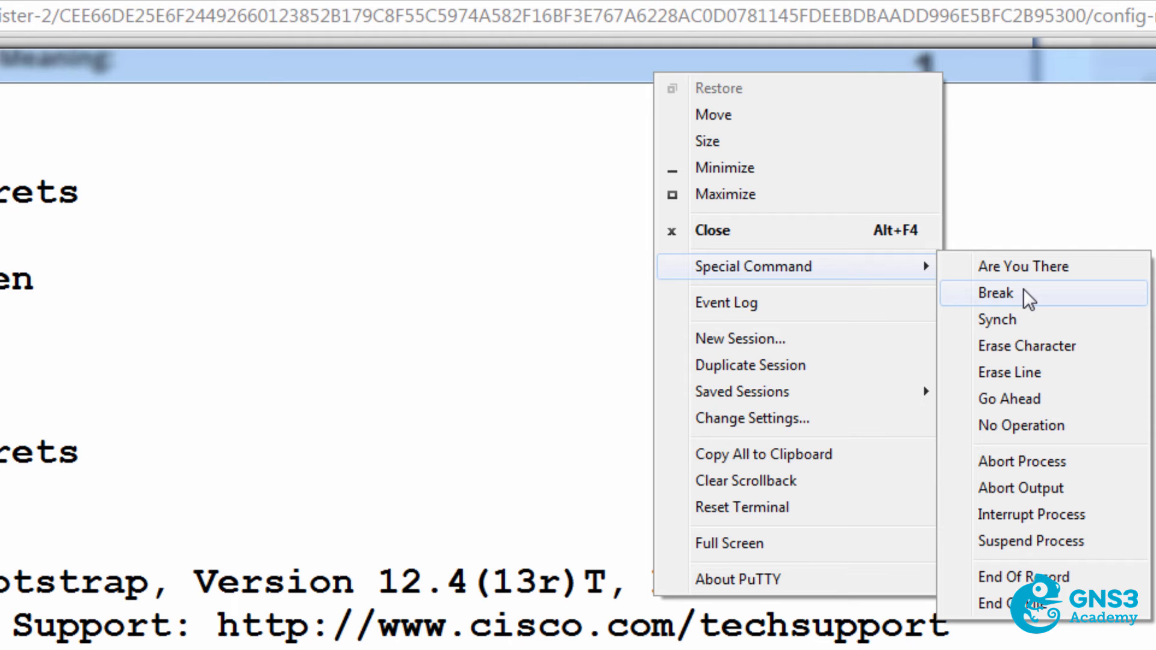
{"action": "left_click", "coordinate": [996, 292]}
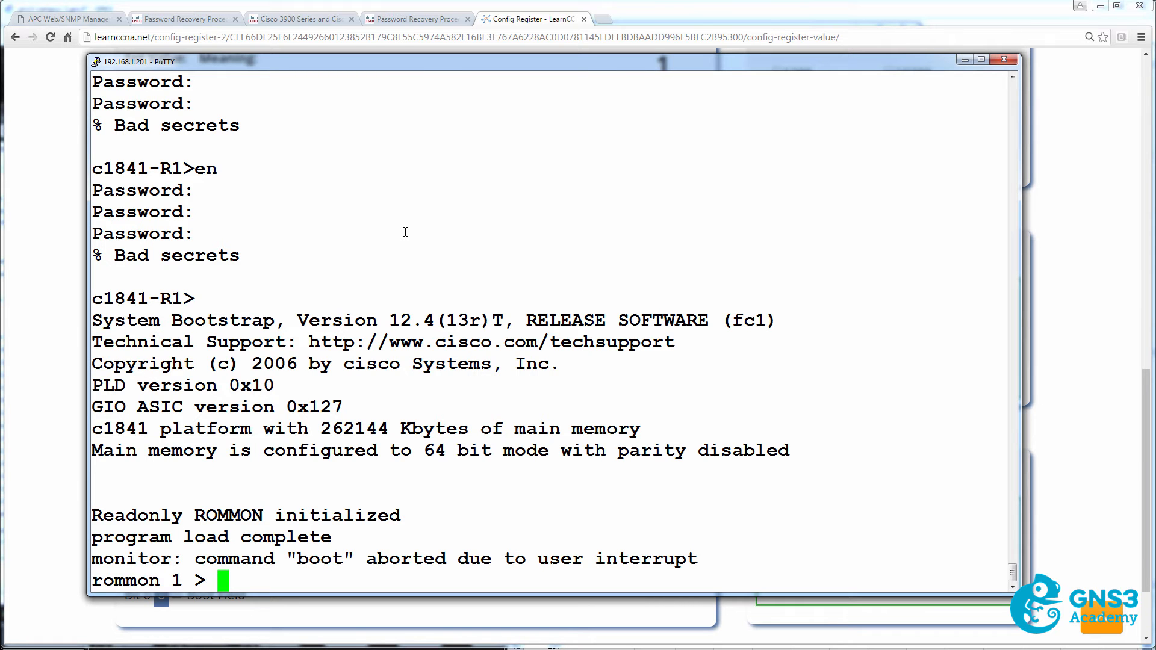
Step: Enter confreg 0x2142 at the rommon prompt and bring up the Cisco 2900 recovery article
{"action": "type", "text": "?"}
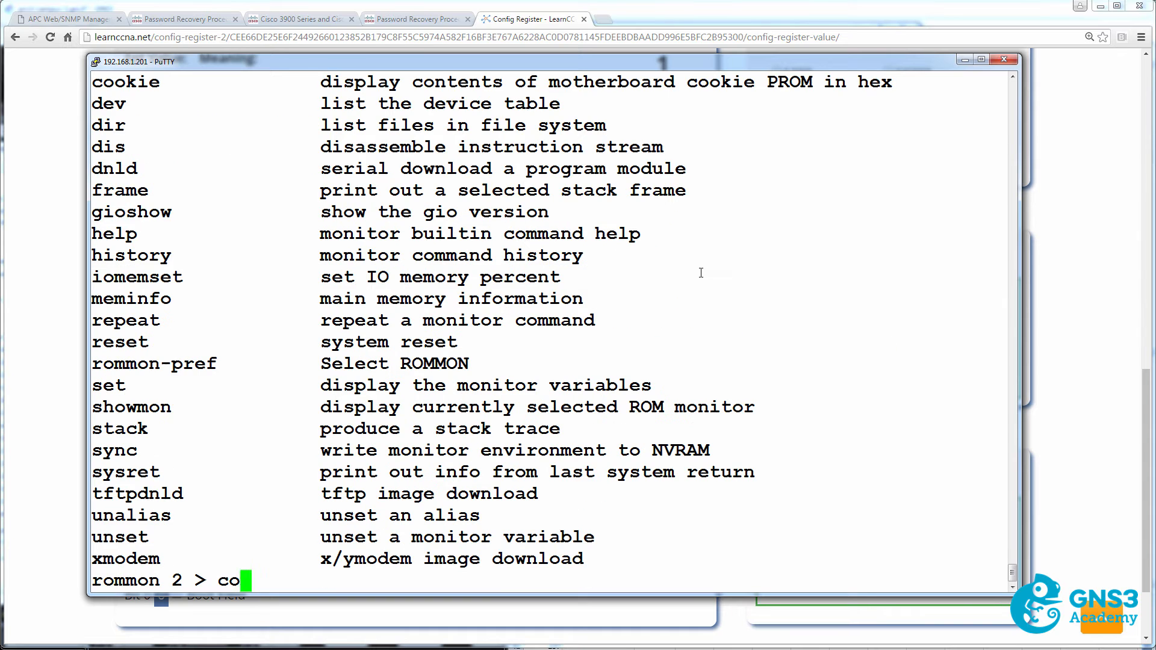
{"action": "type", "text": "nfreg"}
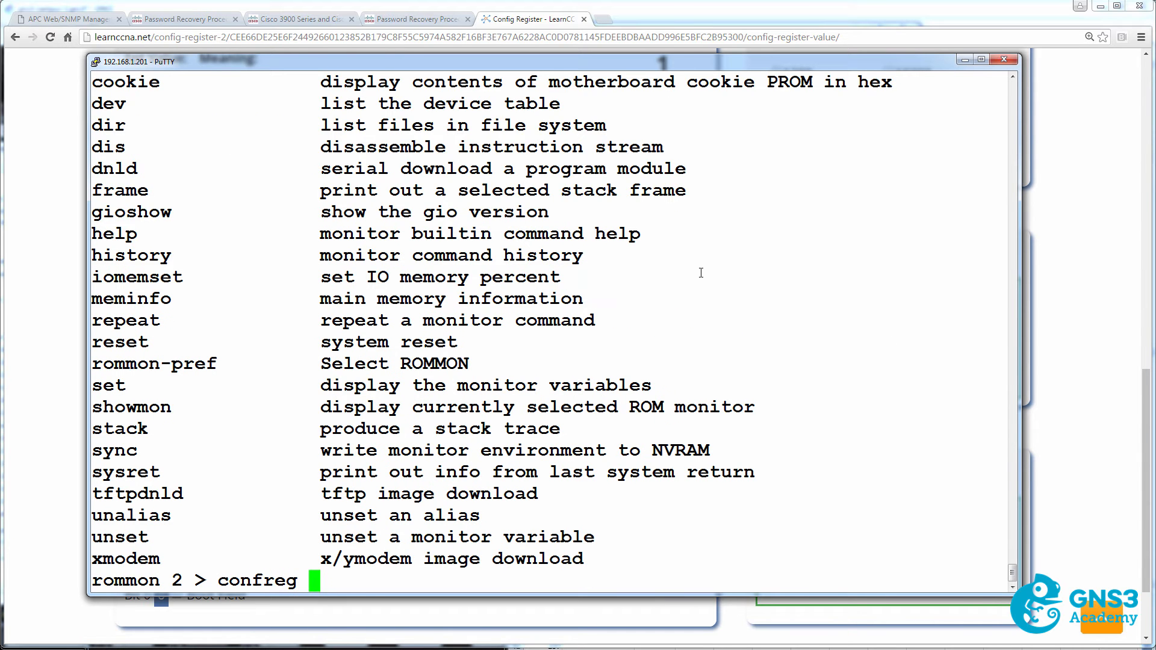
{"action": "type", "text": "0x21"}
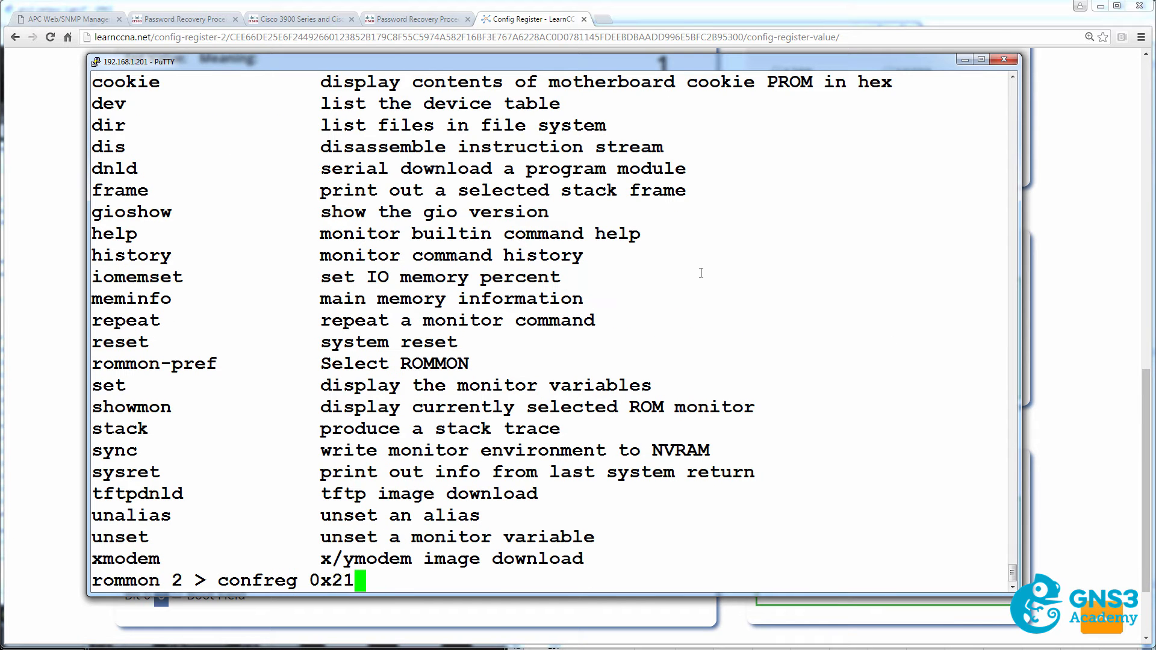
{"action": "type", "text": "42"}
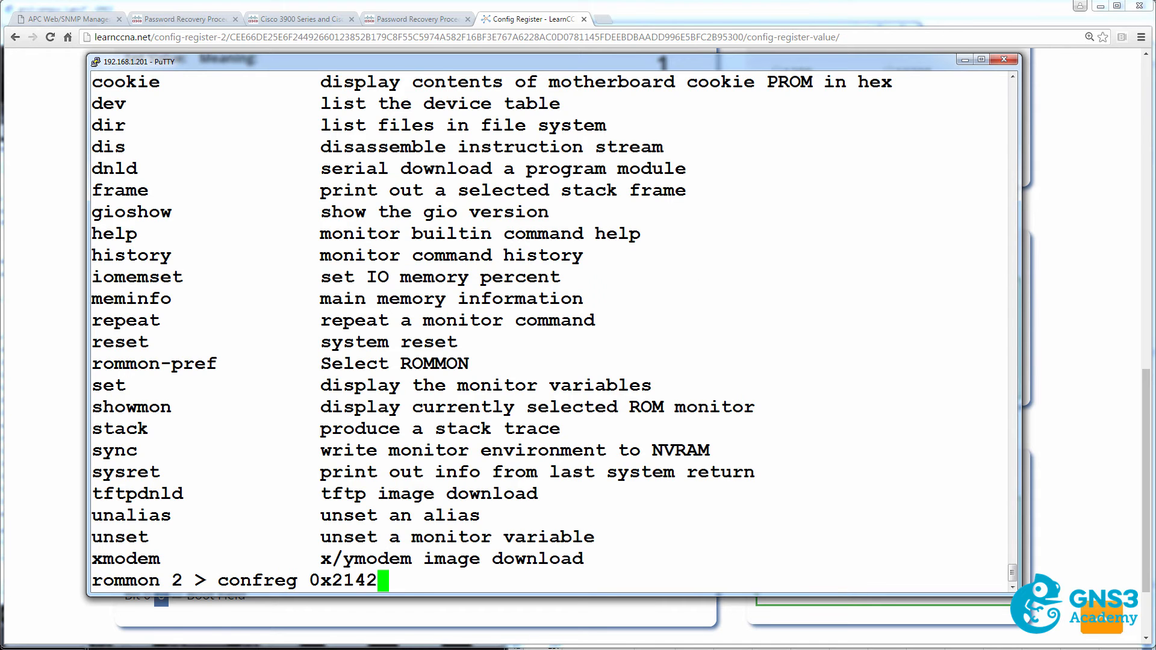
{"action": "left_click", "coordinate": [184, 18]}
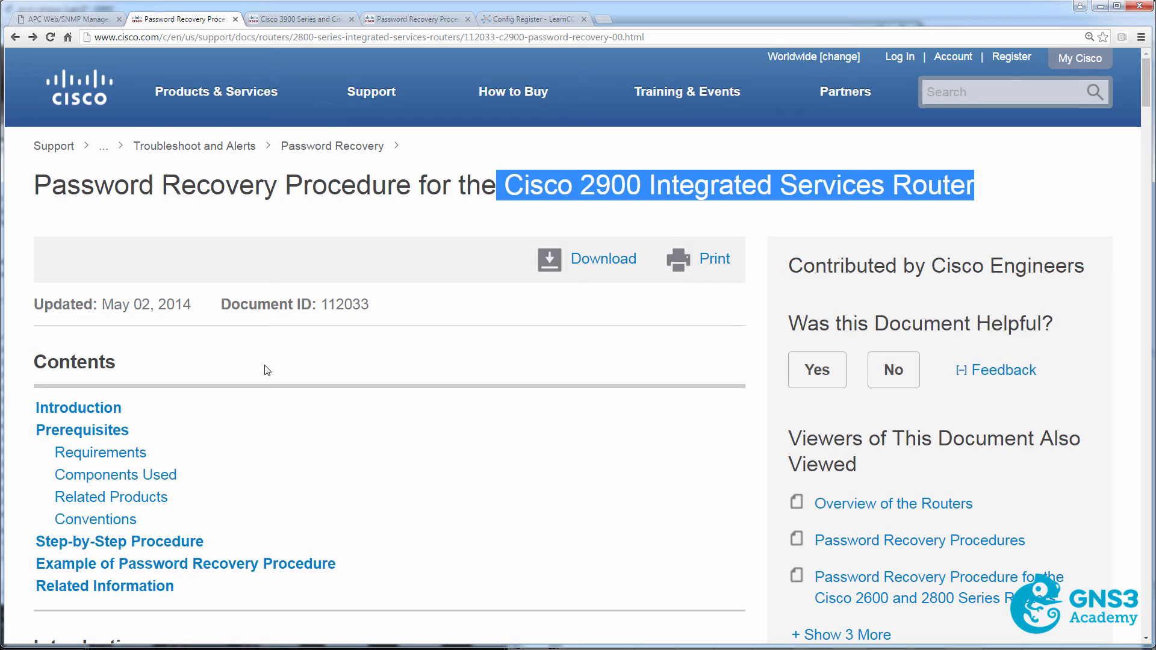
Step: From the password recovery index, open the Cisco 1800 Series Routers procedure
{"action": "scroll", "scroll_direction": "down", "scroll_amount": 3}
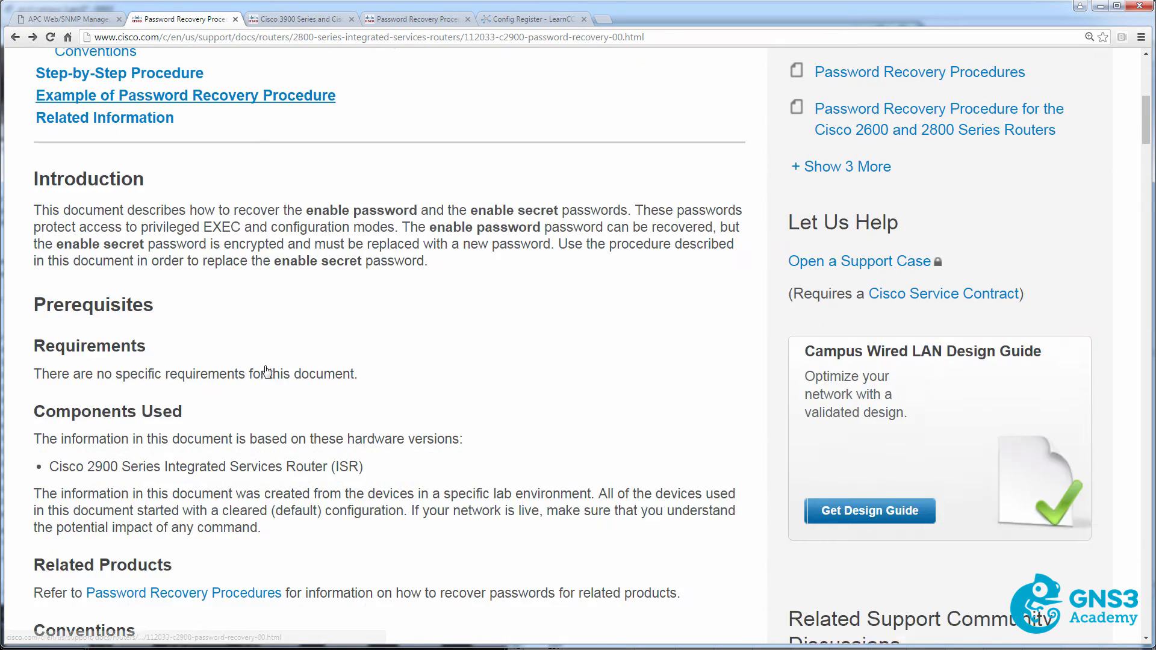
{"action": "scroll", "scroll_direction": "down", "scroll_amount": 3}
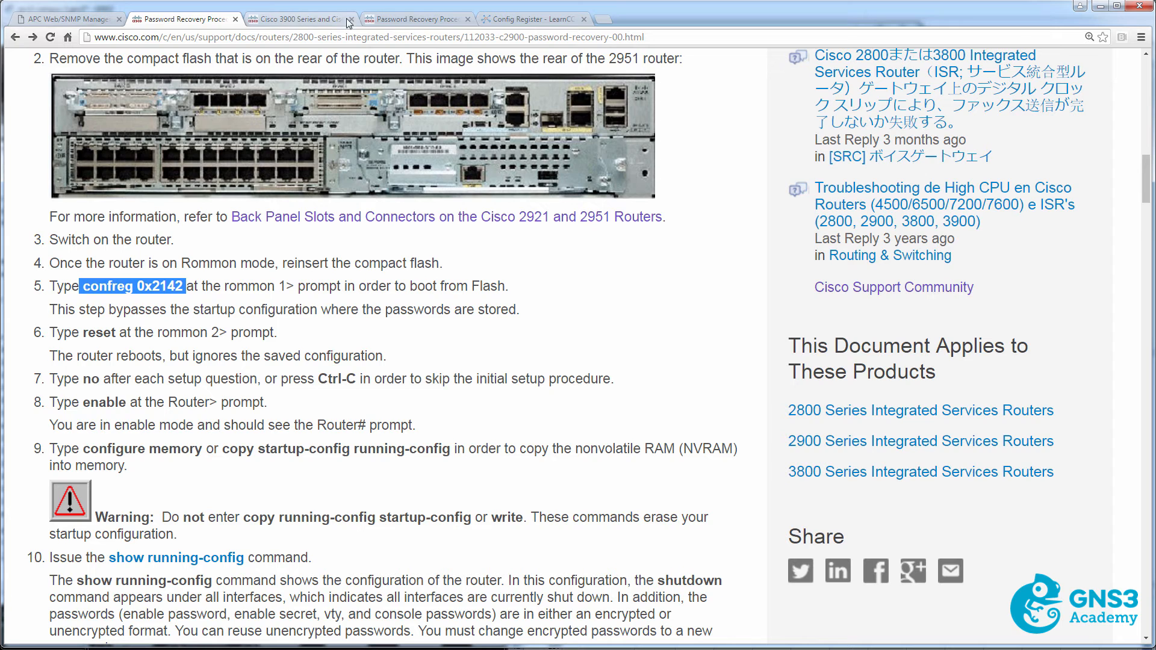
{"action": "left_click", "coordinate": [413, 18]}
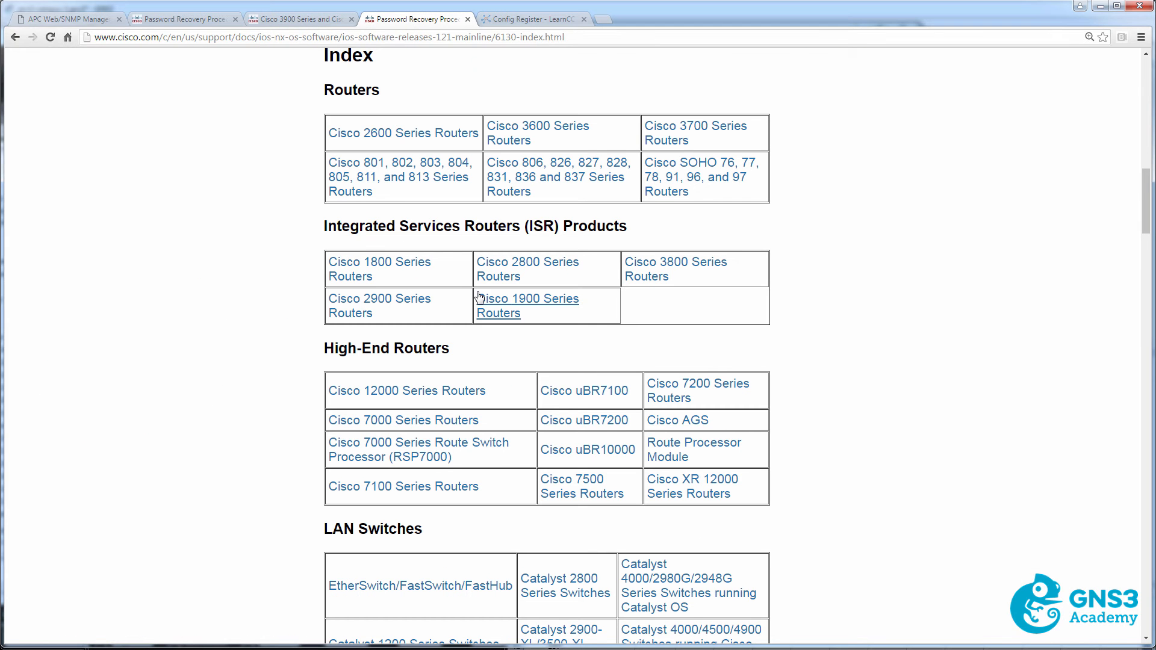
{"action": "mouse_move", "coordinate": [407, 267]}
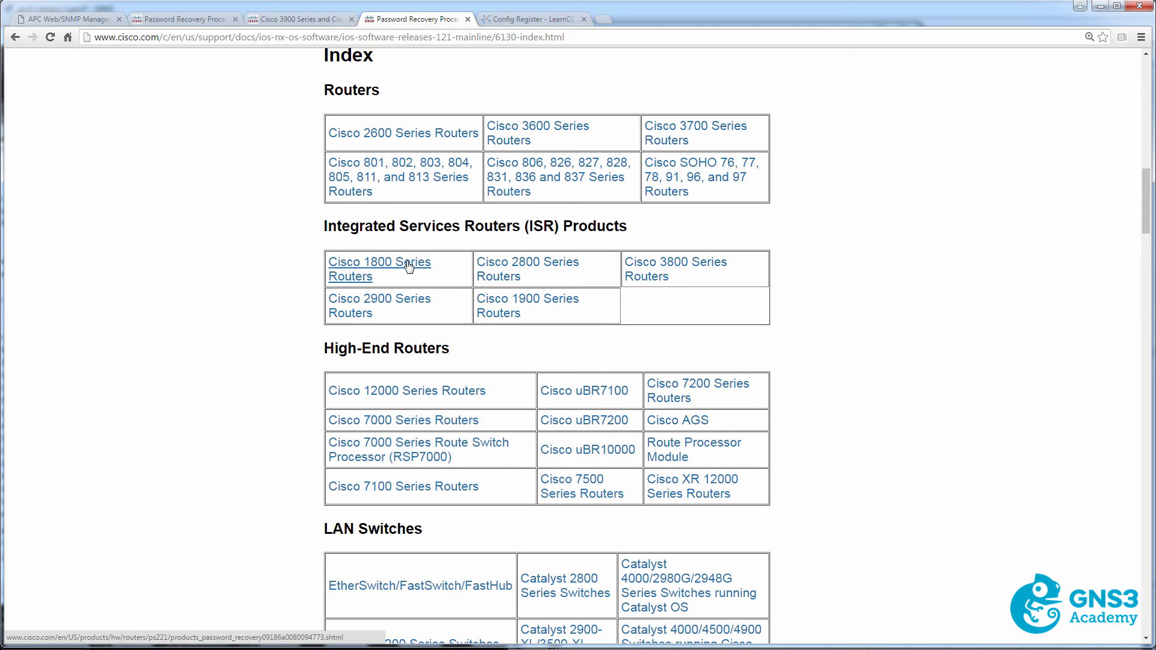
{"action": "left_click", "coordinate": [379, 269]}
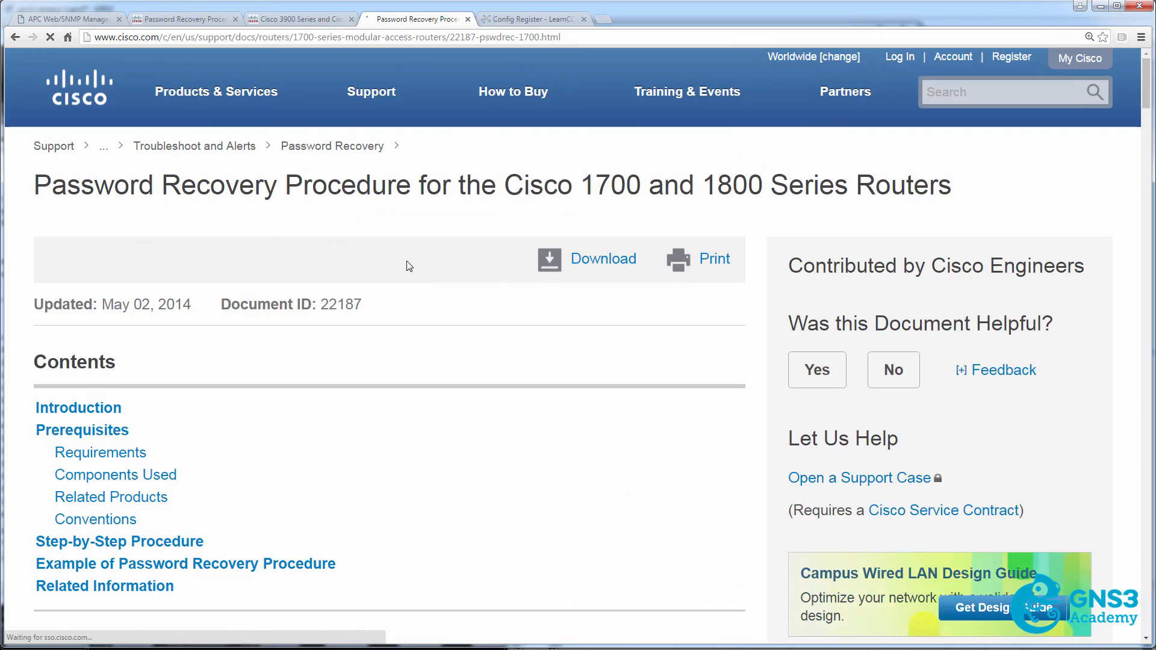
Step: Scroll through the 1800 Series recovery steps and return to the router console
{"action": "scroll", "scroll_direction": "down", "scroll_amount": 3}
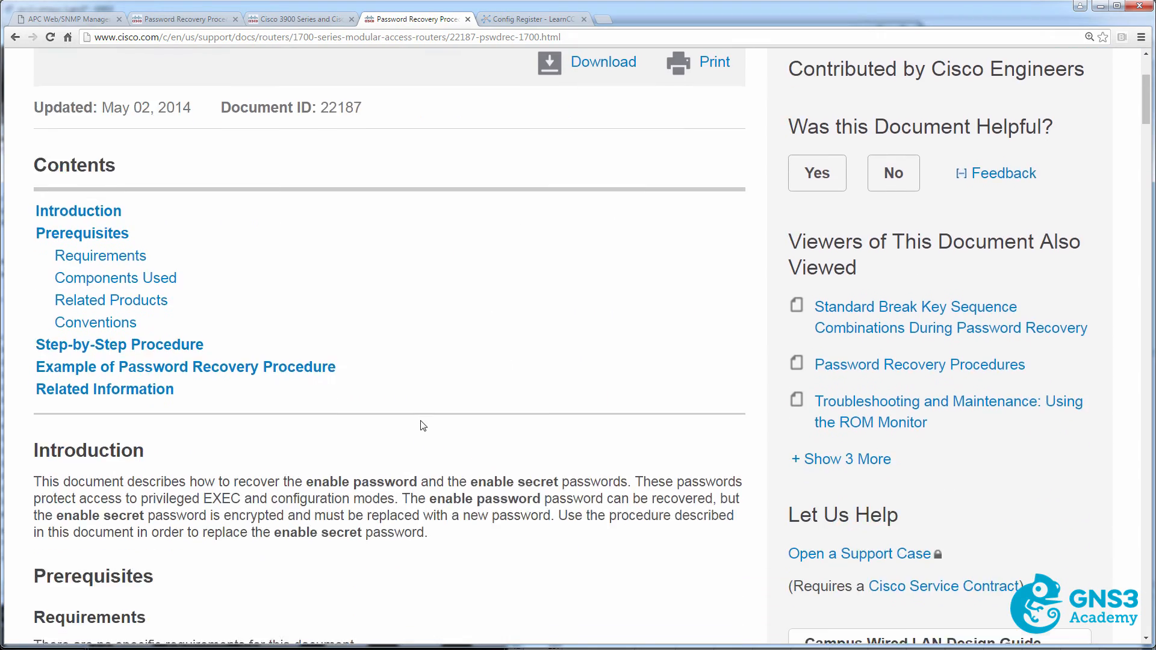
{"action": "scroll", "scroll_direction": "down", "scroll_amount": 3}
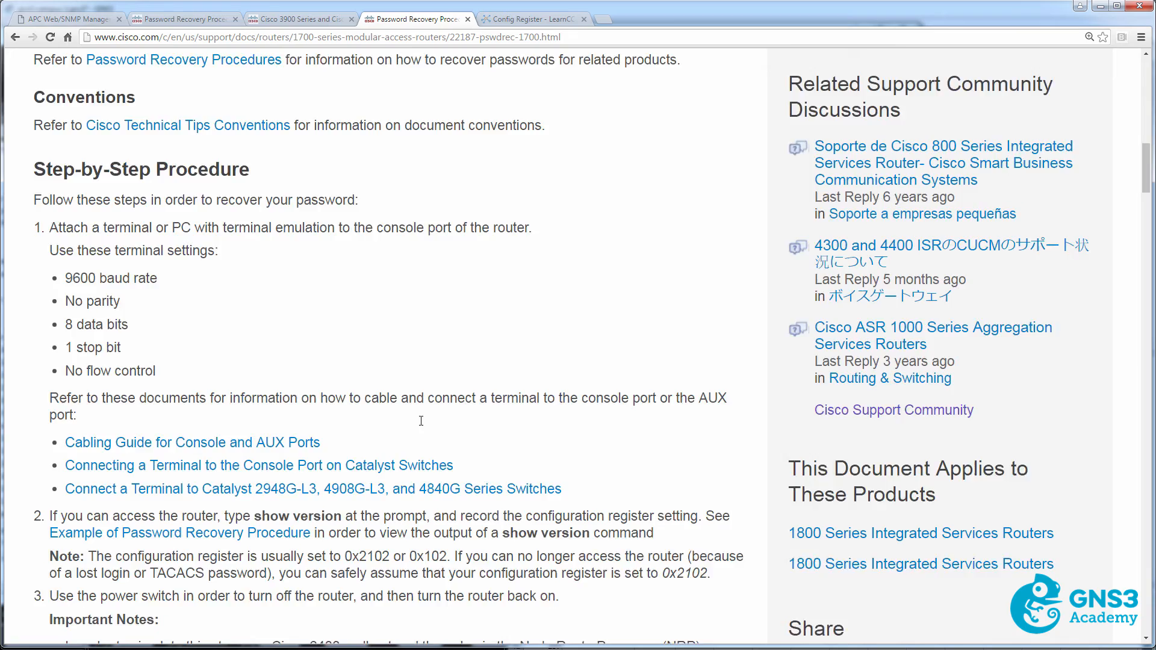
{"action": "scroll", "scroll_direction": "down", "scroll_amount": 3}
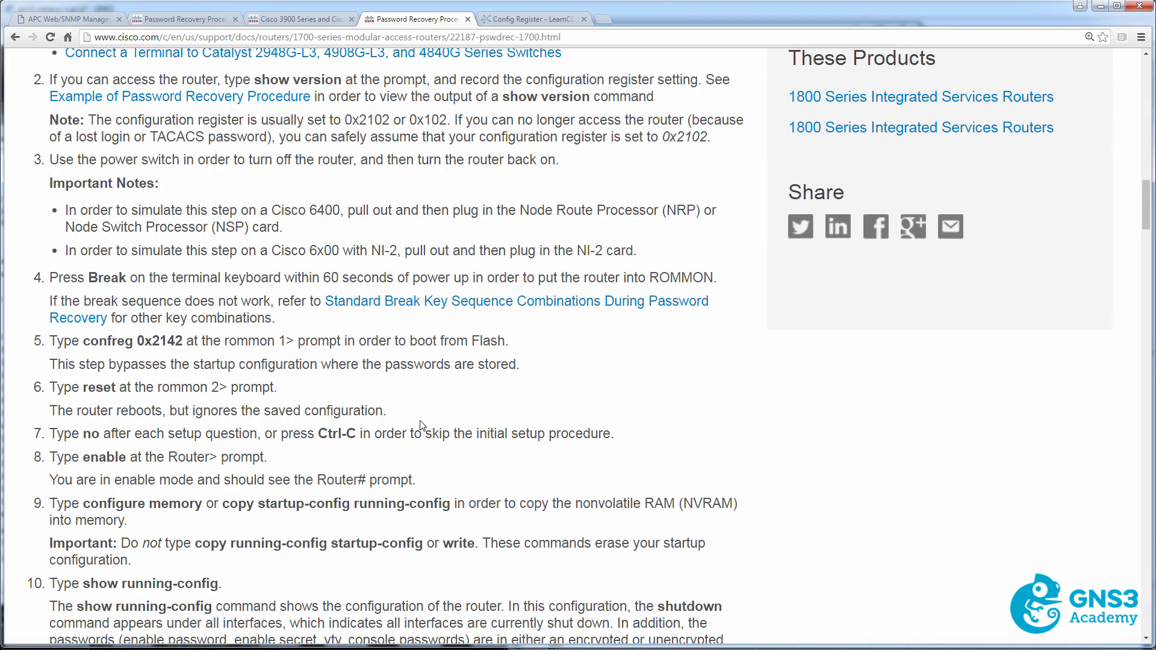
{"action": "scroll", "scroll_direction": "down", "scroll_amount": 3}
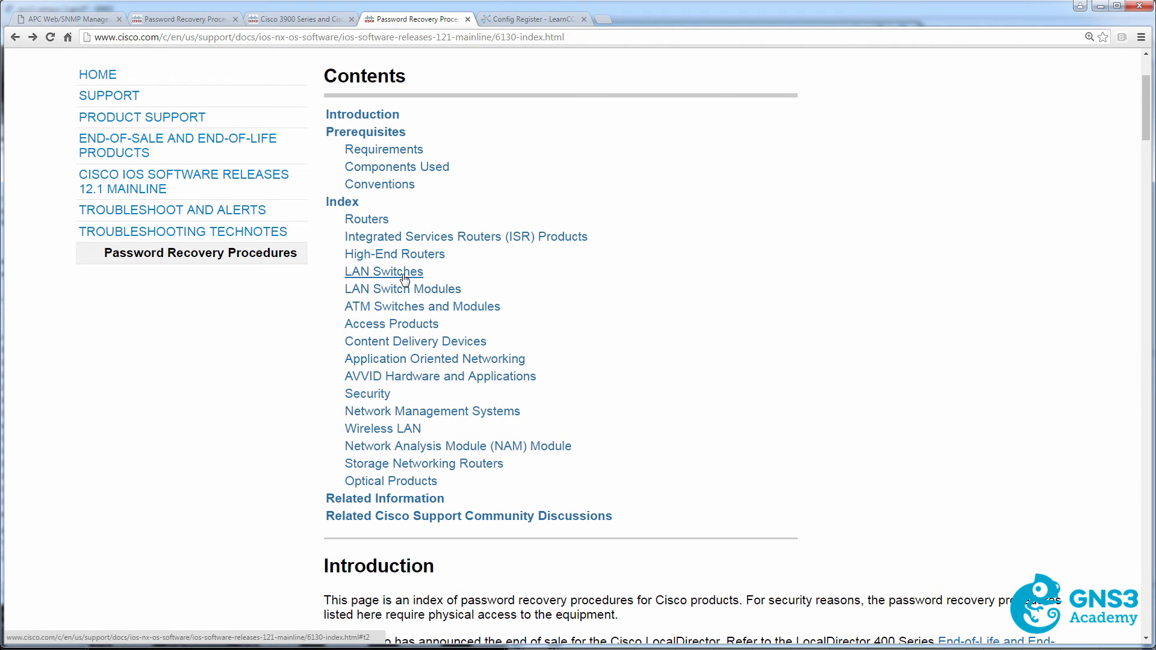
{"action": "mouse_move", "coordinate": [541, 523]}
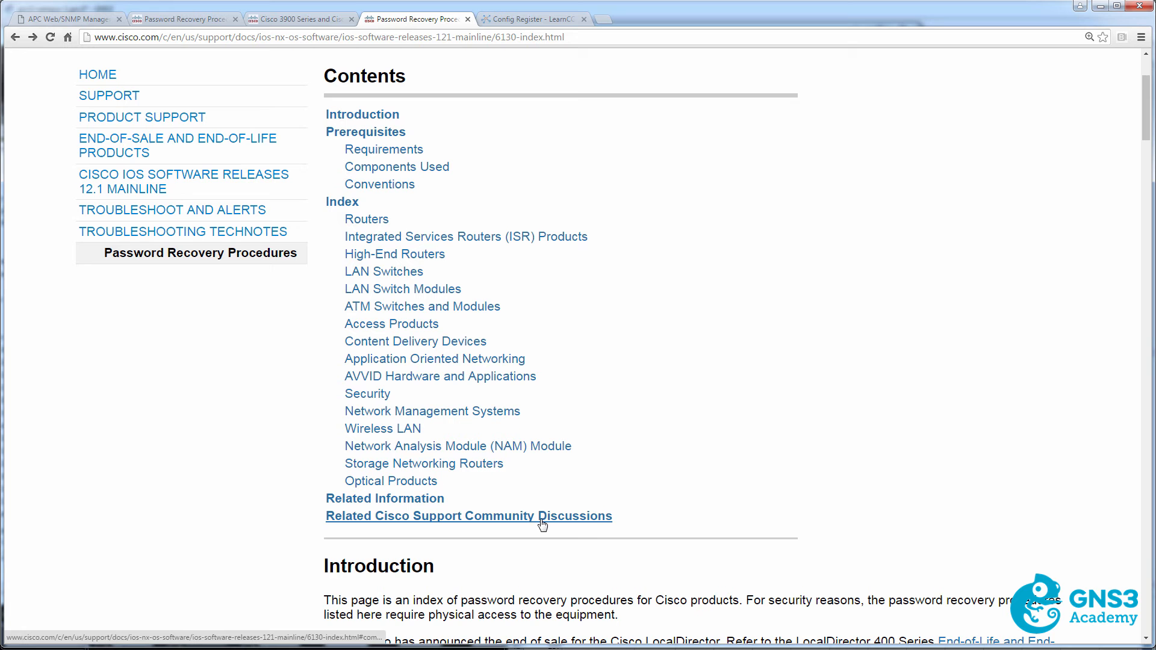
{"action": "left_click", "coordinate": [531, 18]}
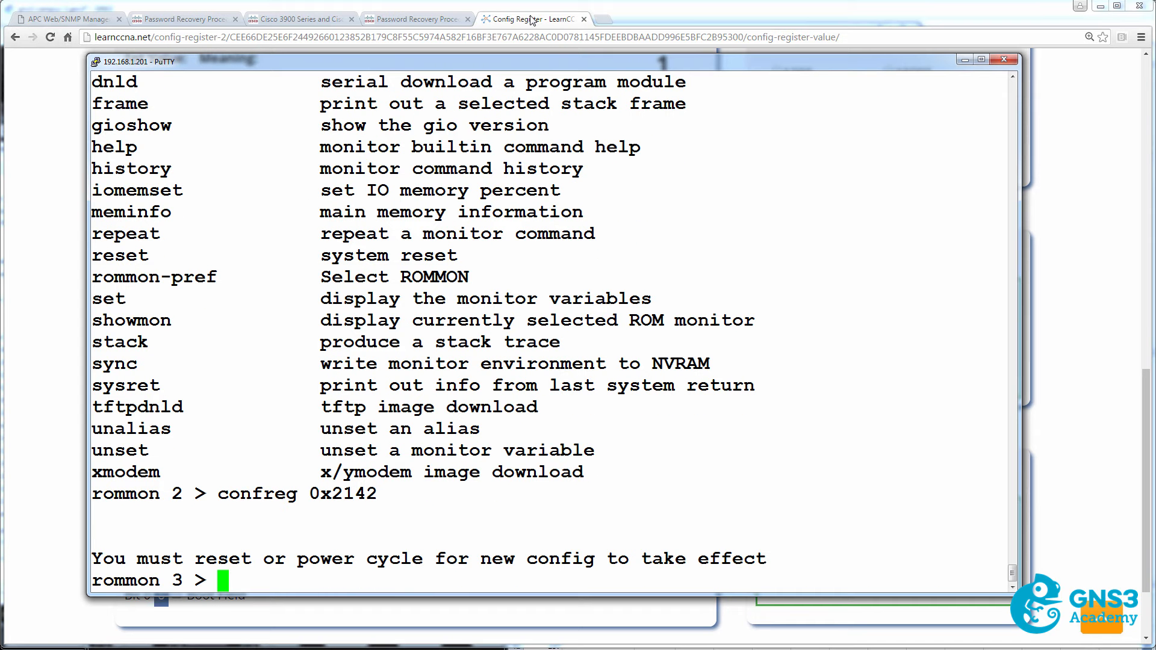
{"action": "mouse_move", "coordinate": [191, 245]}
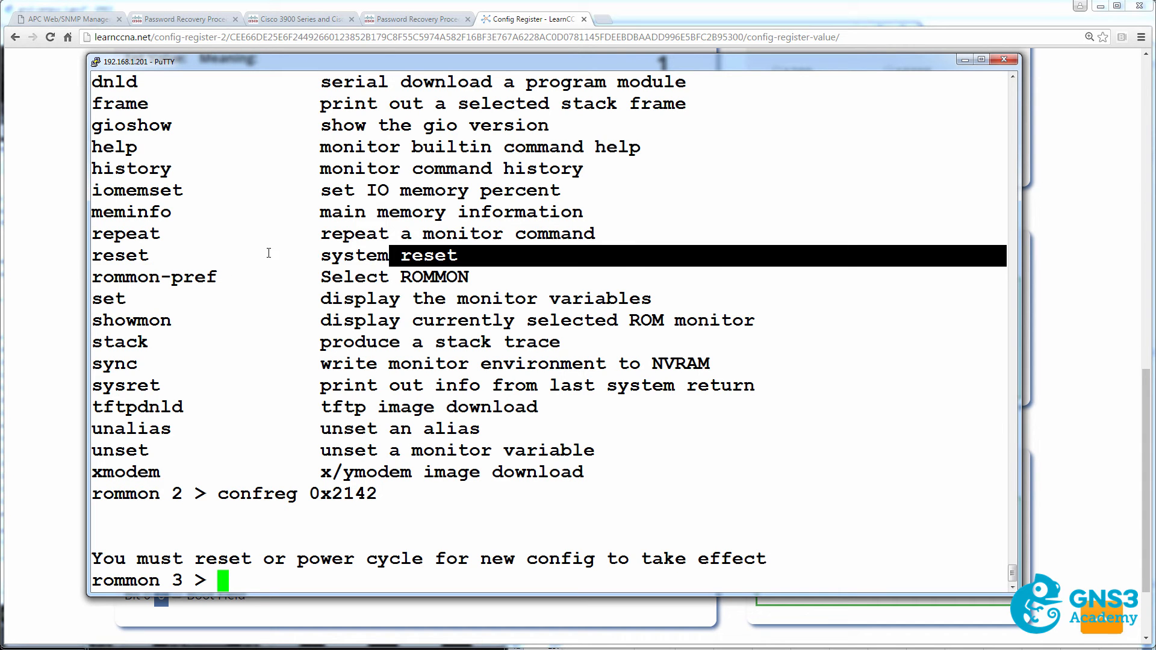
Step: Run reset at the rommon prompt so the router reboots with register 0x2142
{"action": "type", "text": "ree"}
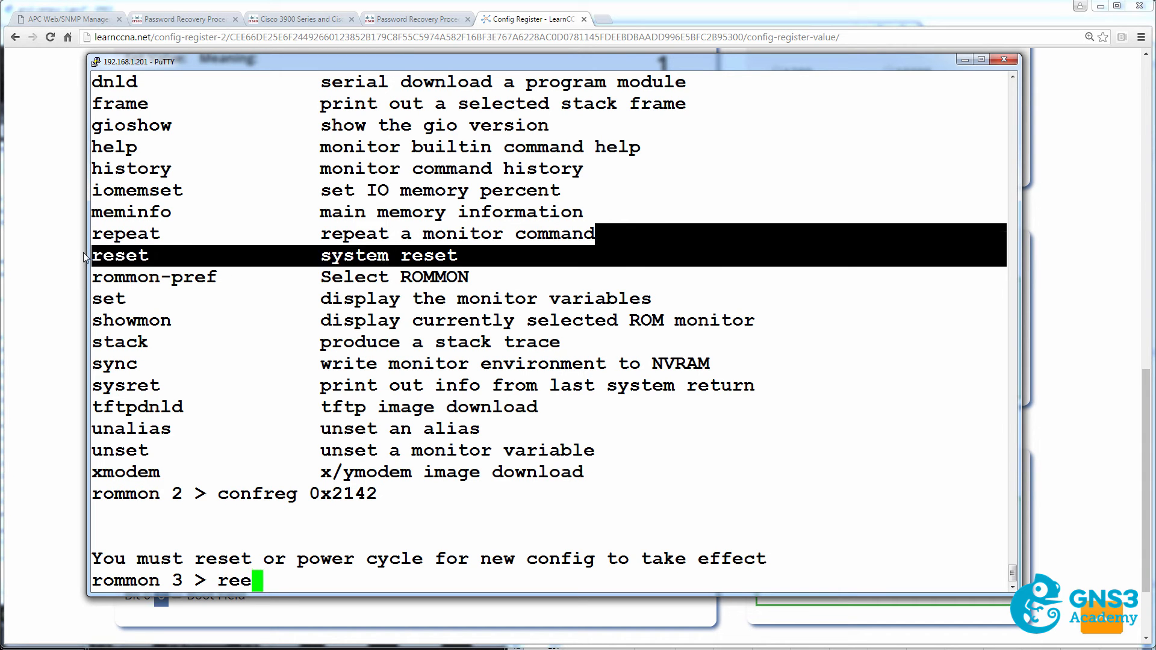
{"action": "key", "text": "Return"}
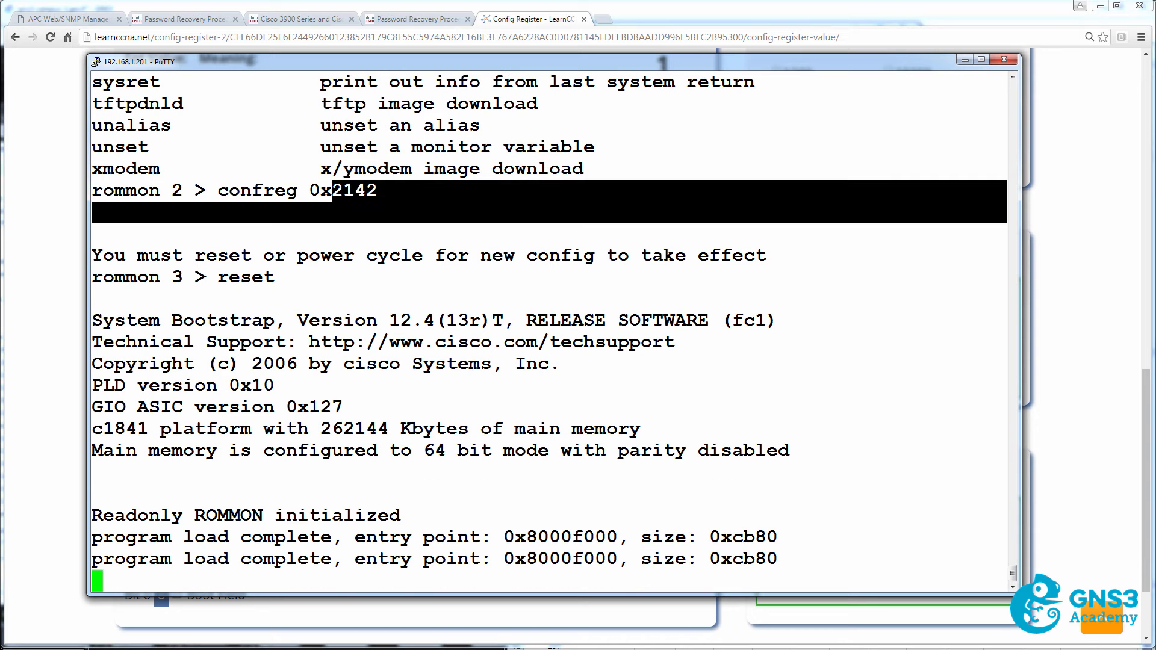
{"action": "scroll", "scroll_direction": "up", "scroll_amount": 3}
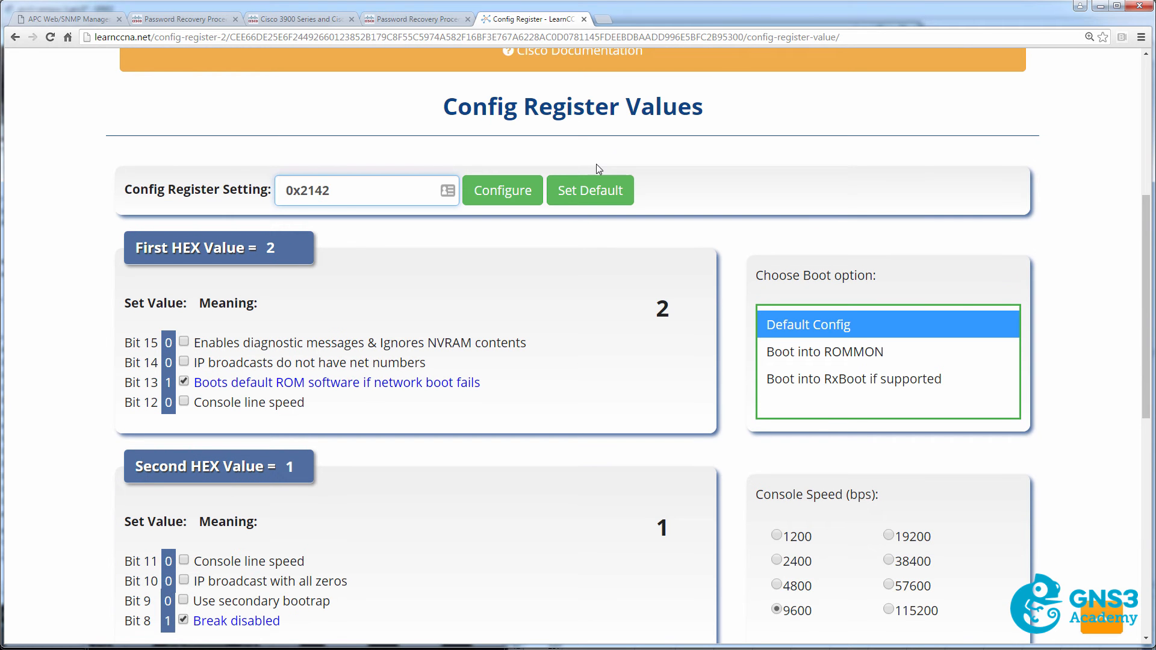
Step: Show the decoder's 0x2142 breakdown and highlight Bit 6, Ignore NVRAM contents
{"action": "scroll", "scroll_direction": "down", "scroll_amount": 3}
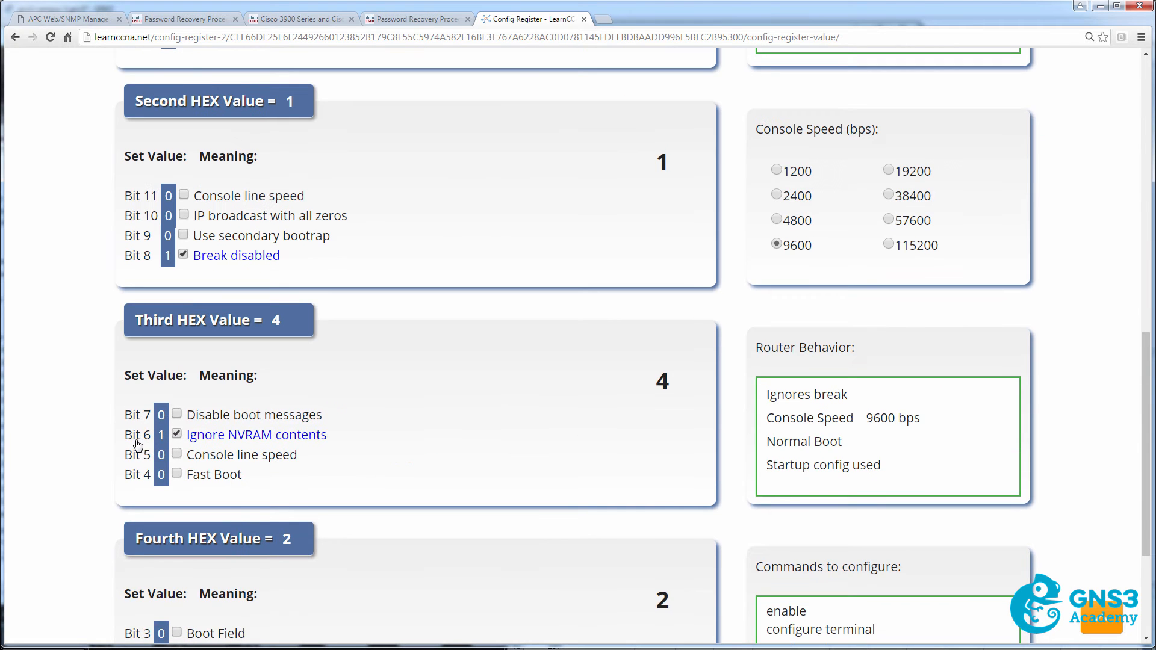
{"action": "double_click", "coordinate": [255, 435]}
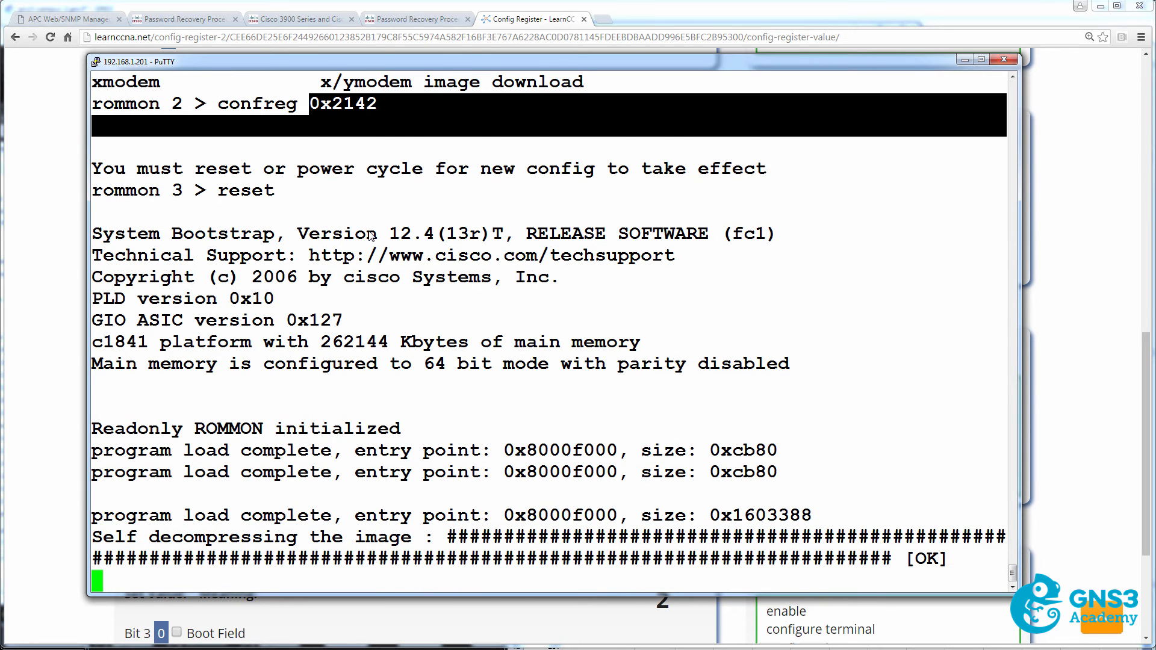
Step: Let IOS finish booting and answer no to the initial configuration dialog, reaching Router>
{"action": "scroll", "scroll_direction": "down", "scroll_amount": 3}
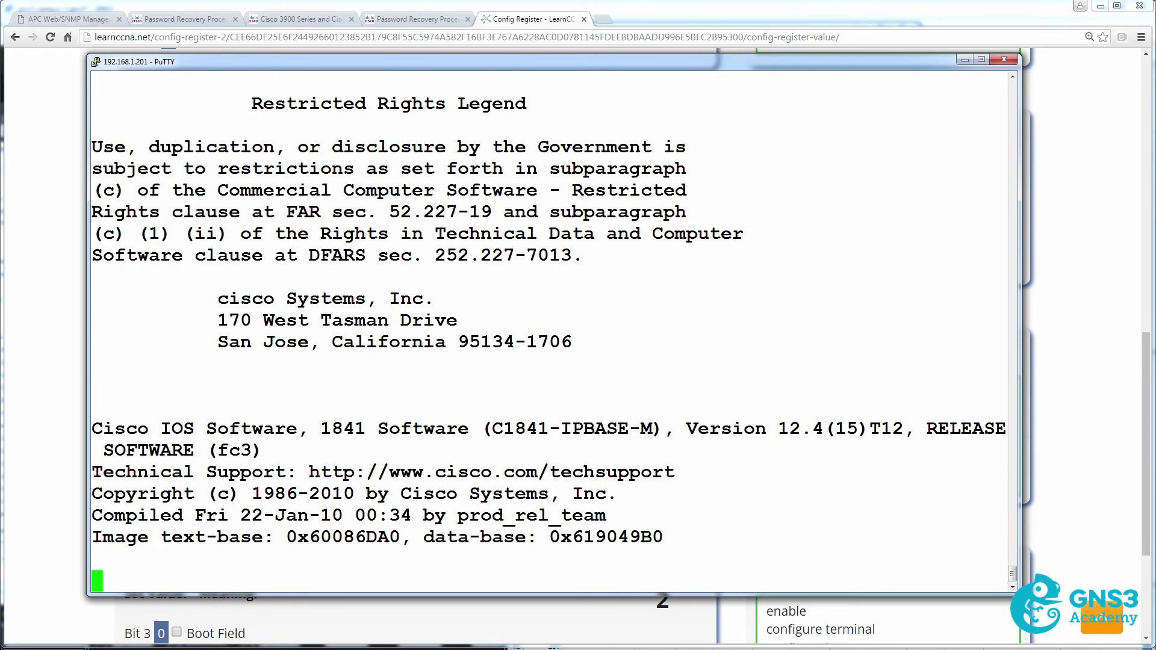
{"action": "scroll", "scroll_direction": "down", "scroll_amount": 3}
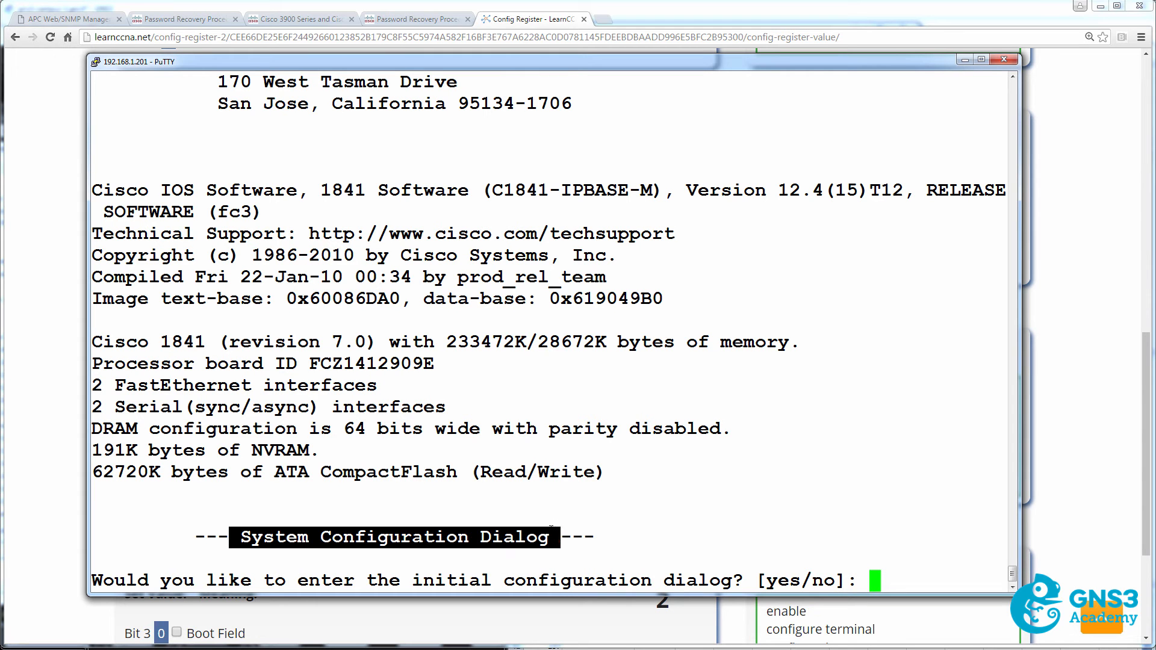
{"action": "type", "text": "no"}
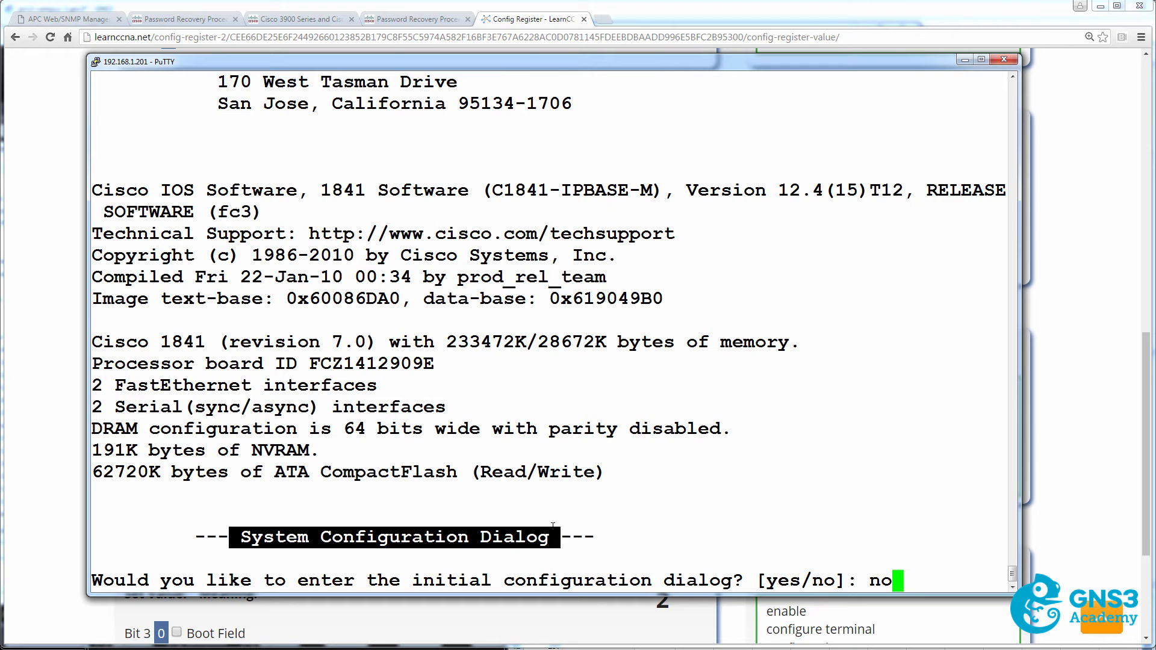
{"action": "key", "text": "Return"}
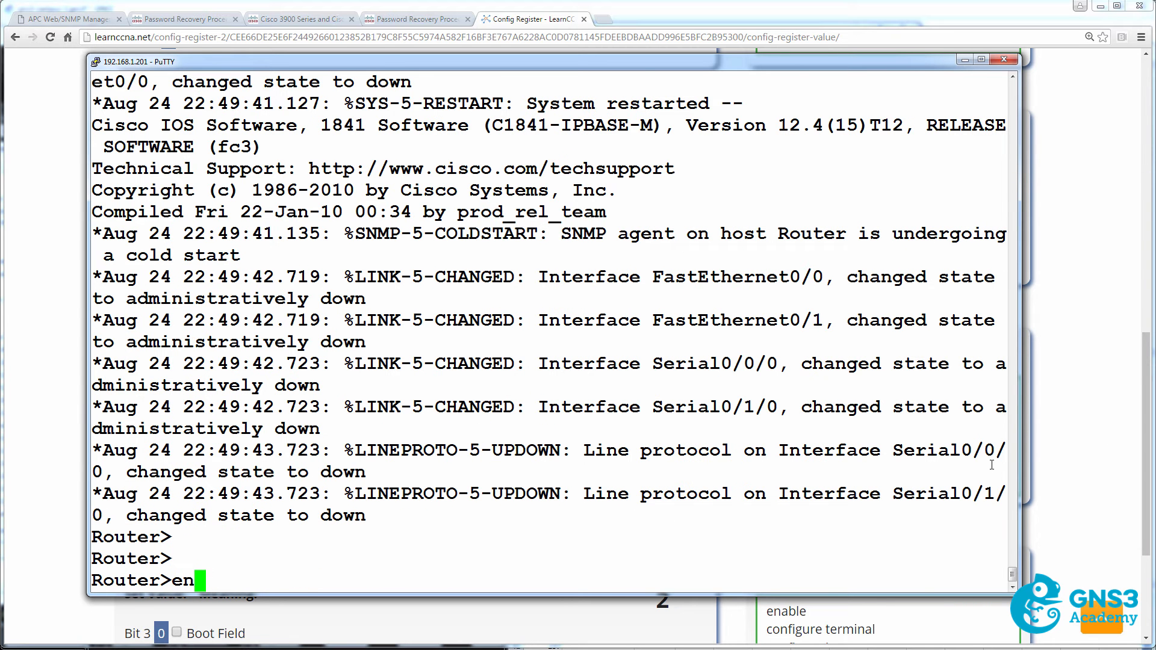
Step: Enter privileged mode without a password and list the configuration, marking saved hostname c1841-R1
{"action": "key", "text": "Return"}
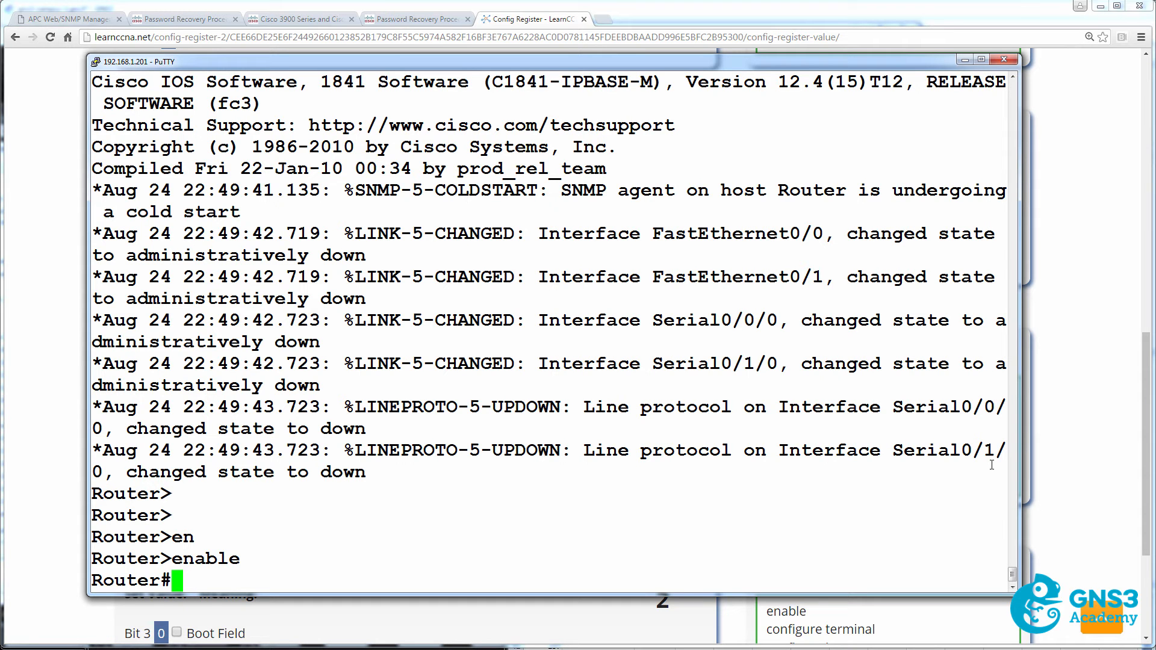
{"action": "type", "text": "show sta"}
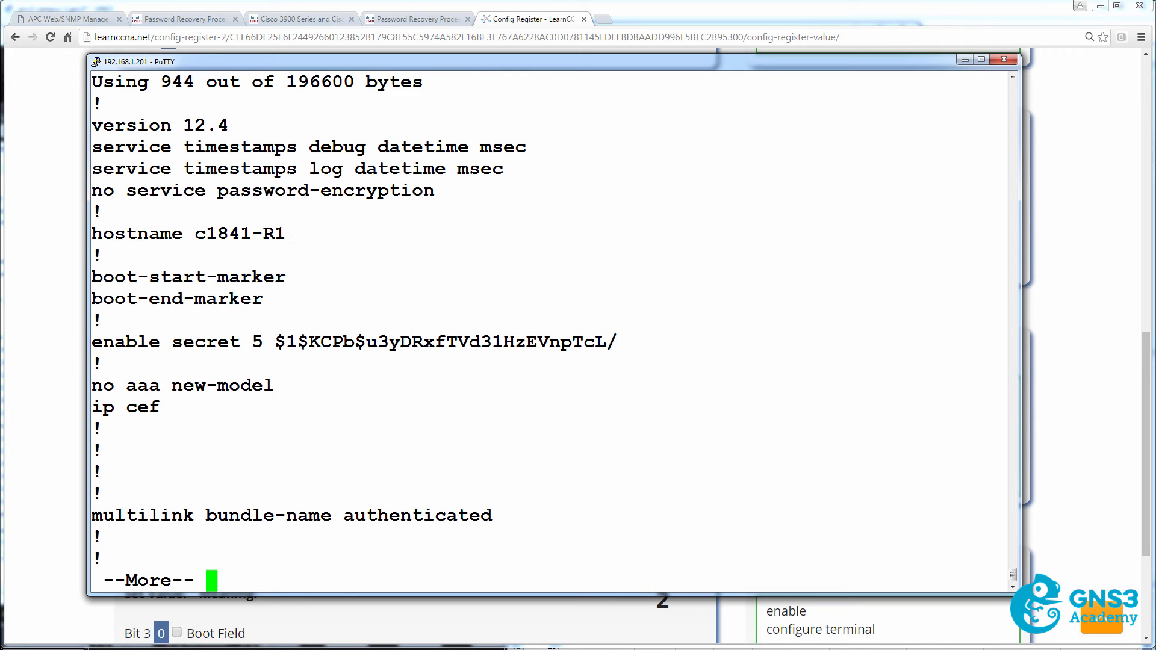
{"action": "double_click", "coordinate": [189, 234]}
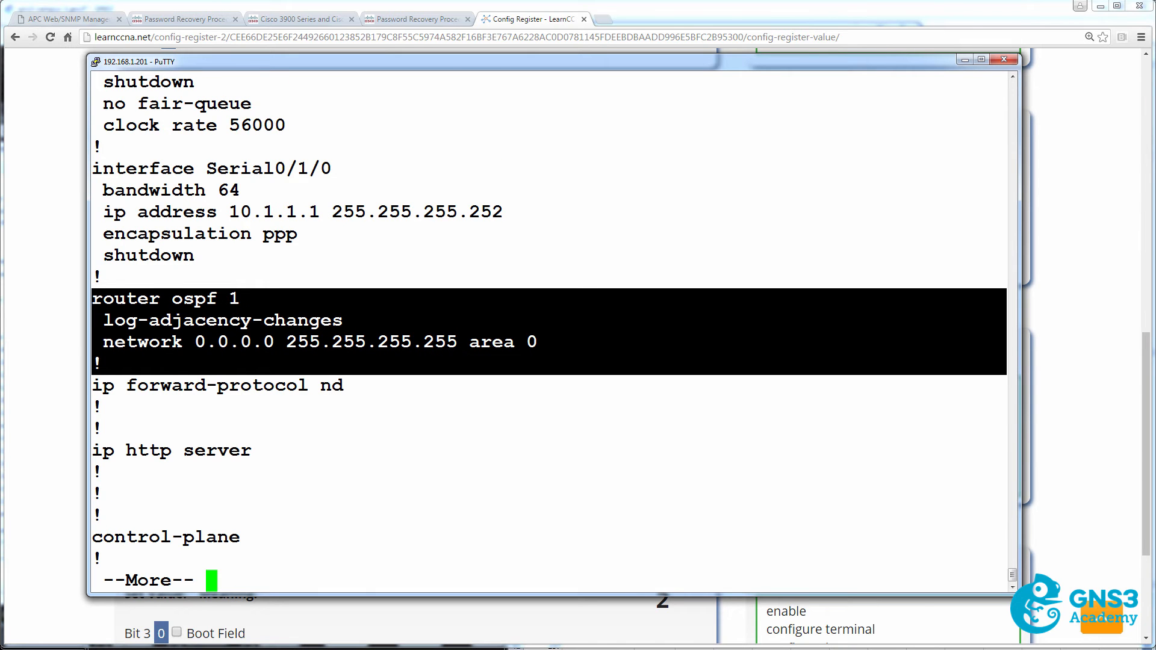
Step: Page through the rest of the blank configuration output back to the Router# prompt
{"action": "key", "text": "space"}
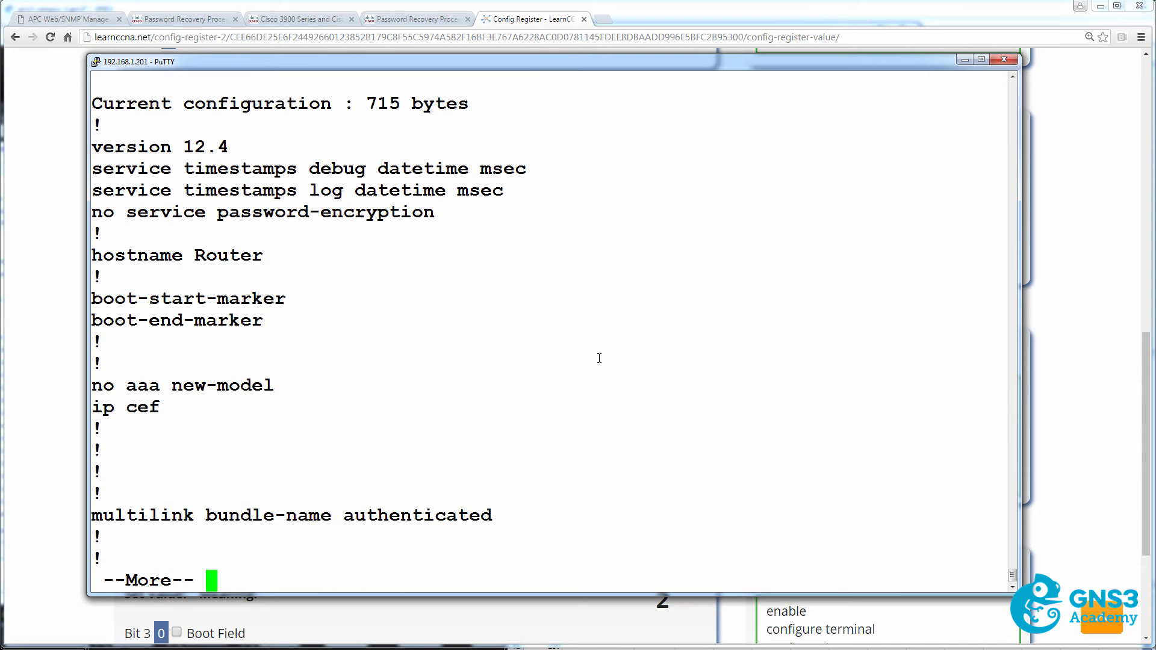
{"action": "left_click_drag", "start_coordinate": [96, 233], "coordinate": [265, 255]}
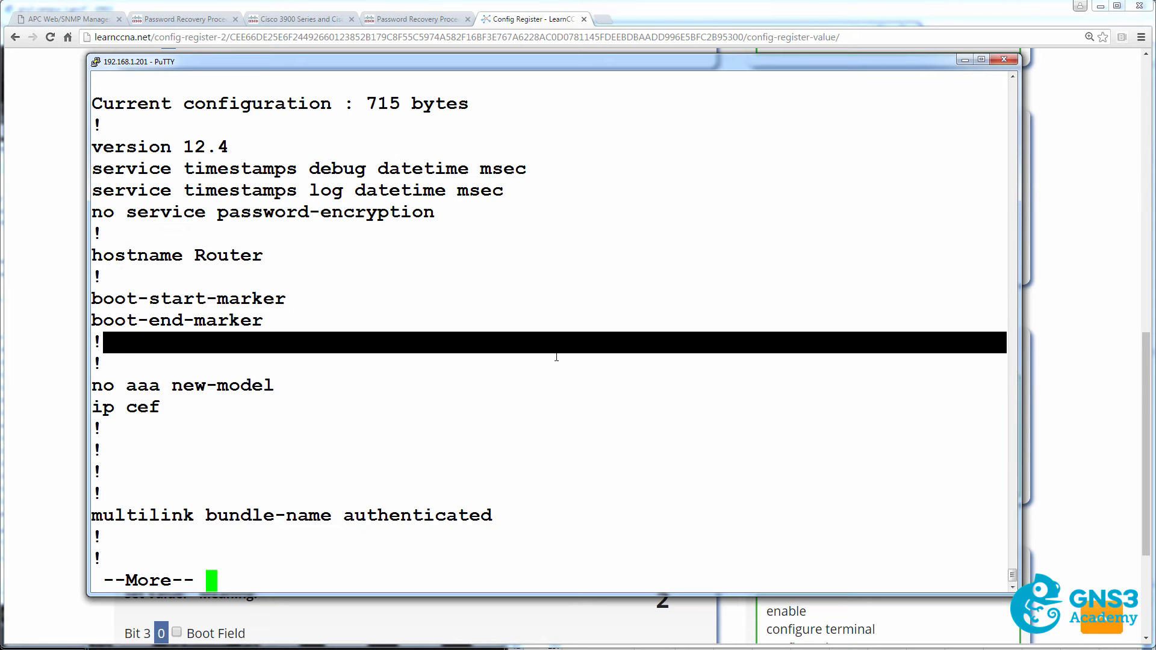
{"action": "key", "text": "space"}
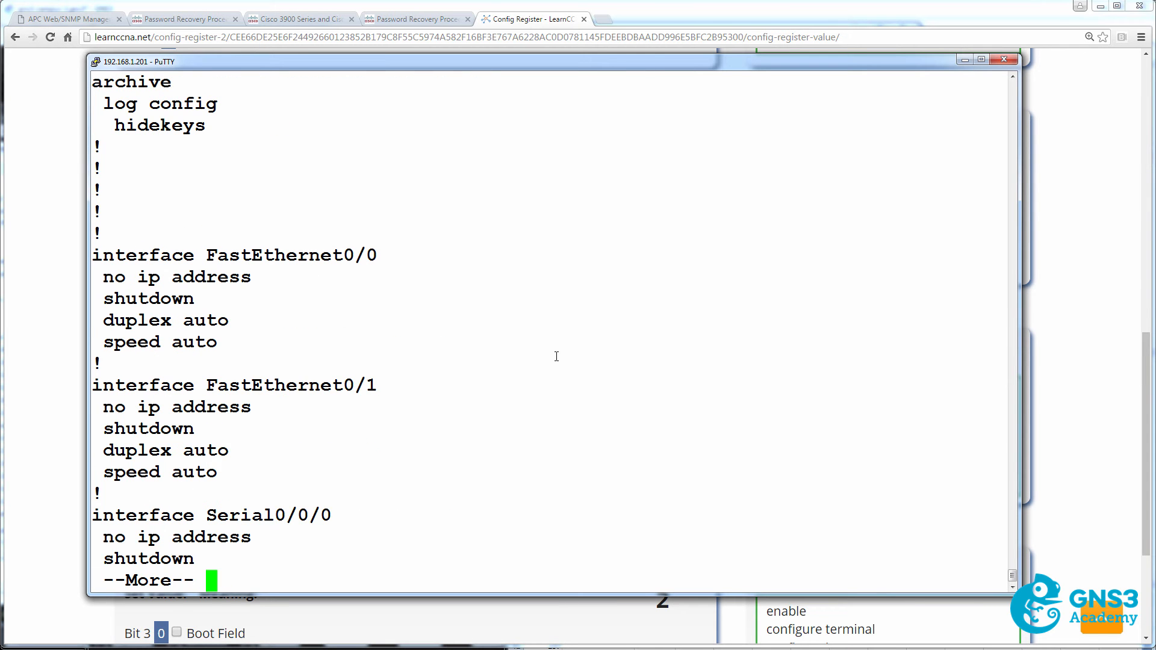
{"action": "key", "text": "space"}
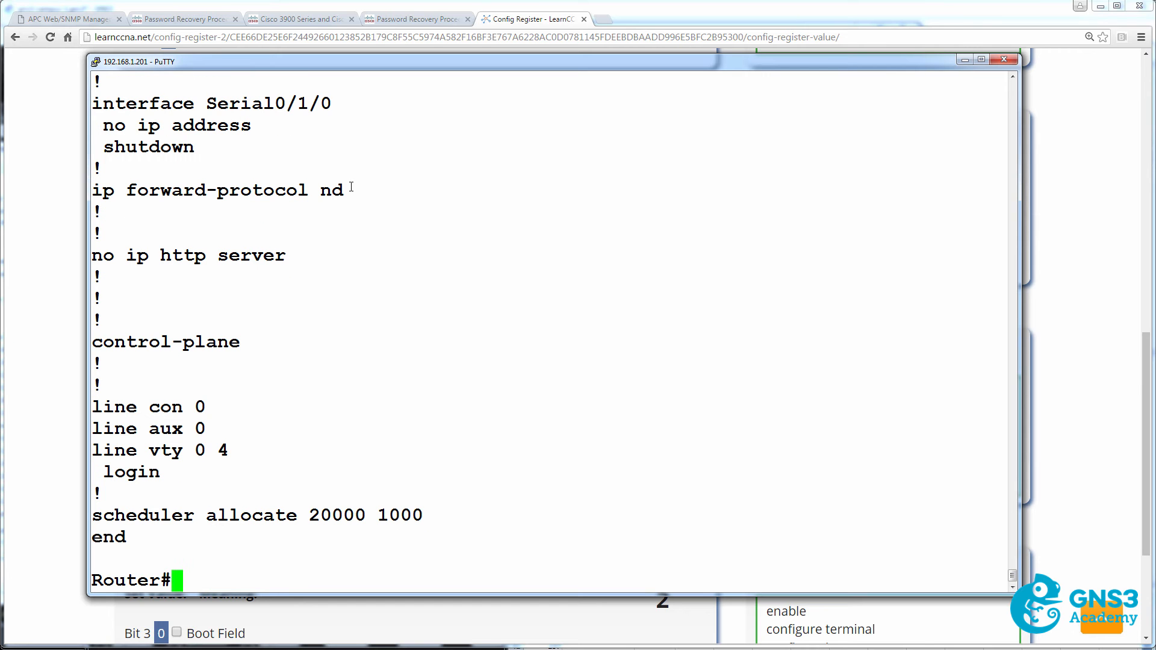
Step: Copy startup-config into running-config, restoring hostname c1841-R1 and its enable secret
{"action": "type", "text": "copy"}
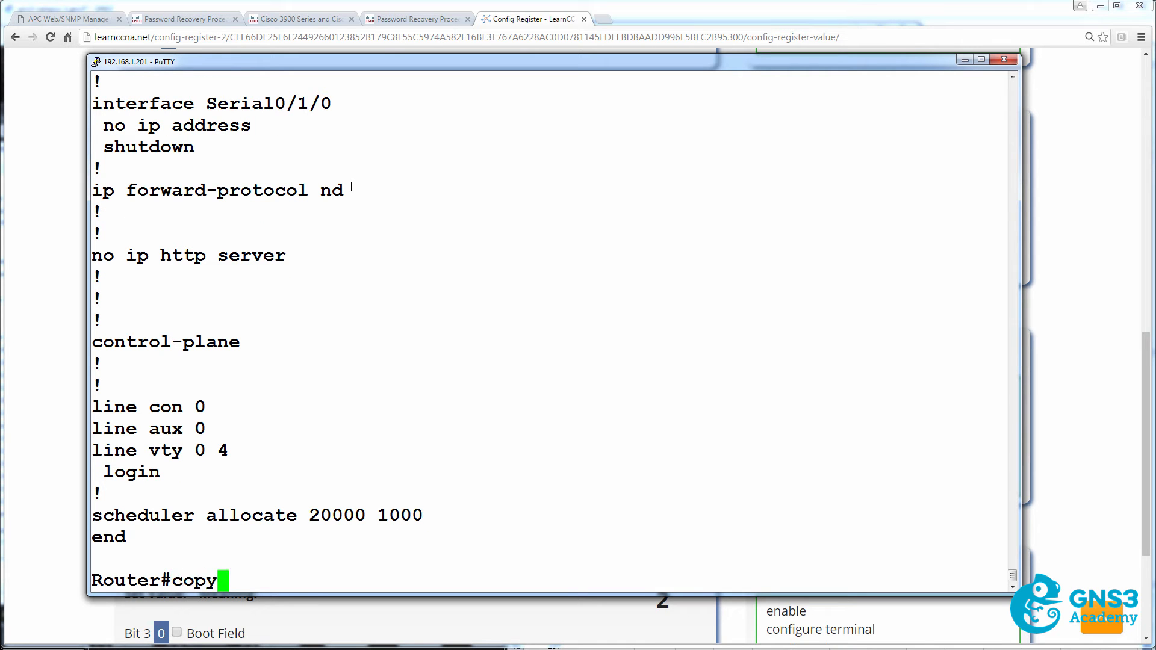
{"action": "type", "text": "sta"}
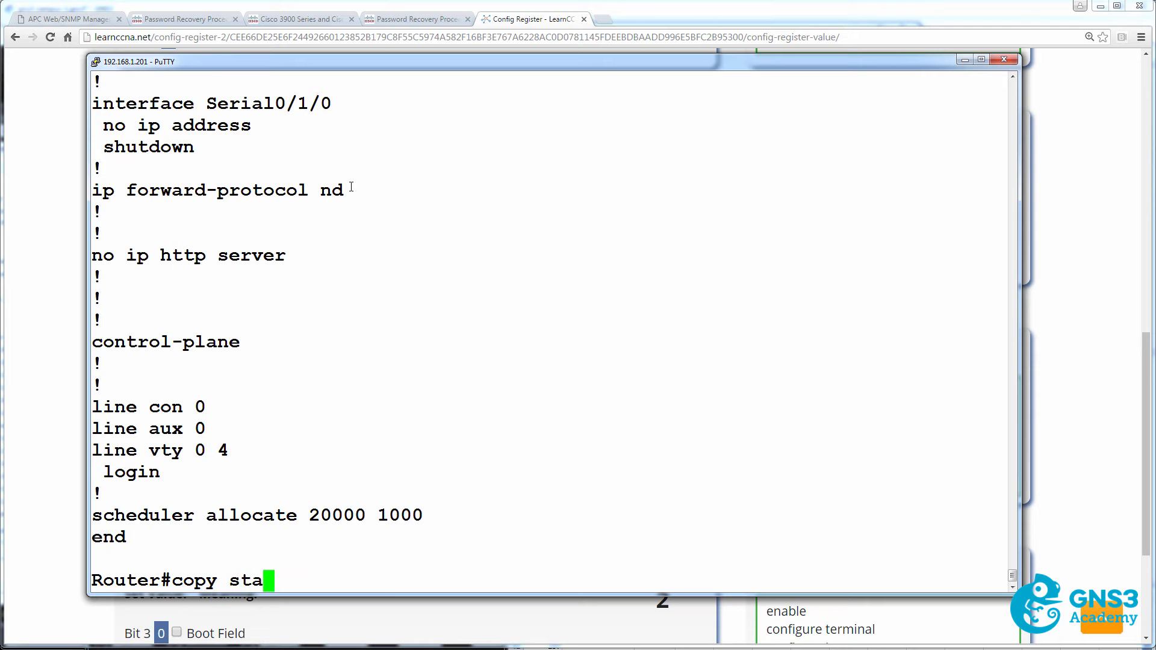
{"action": "type", "text": "rtup-config ru"}
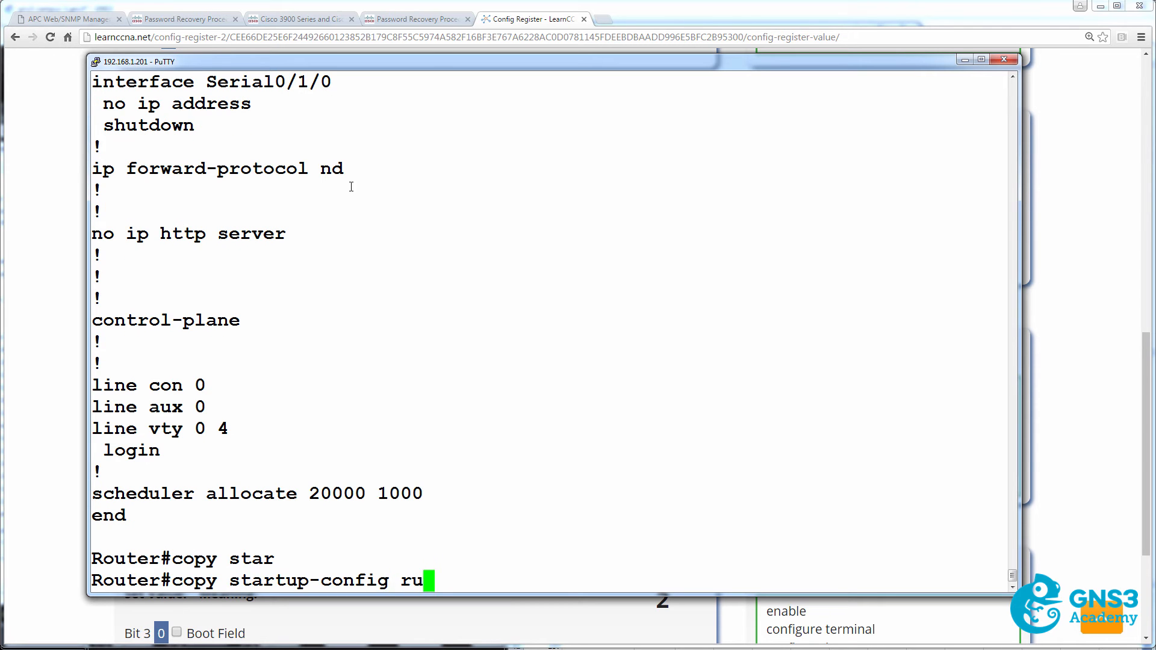
{"action": "key", "text": "Return"}
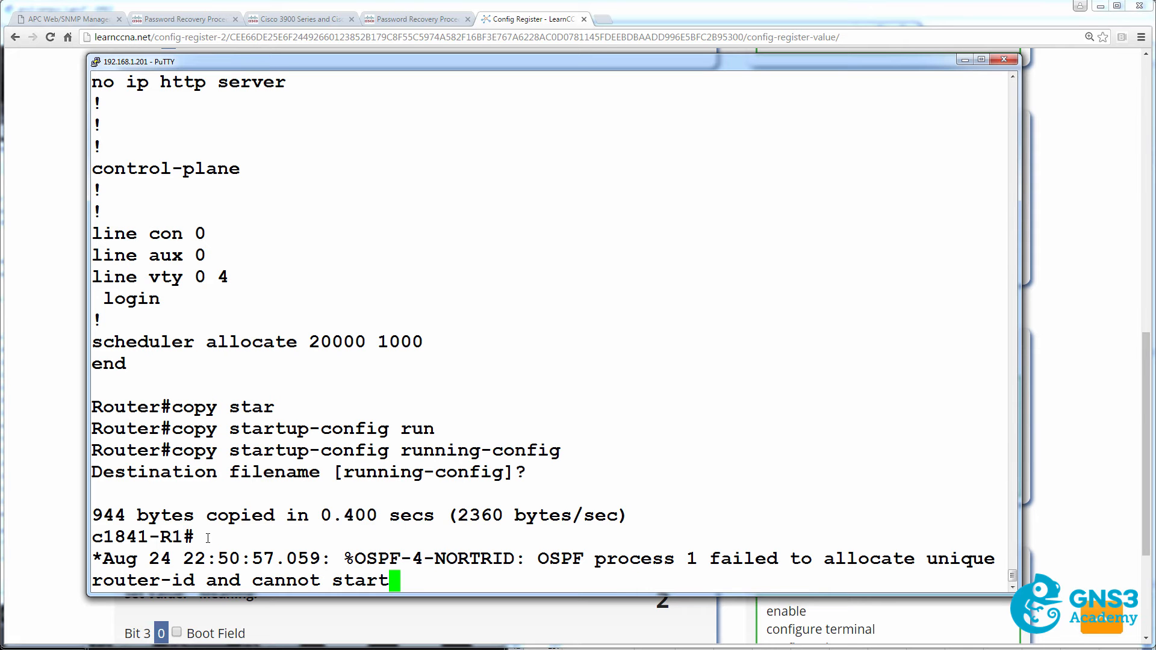
Step: List the restored running configuration with sh run, paging to the end
{"action": "type", "text": "sh"}
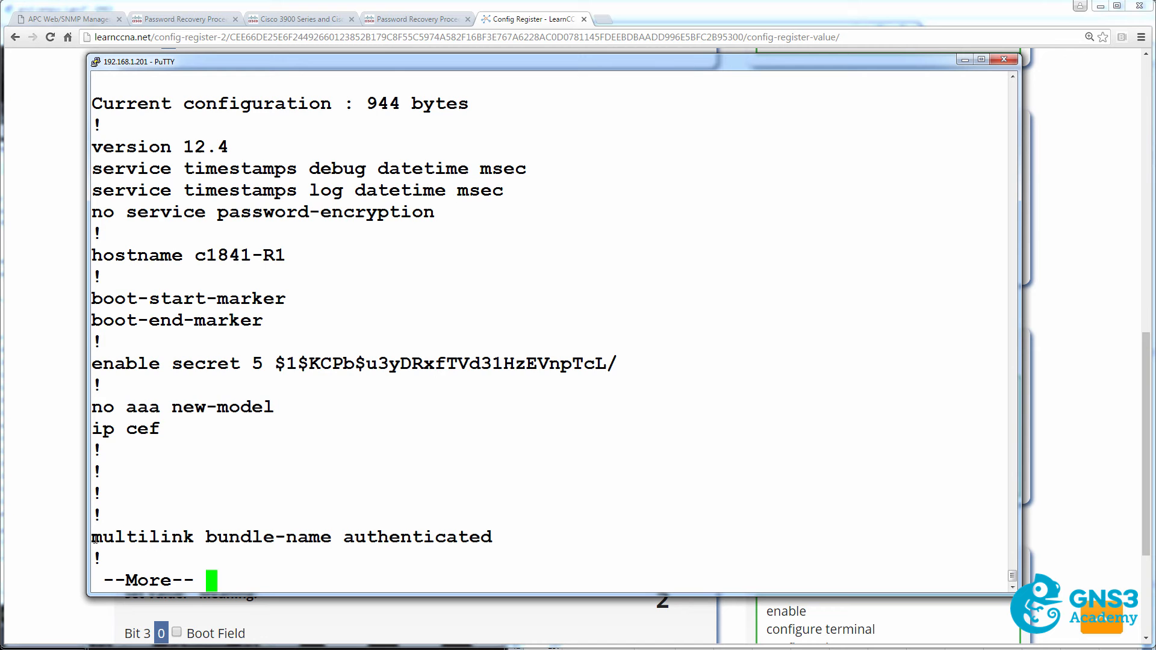
{"action": "key", "text": "space"}
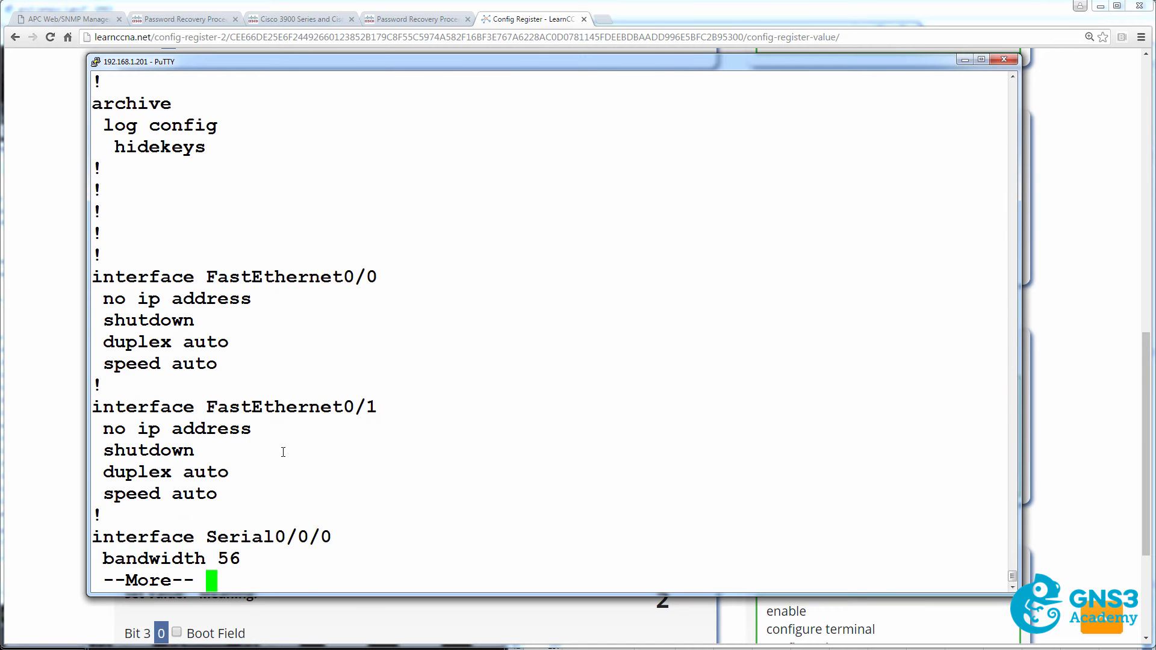
{"action": "key", "text": "space"}
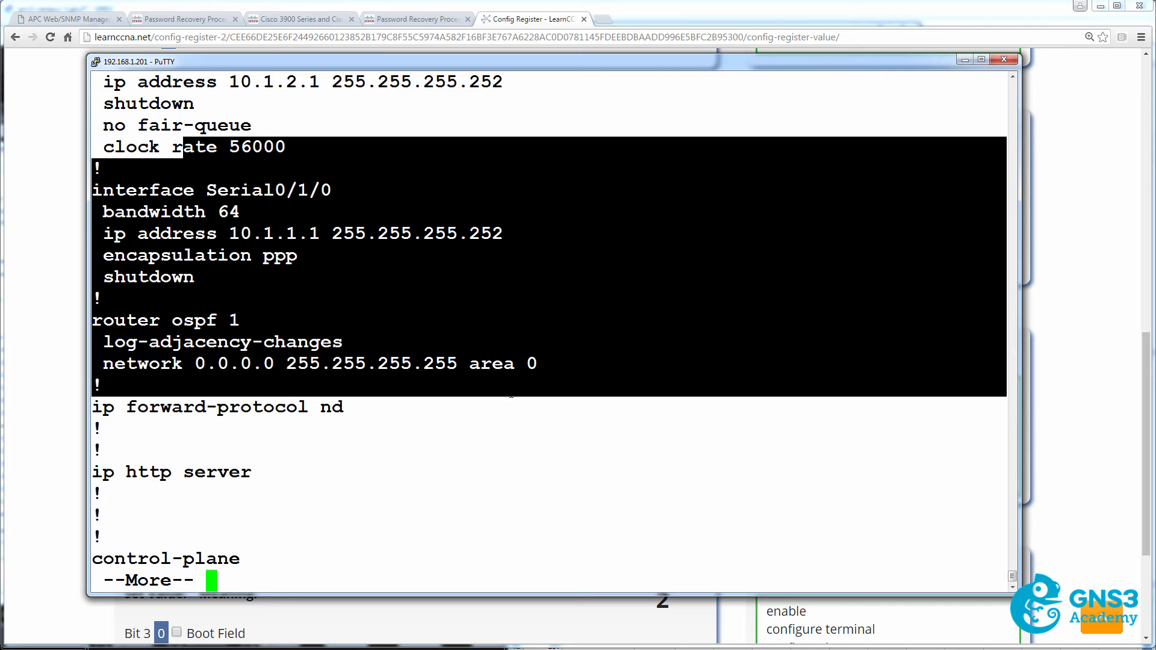
{"action": "key", "text": "space"}
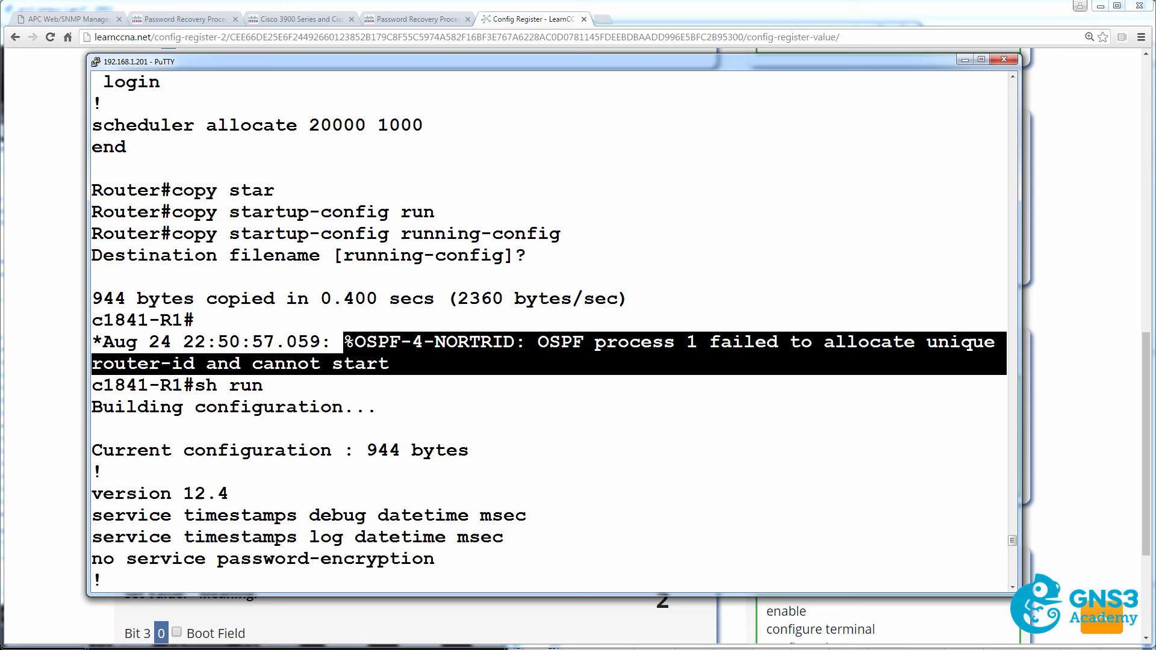
Step: No shut serial 0/0/0 and 0/1/0, then confirm OSPF neighbor 10.20.20.4 reaches FULL
{"action": "type", "text": "conf t"}
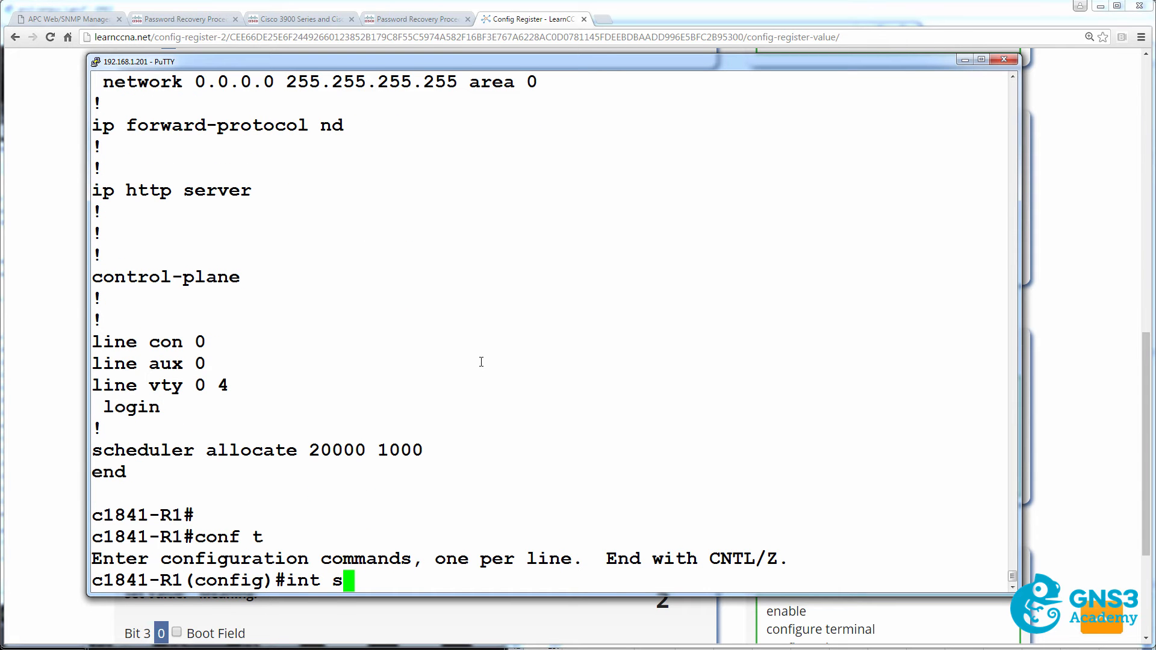
{"action": "type", "text": "0/0/0"}
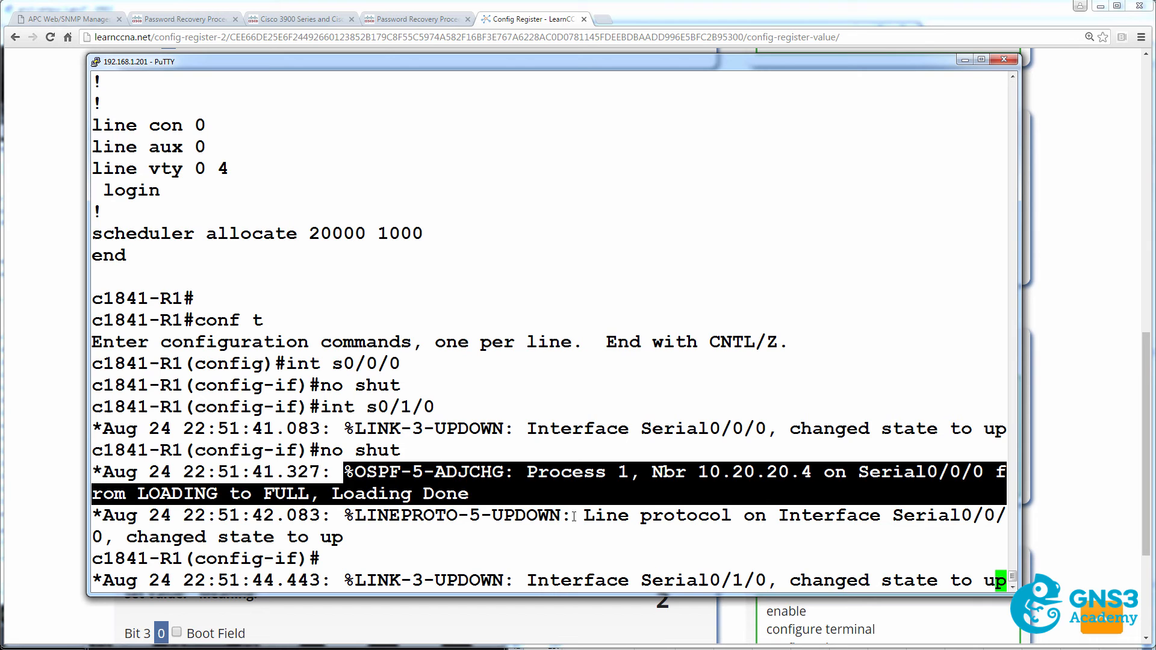
{"action": "left_click", "coordinate": [358, 465]}
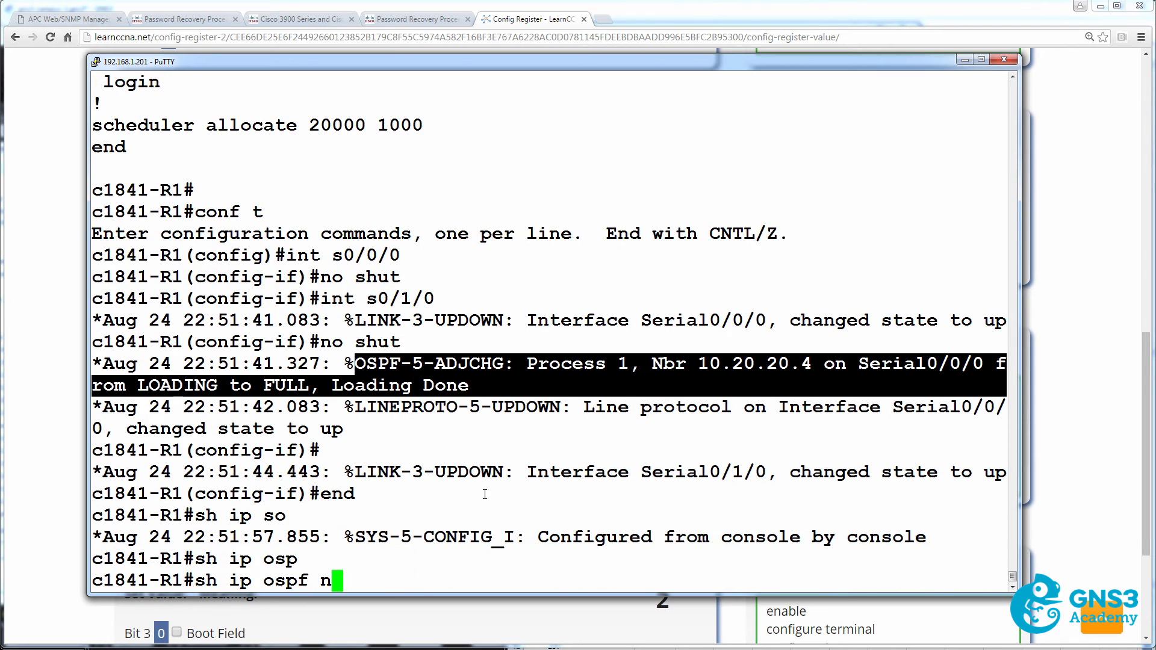
{"action": "key", "text": "Return"}
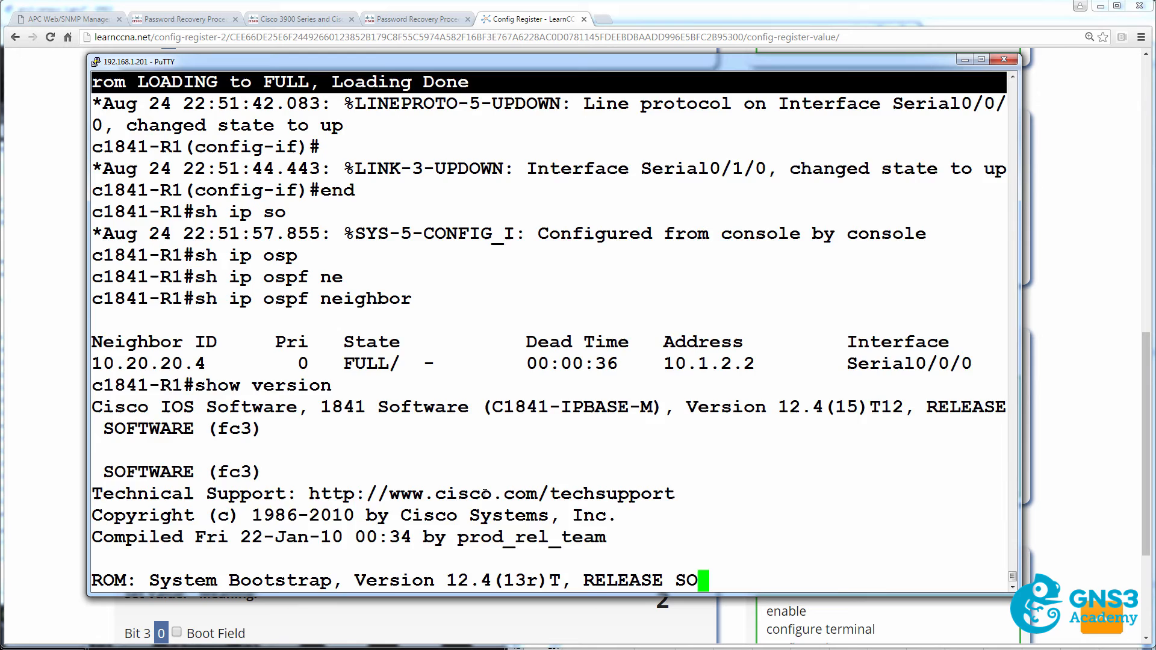
{"action": "scroll", "scroll_direction": "down", "scroll_amount": 3}
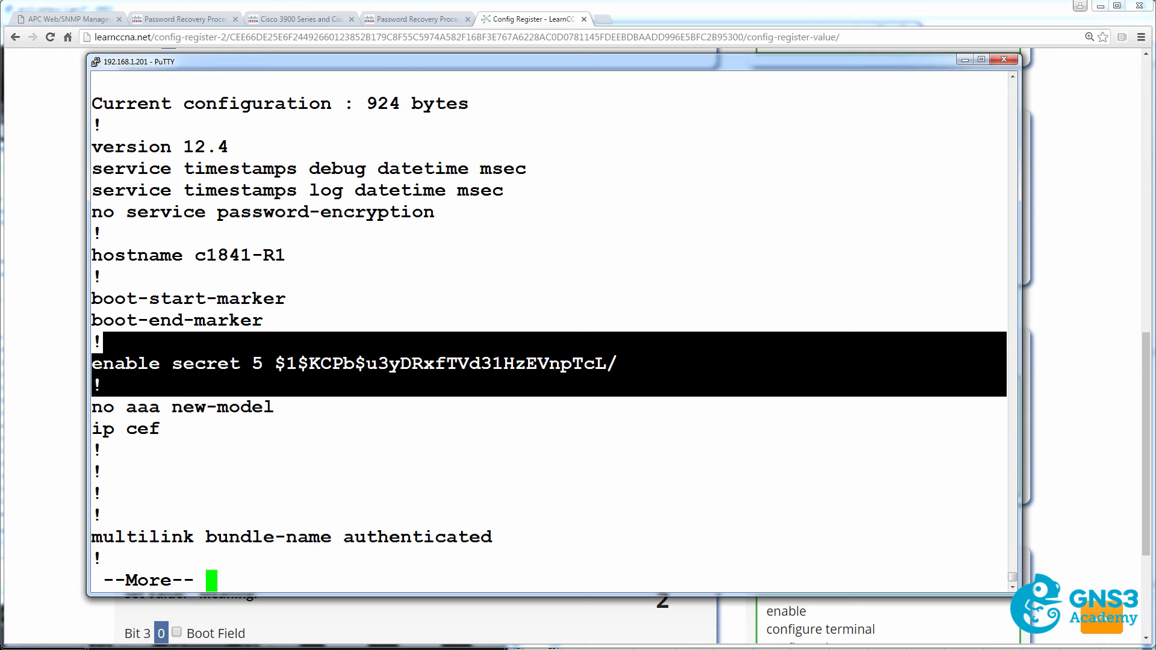
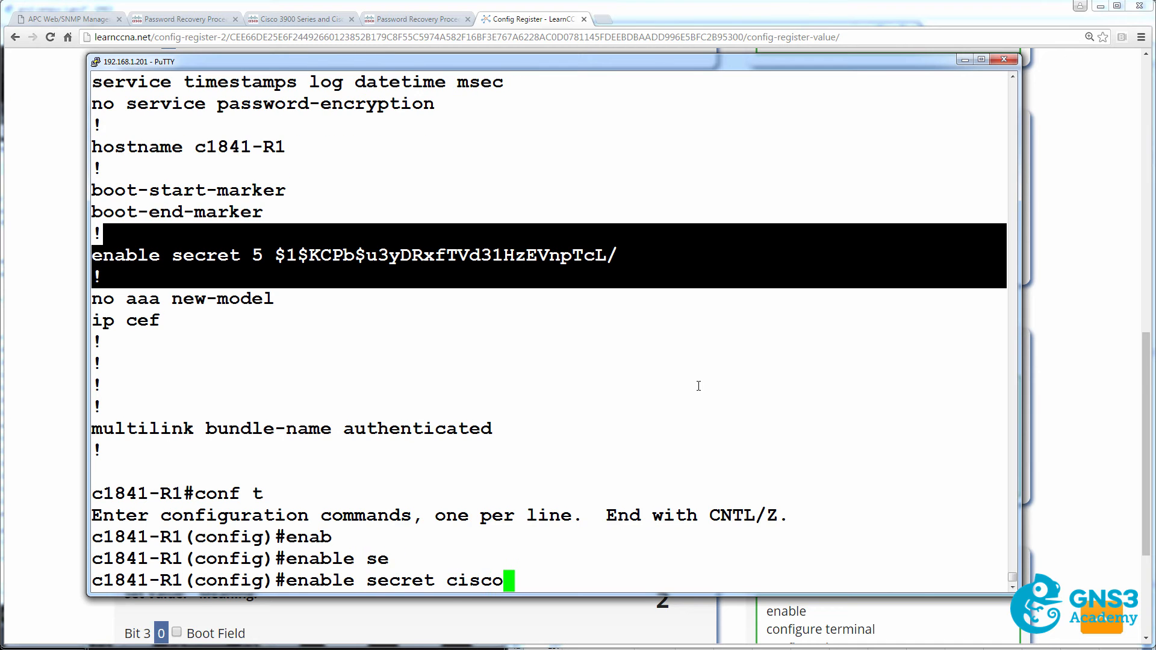
{"action": "key", "text": "Return"}
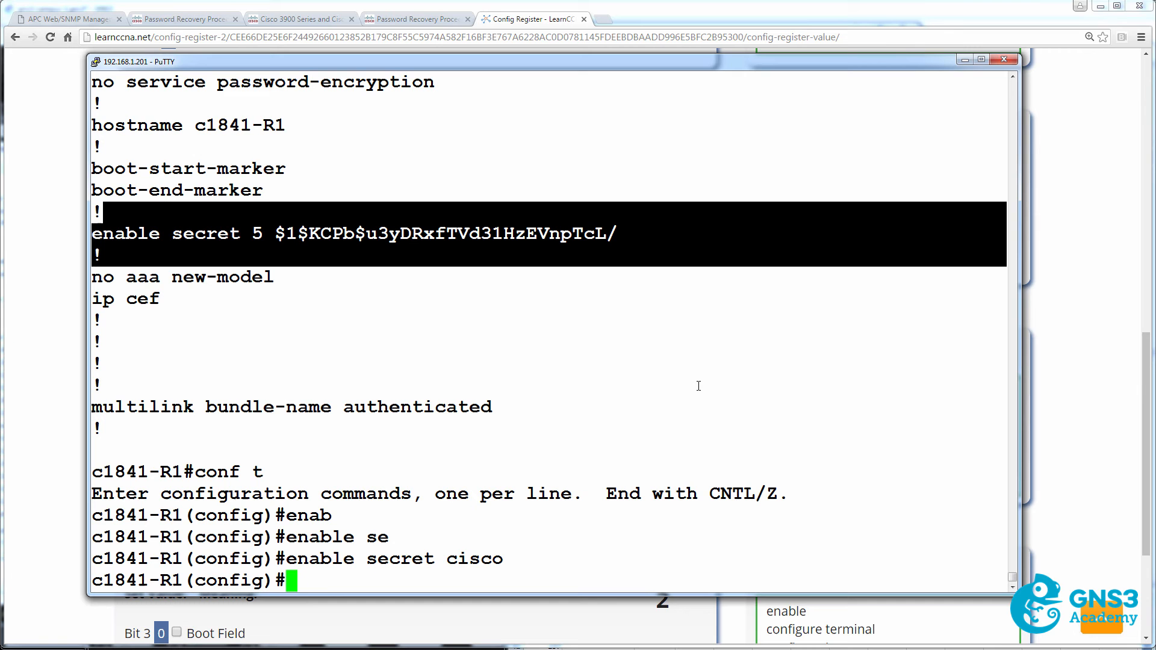
Step: End configuration mode and write the configuration to NVRAM with wr
{"action": "type", "text": "end"}
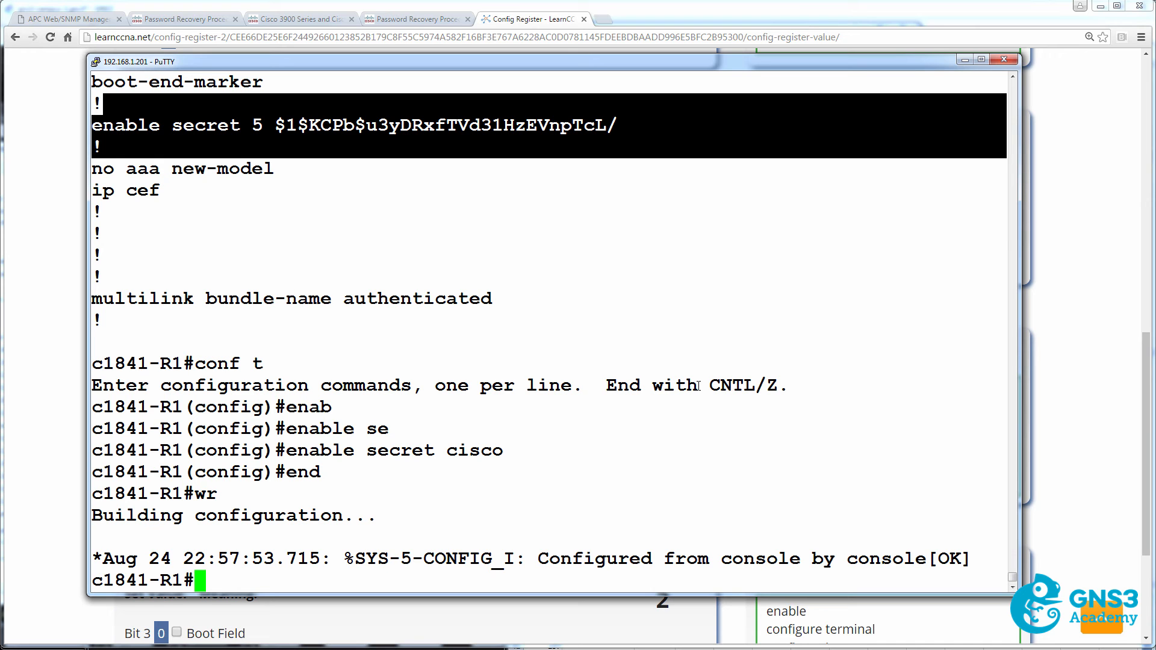
{"action": "mouse_move", "coordinate": [698, 385]}
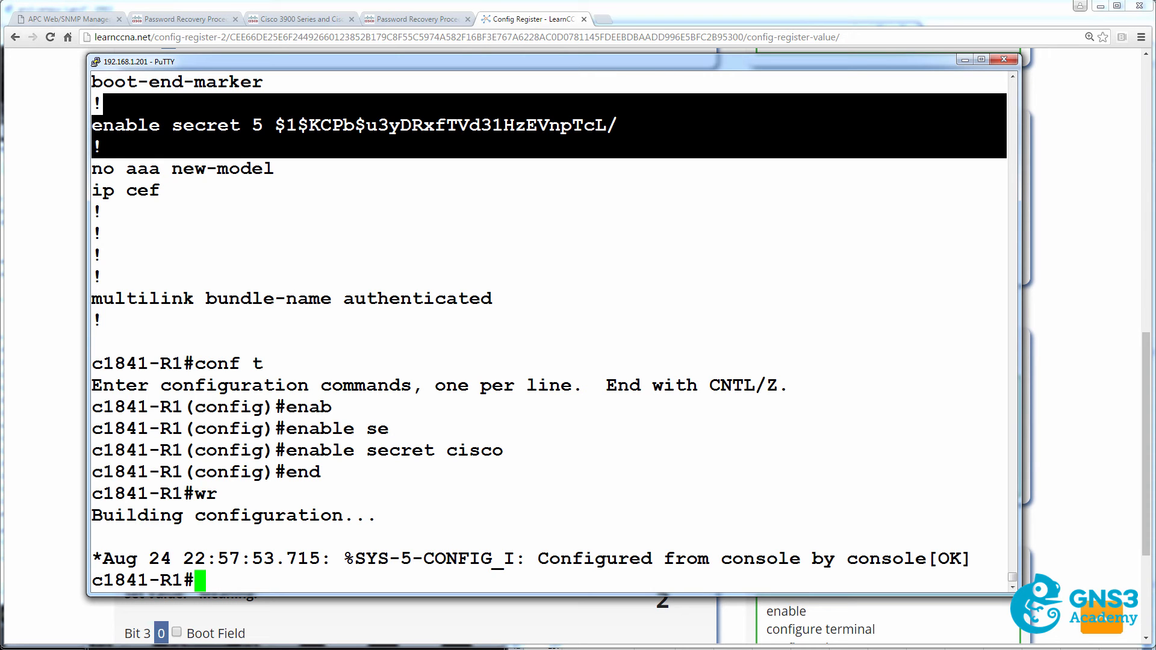
{"action": "mouse_move", "coordinate": [962, 441]}
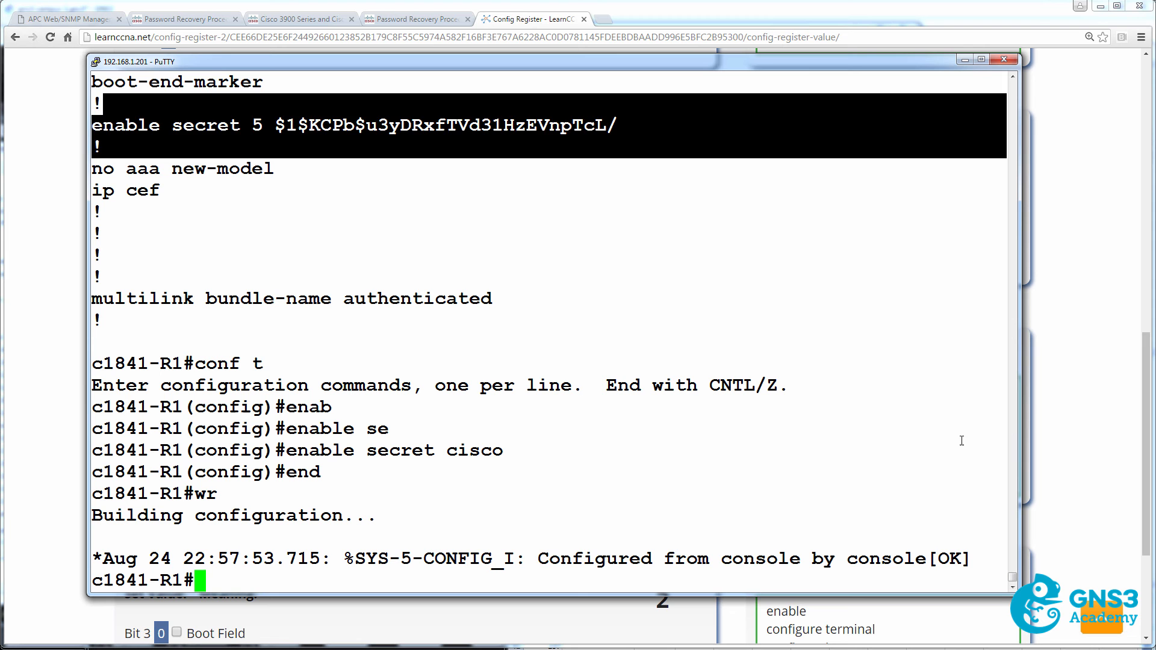
{"action": "type", "text": "sh ver"}
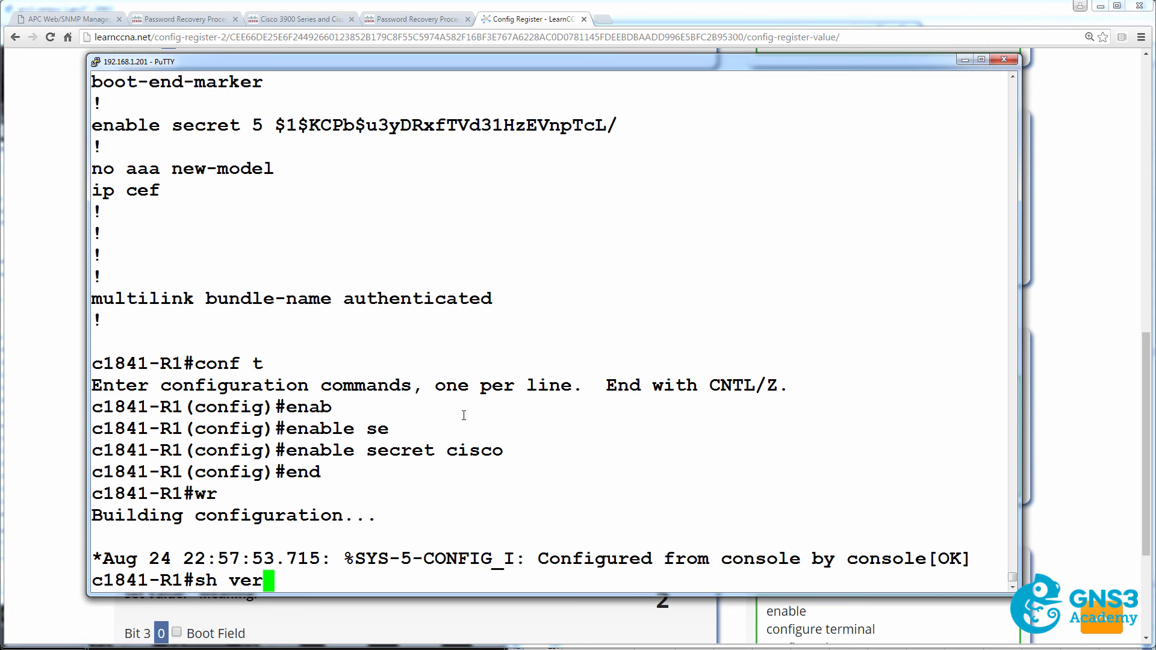
Step: Run show version confirming the configuration register reads 0x2142, then enter conf t
{"action": "key", "text": "Return"}
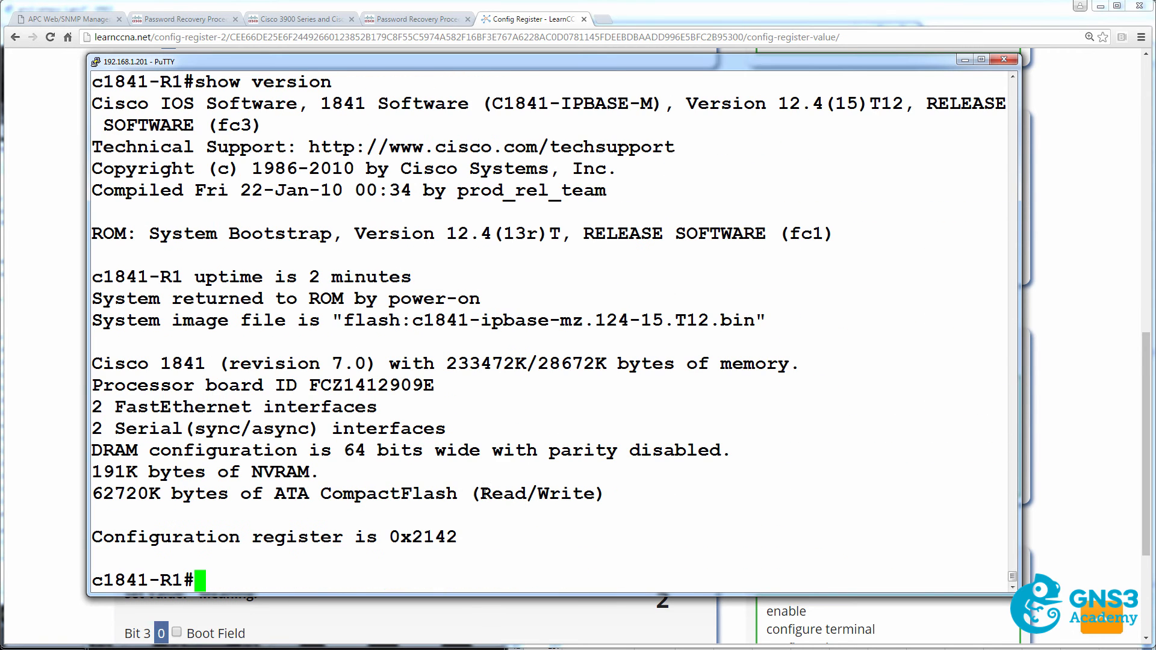
{"action": "mouse_move", "coordinate": [539, 577]}
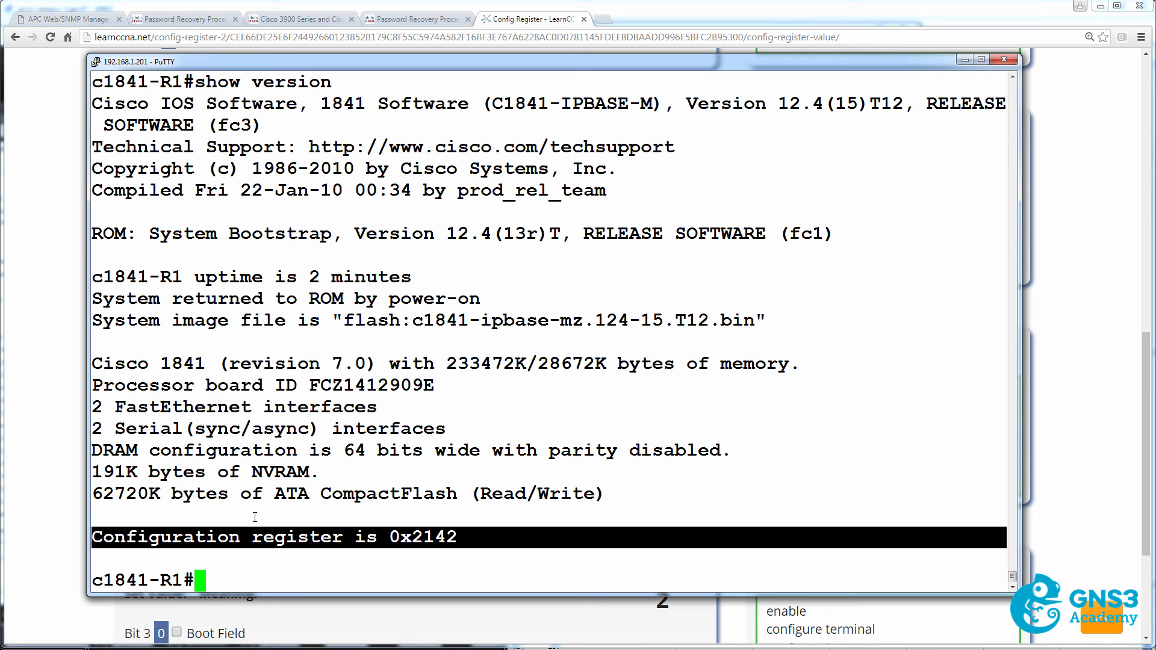
{"action": "type", "text": "w version"}
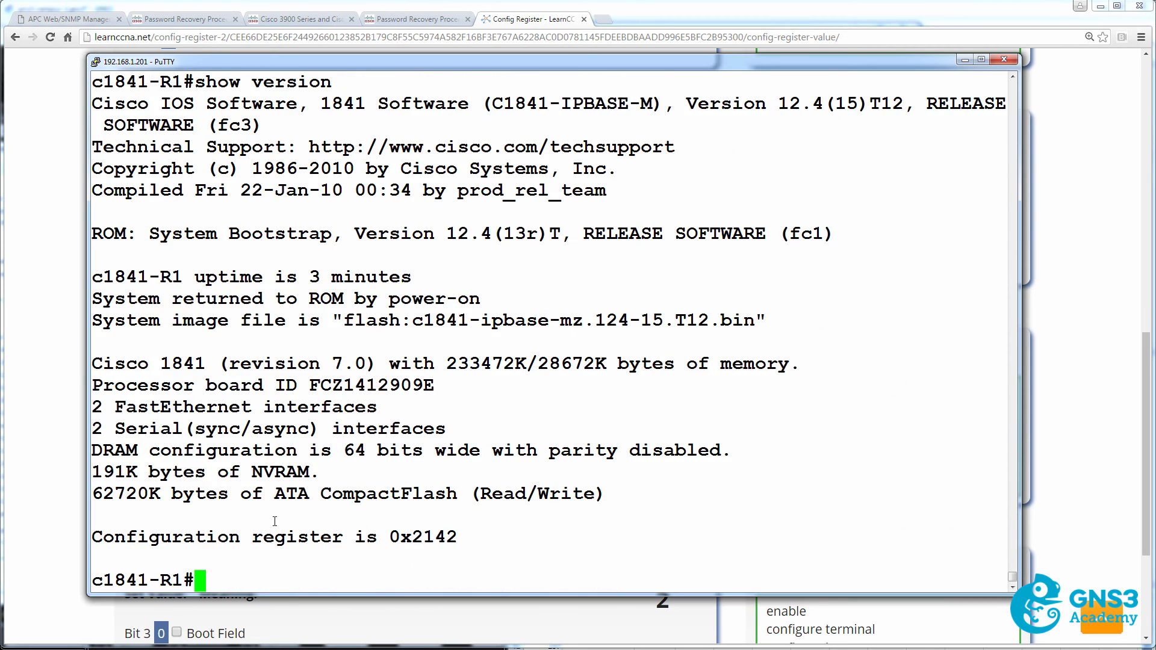
{"action": "double_click", "coordinate": [423, 538]}
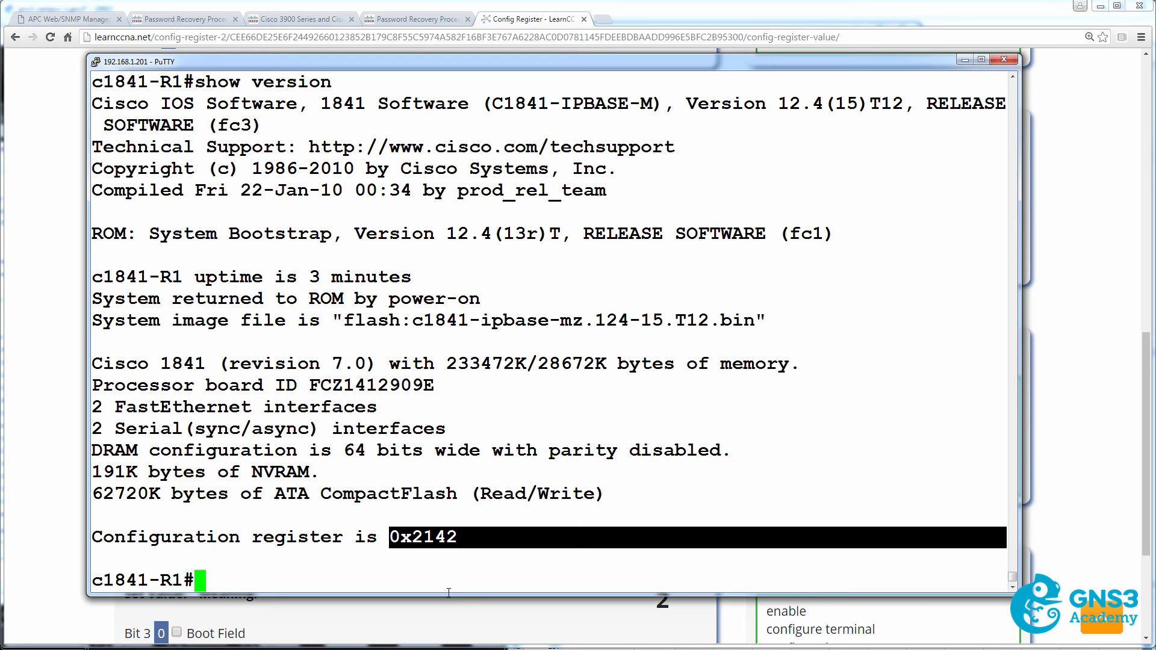
{"action": "mouse_move", "coordinate": [455, 611]}
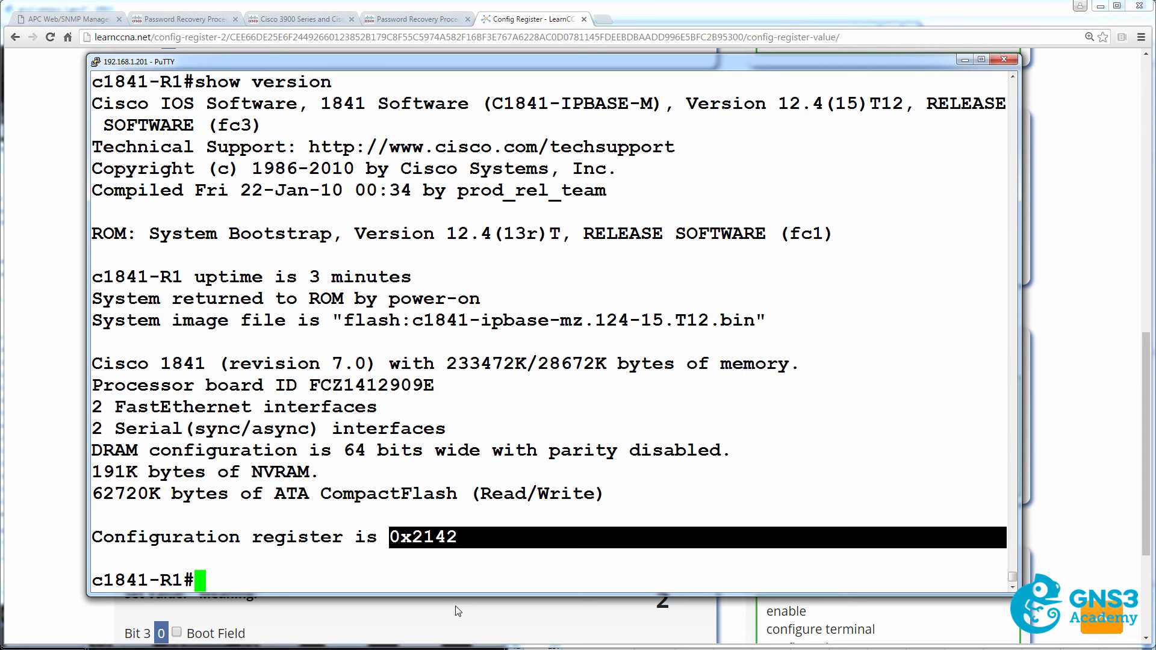
{"action": "type", "text": "conf t"}
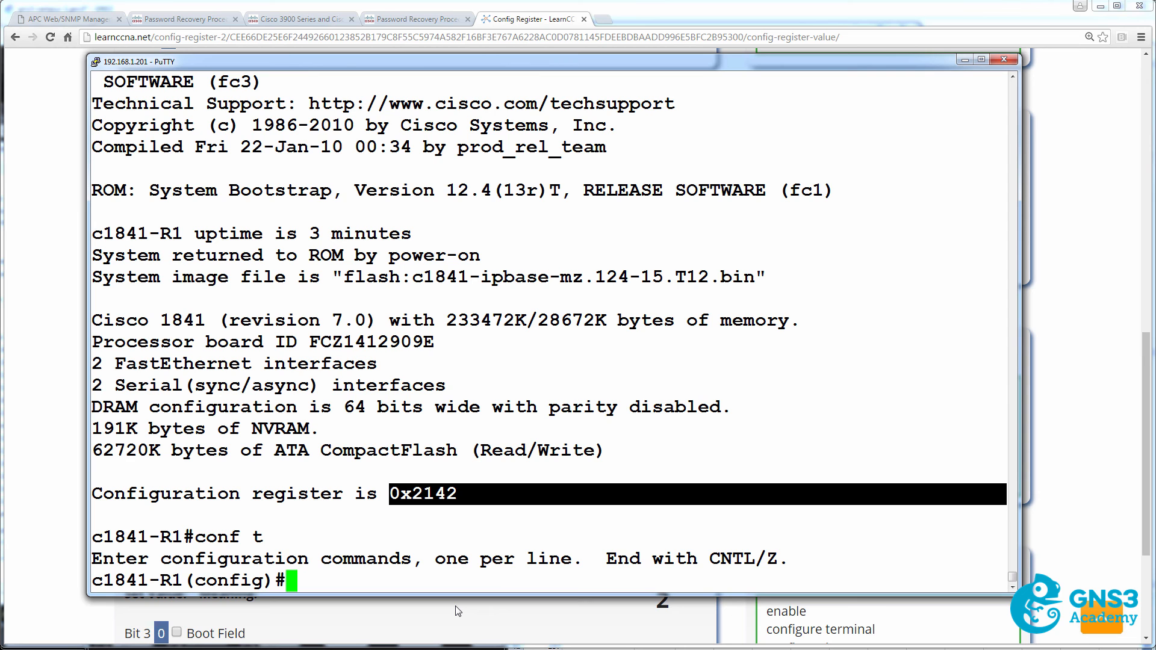
Step: Set config-register 0x2102, verify with sh ver it applies at next reload, and issue reload
{"action": "type", "text": "config-"}
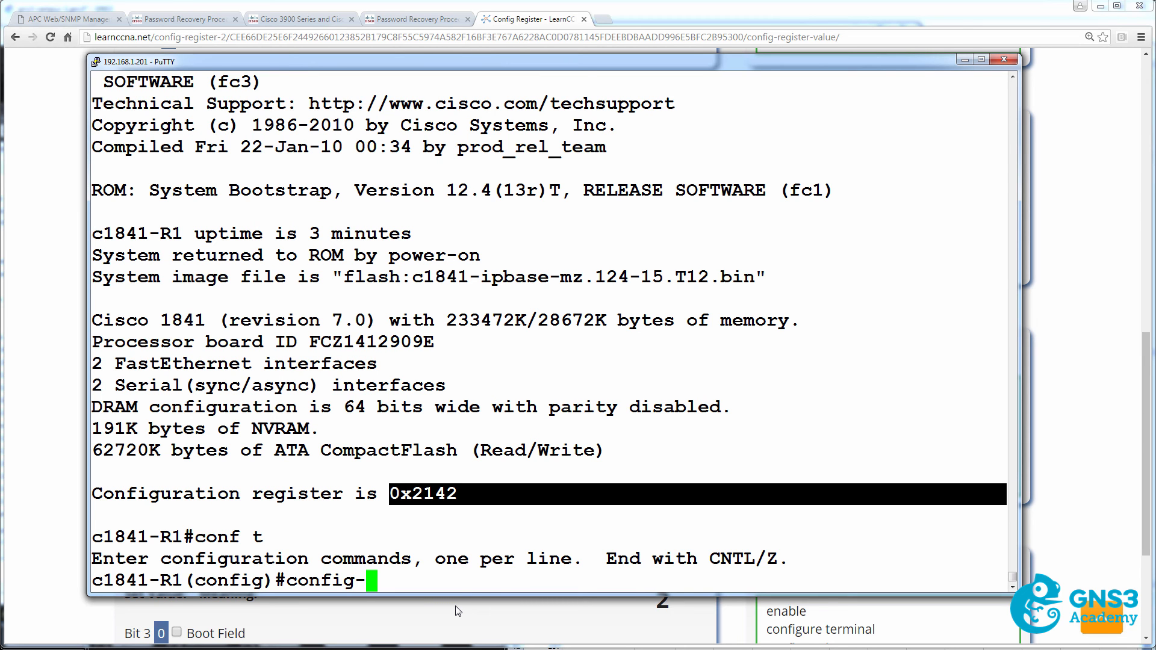
{"action": "type", "text": "egister"}
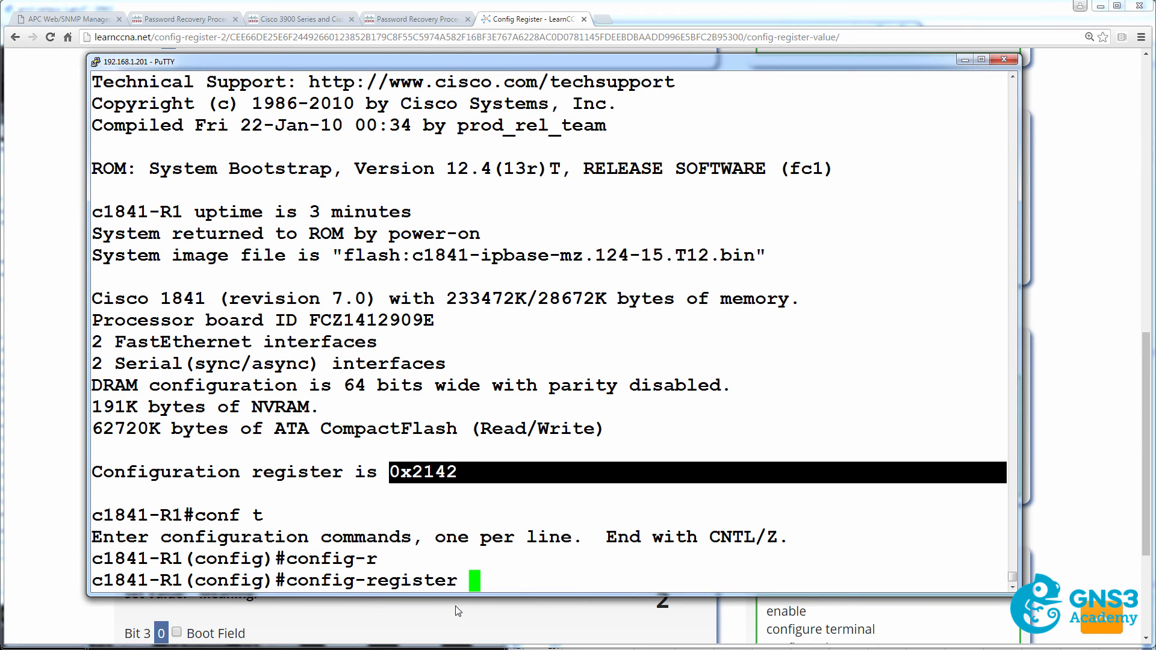
{"action": "type", "text": "0x21"}
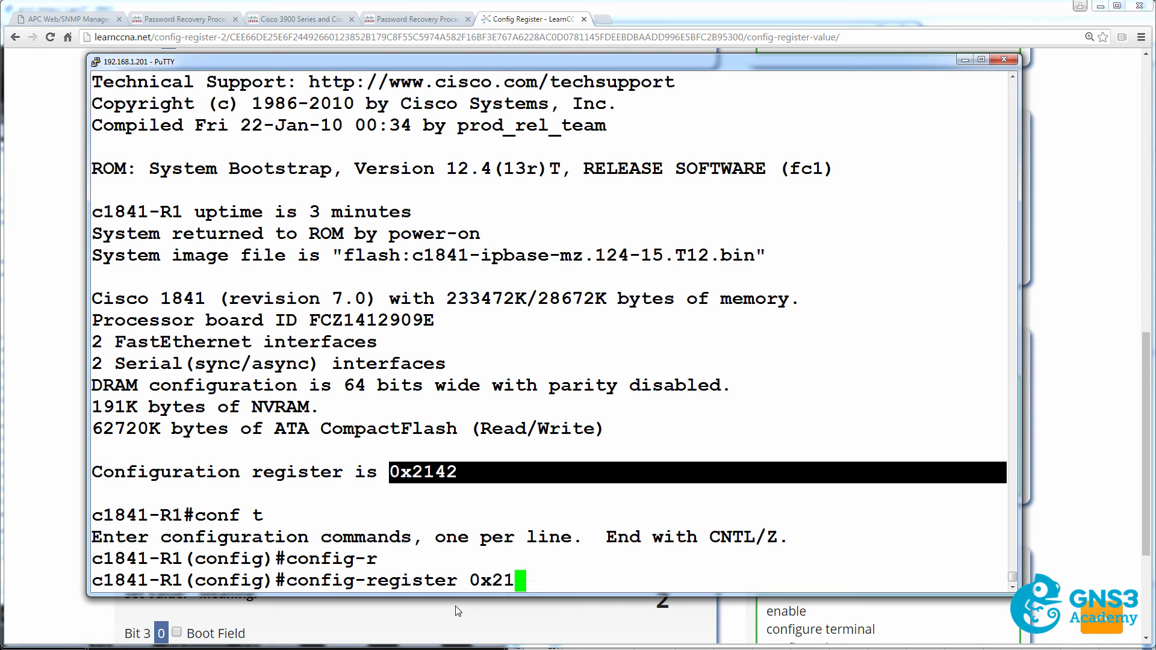
{"action": "type", "text": "02"}
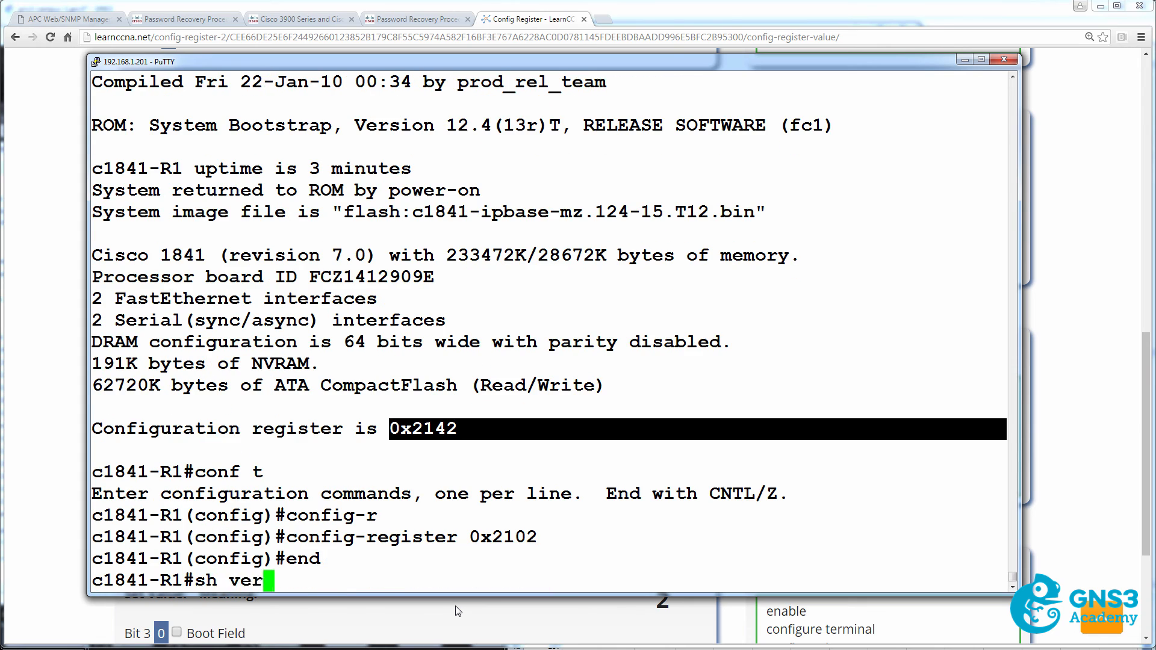
{"action": "key", "text": "Return"}
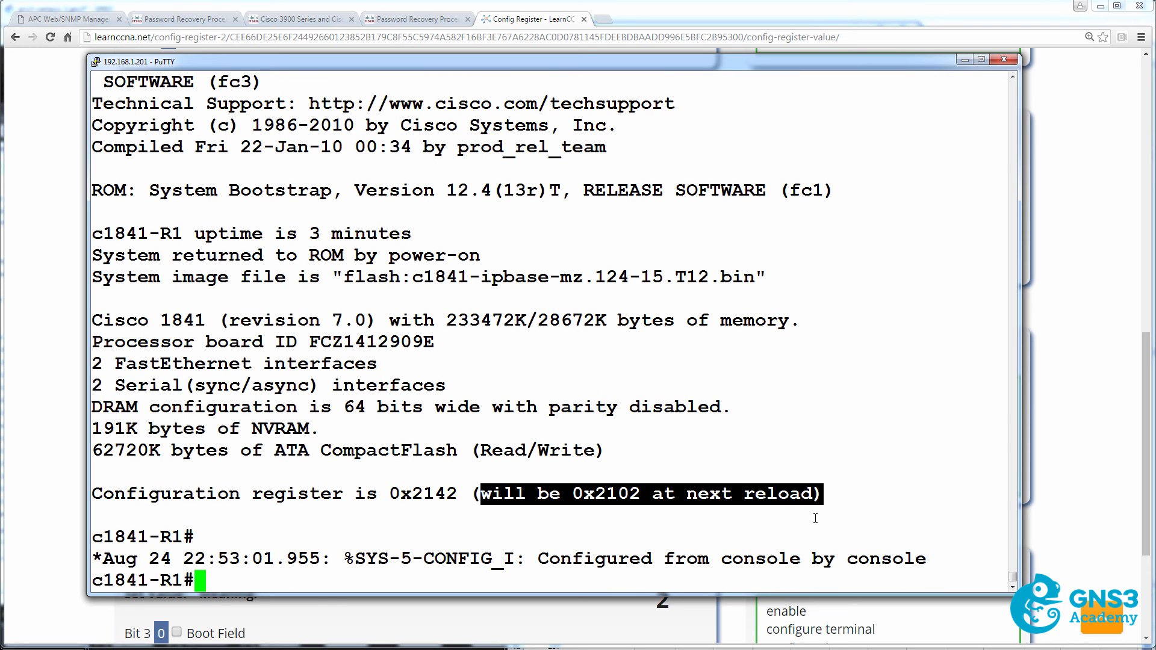
{"action": "type", "text": "reload"}
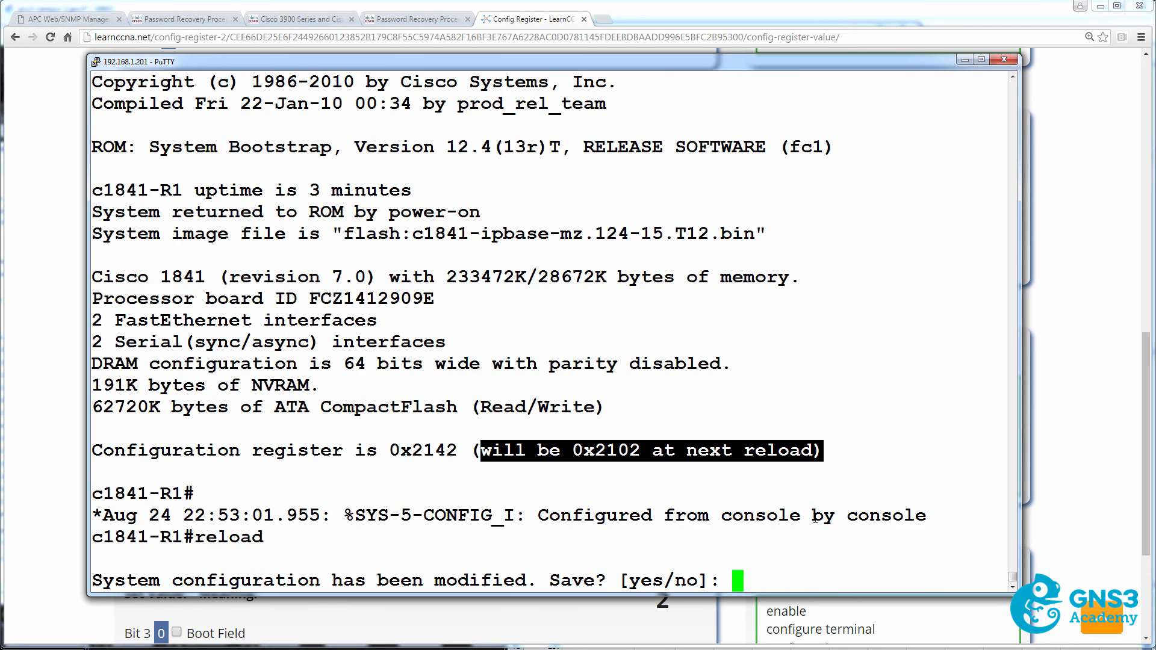
Step: Answer no to saving, confirm the reload and wait for 'Press RETURN to get started!'
{"action": "type", "text": "no"}
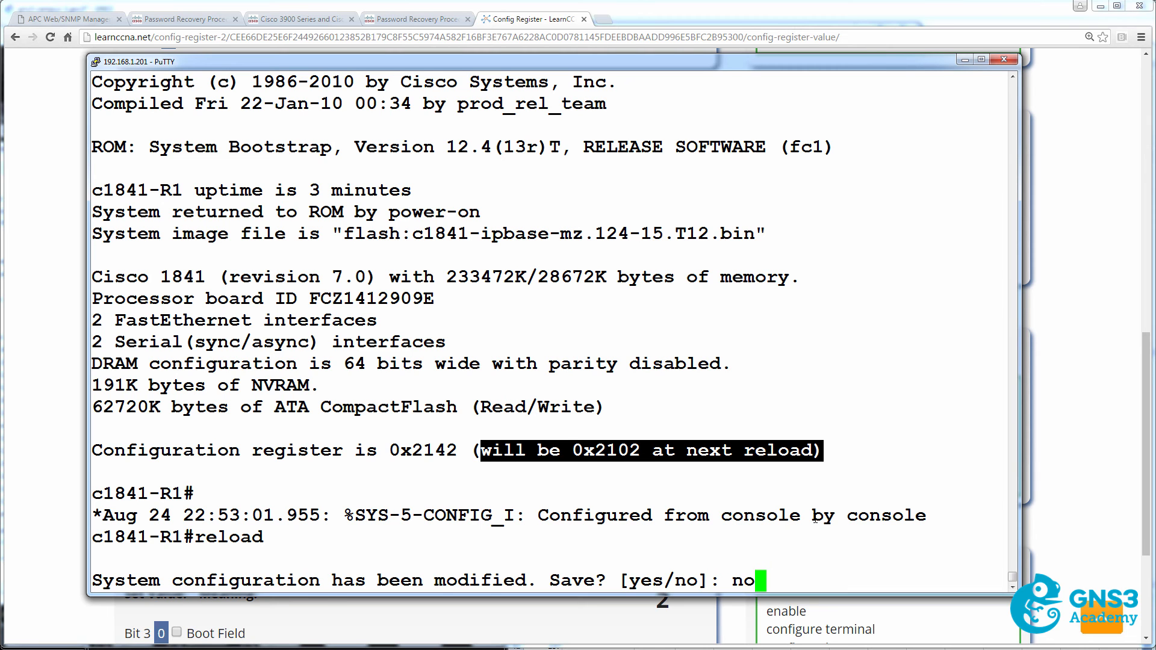
{"action": "key", "text": "Return"}
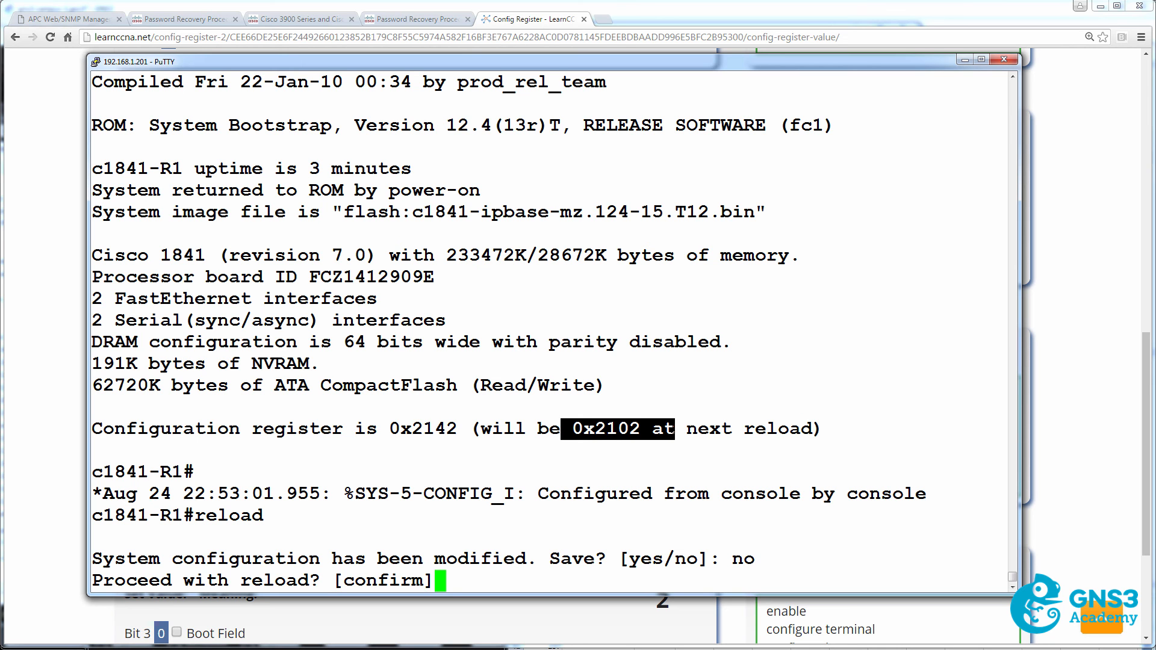
{"action": "mouse_move", "coordinate": [1014, 307]}
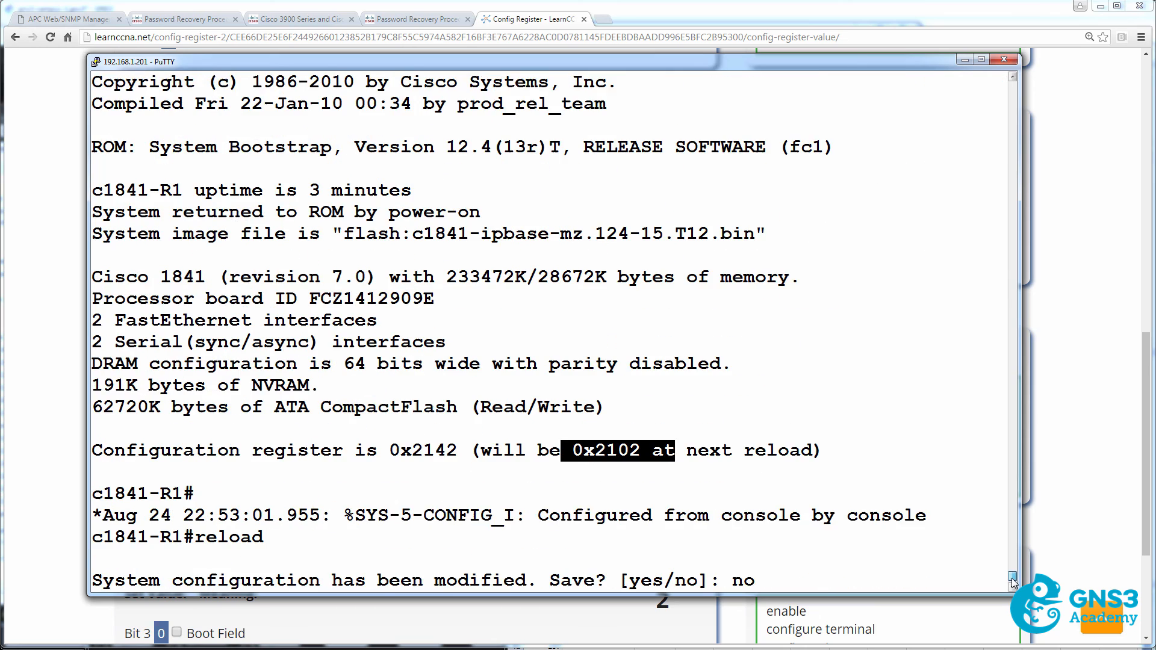
{"action": "scroll", "scroll_direction": "down", "scroll_amount": 3}
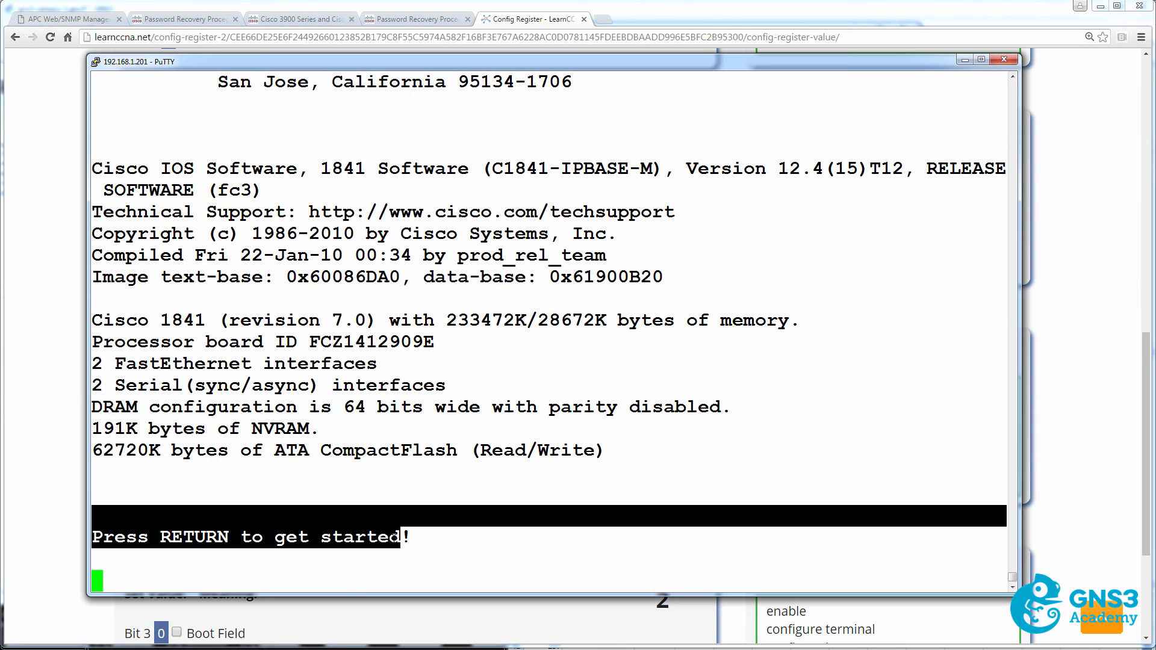
Step: Start the console session and log into privileged mode with the new enable password
{"action": "key", "text": "Return"}
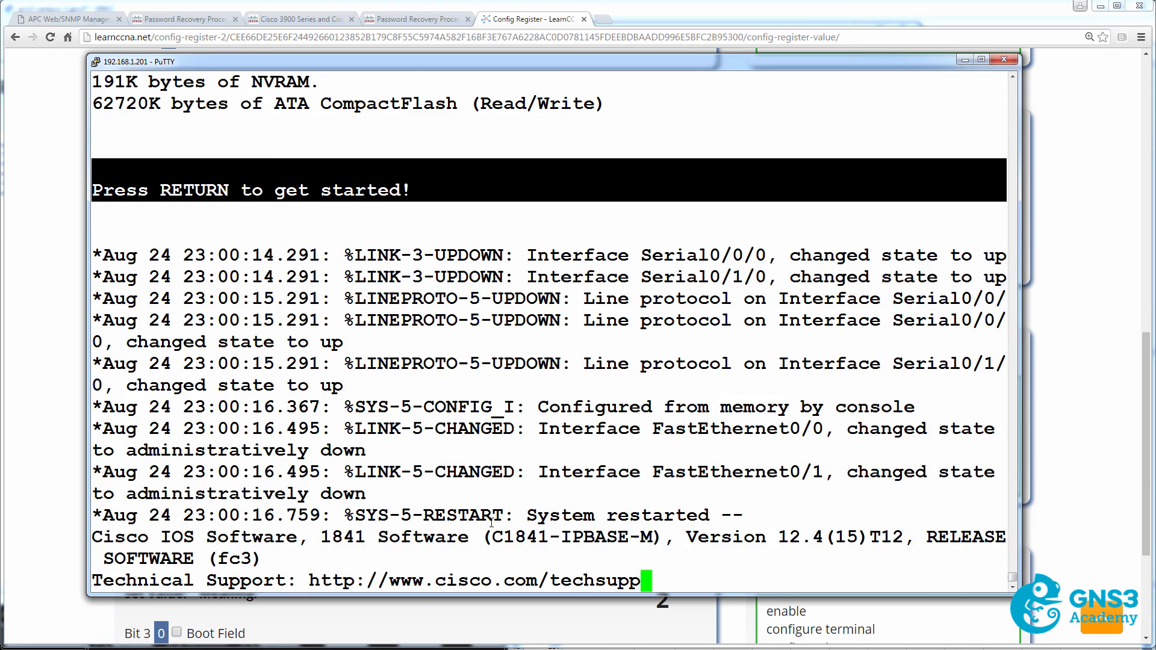
{"action": "scroll", "scroll_direction": "down", "scroll_amount": 3}
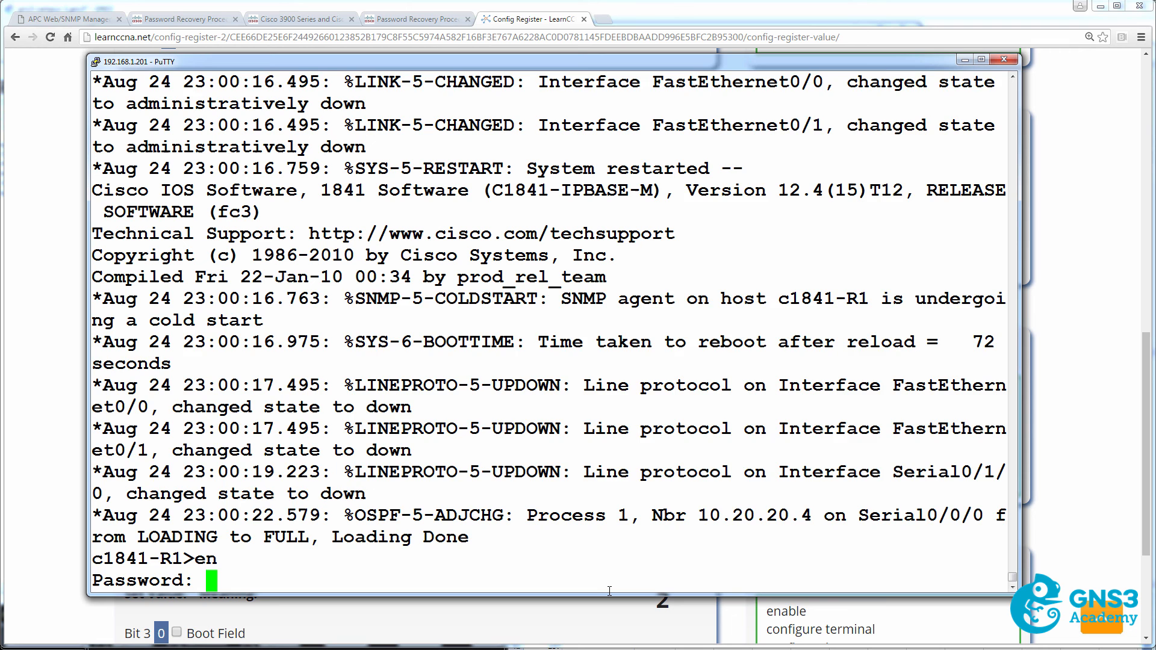
{"action": "key", "text": "Return"}
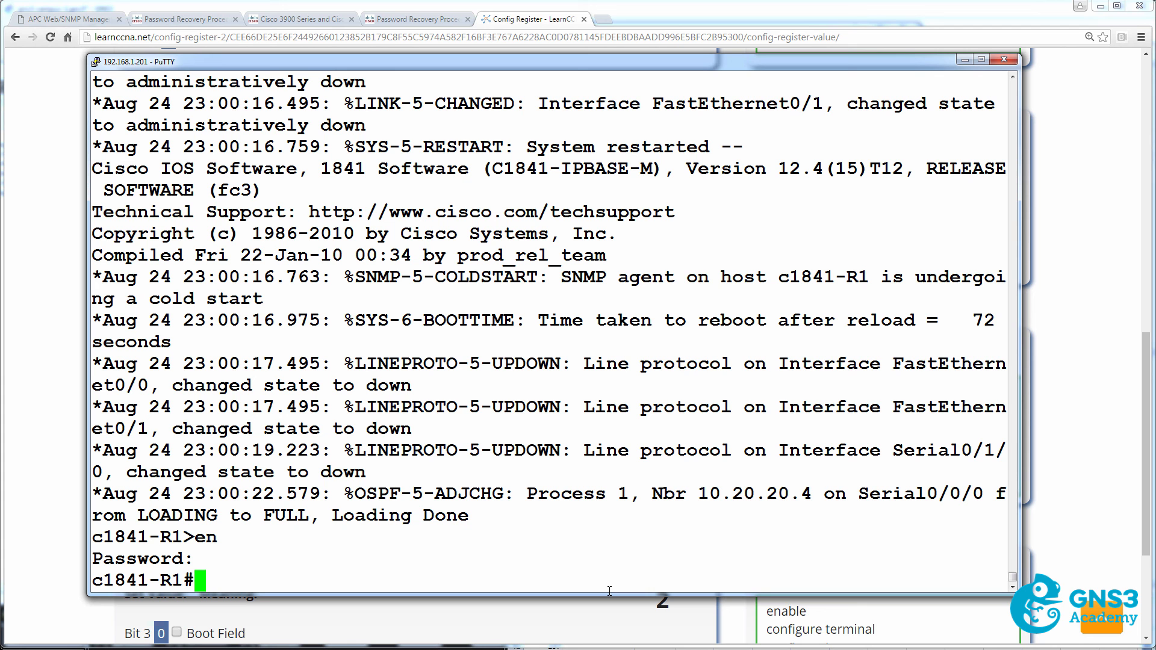
Step: List sh ru showing c1841-R1's enable secret, then bring the Cisco recovery guide forward
{"action": "type", "text": "sh ru"}
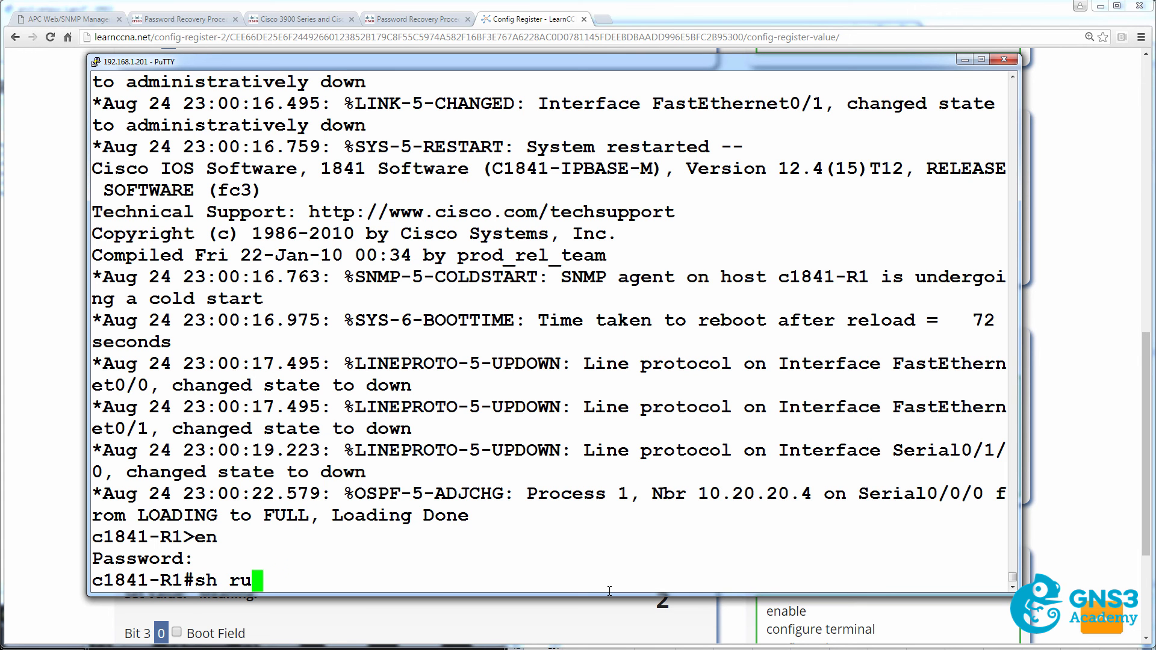
{"action": "key", "text": "Return"}
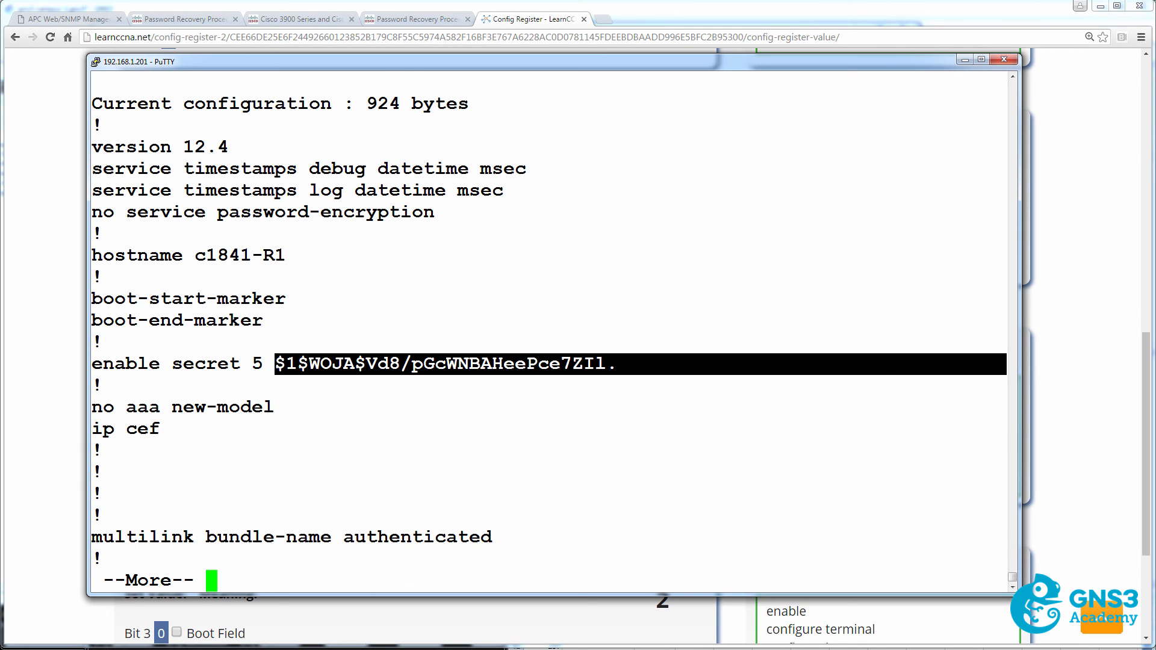
{"action": "key", "text": "space"}
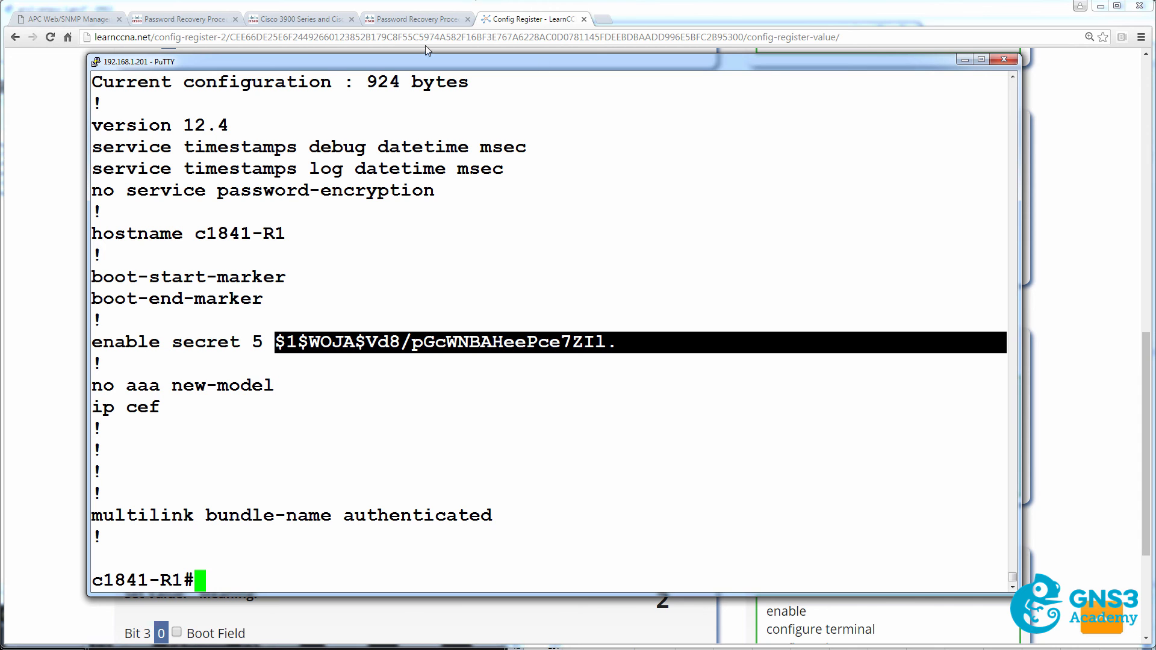
{"action": "left_click", "coordinate": [413, 18]}
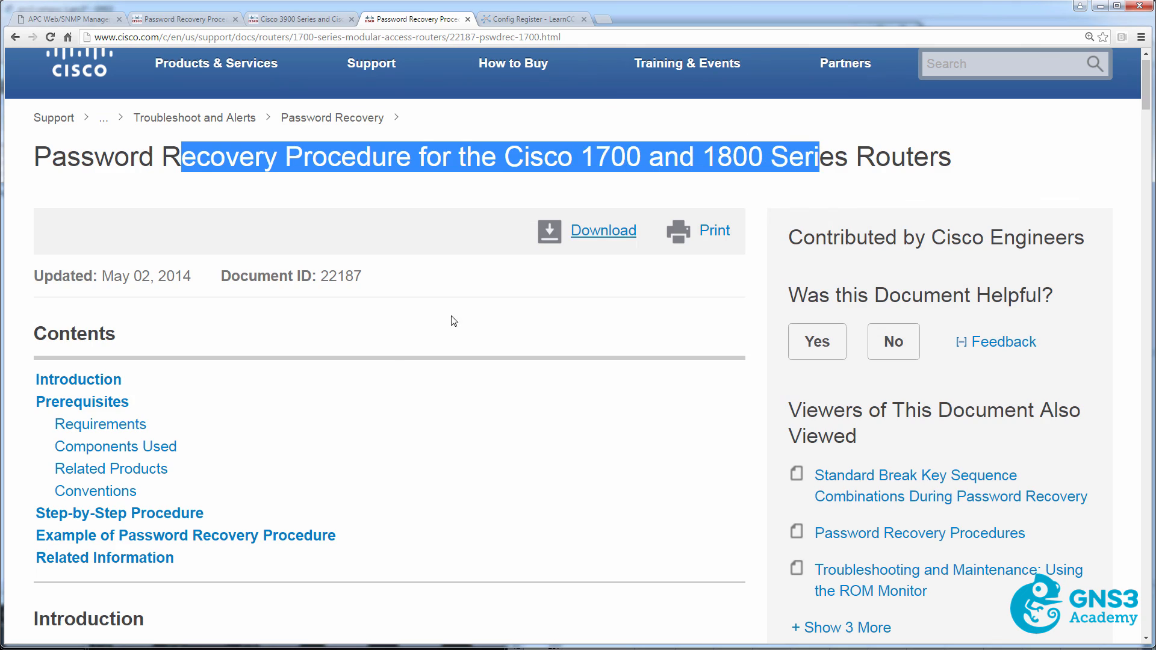
Step: Scroll the 1700/1800 page, switch to the 2800/2900/3800 article and select its Step-by-Step Procedure heading
{"action": "scroll", "scroll_direction": "down", "scroll_amount": 3}
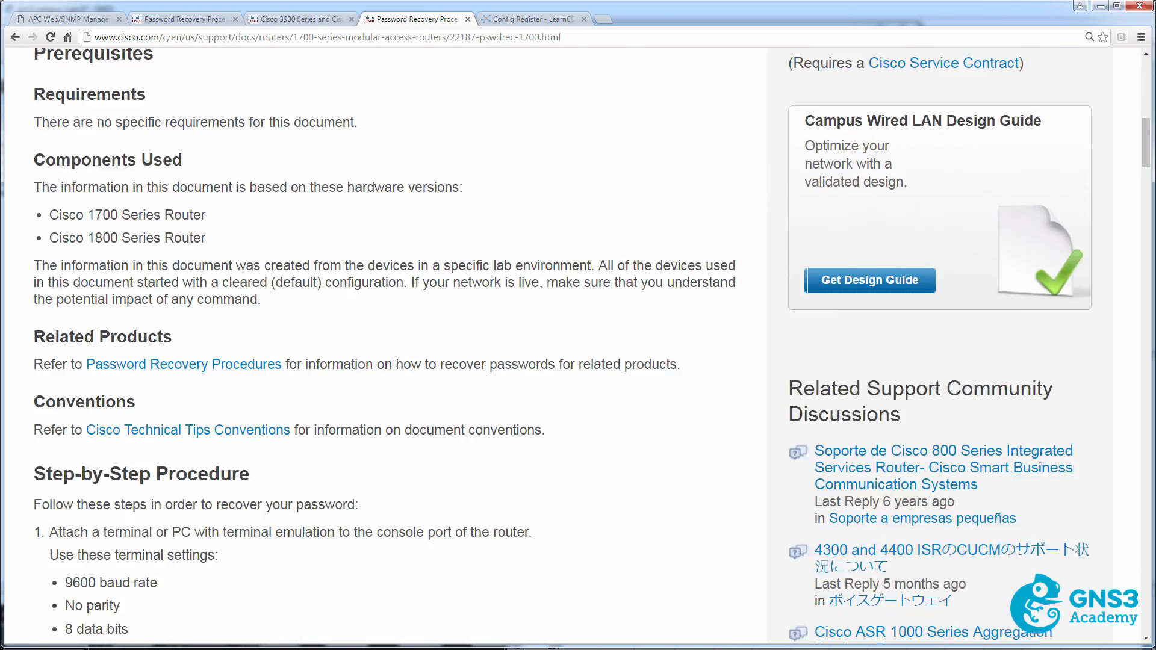
{"action": "scroll", "scroll_direction": "down", "scroll_amount": 3}
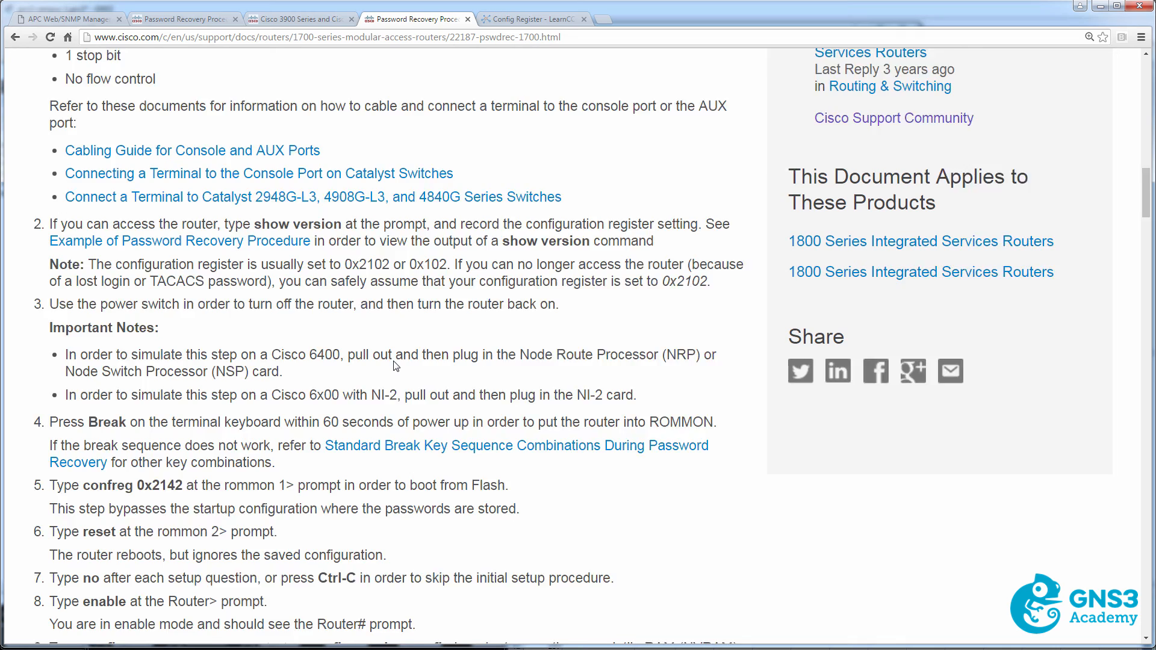
{"action": "scroll", "scroll_direction": "down", "scroll_amount": 3}
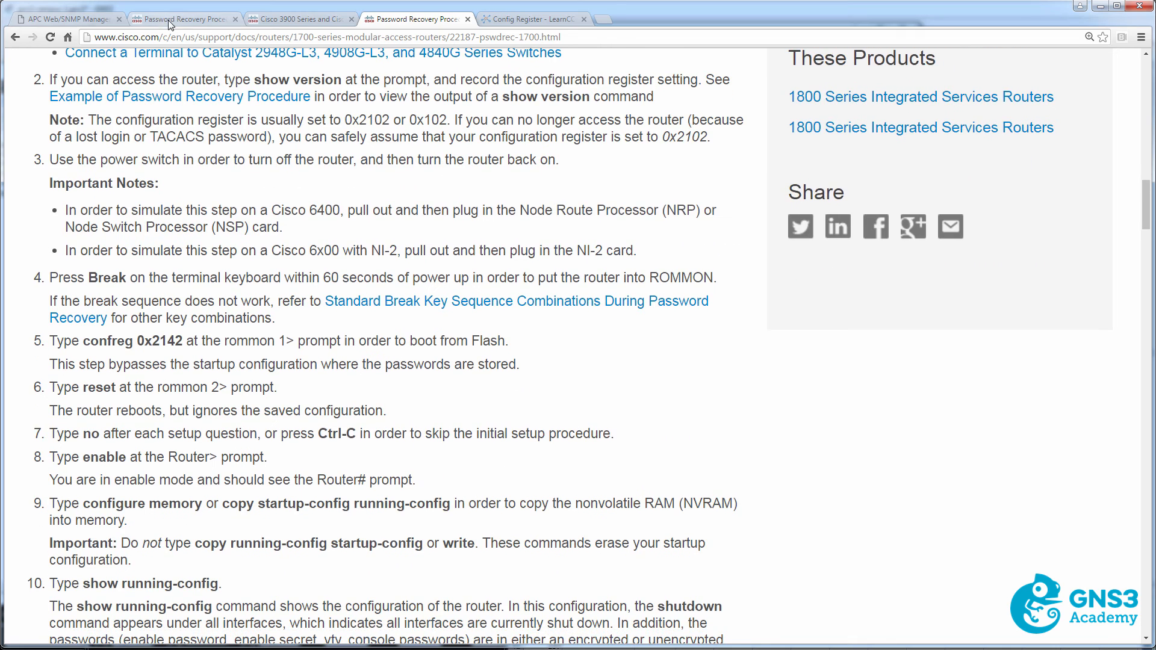
{"action": "left_click", "coordinate": [183, 18]}
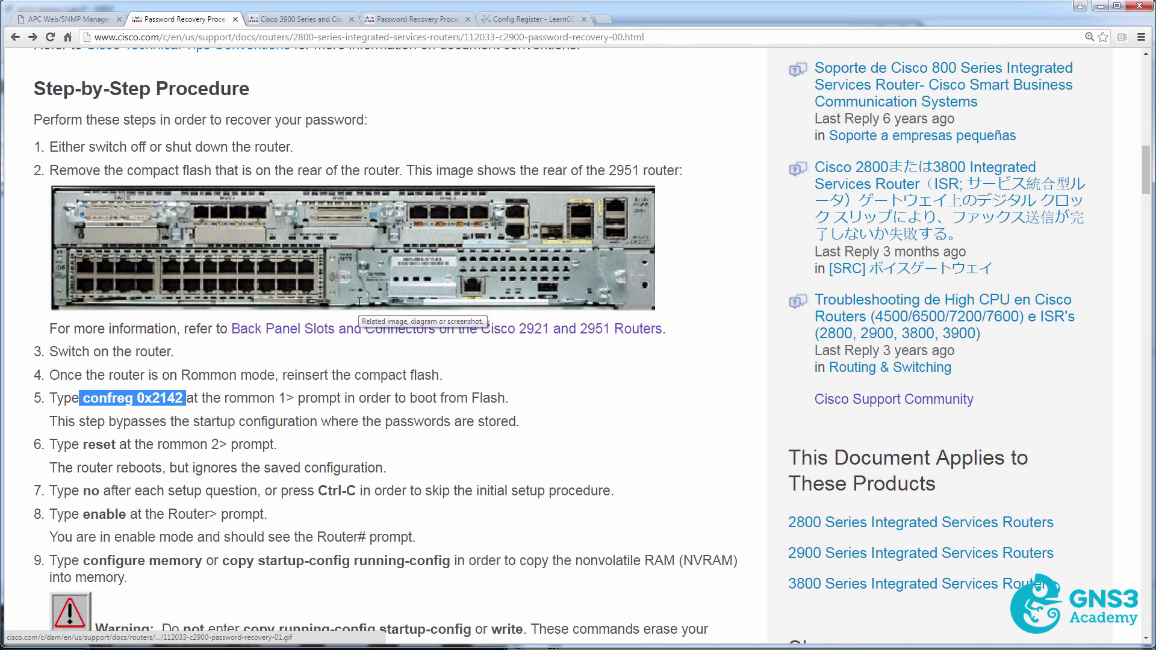
{"action": "double_click", "coordinate": [142, 88]}
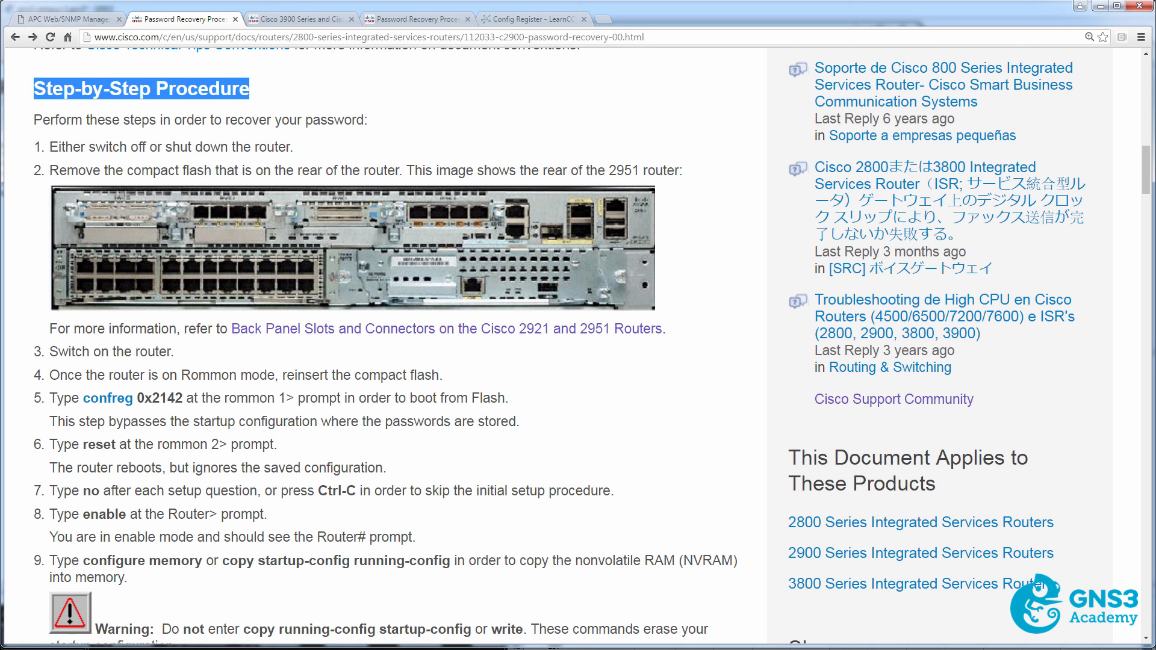
{"action": "mouse_move", "coordinate": [302, 18]}
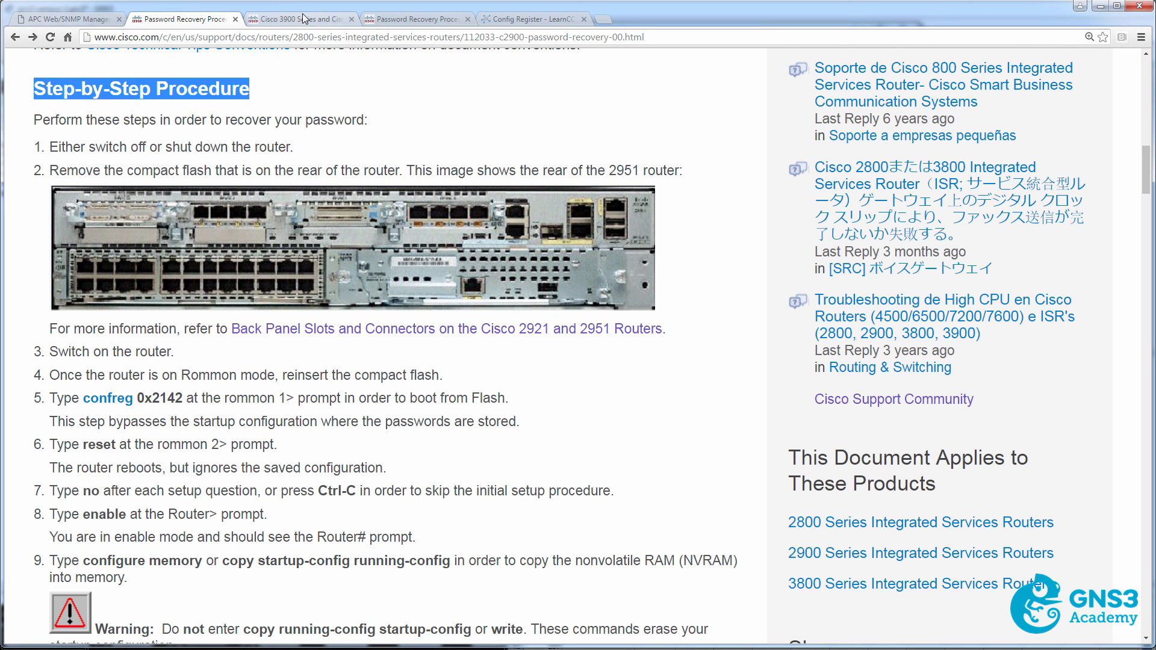